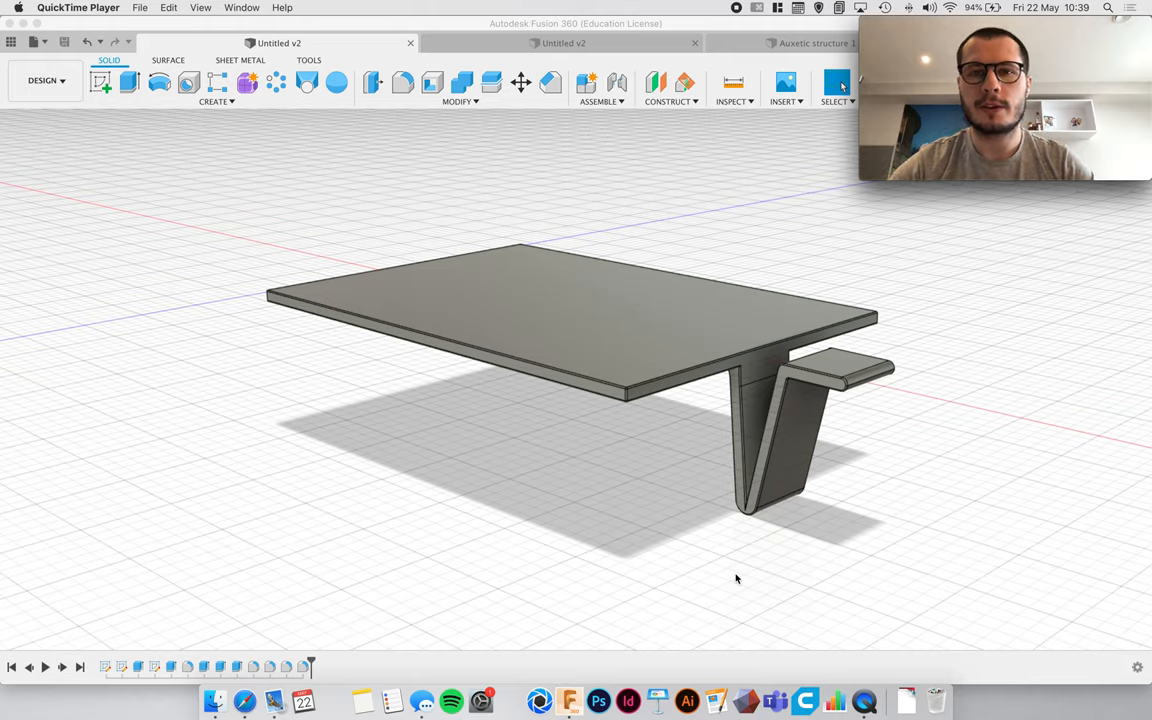
mouse_move(856, 530)
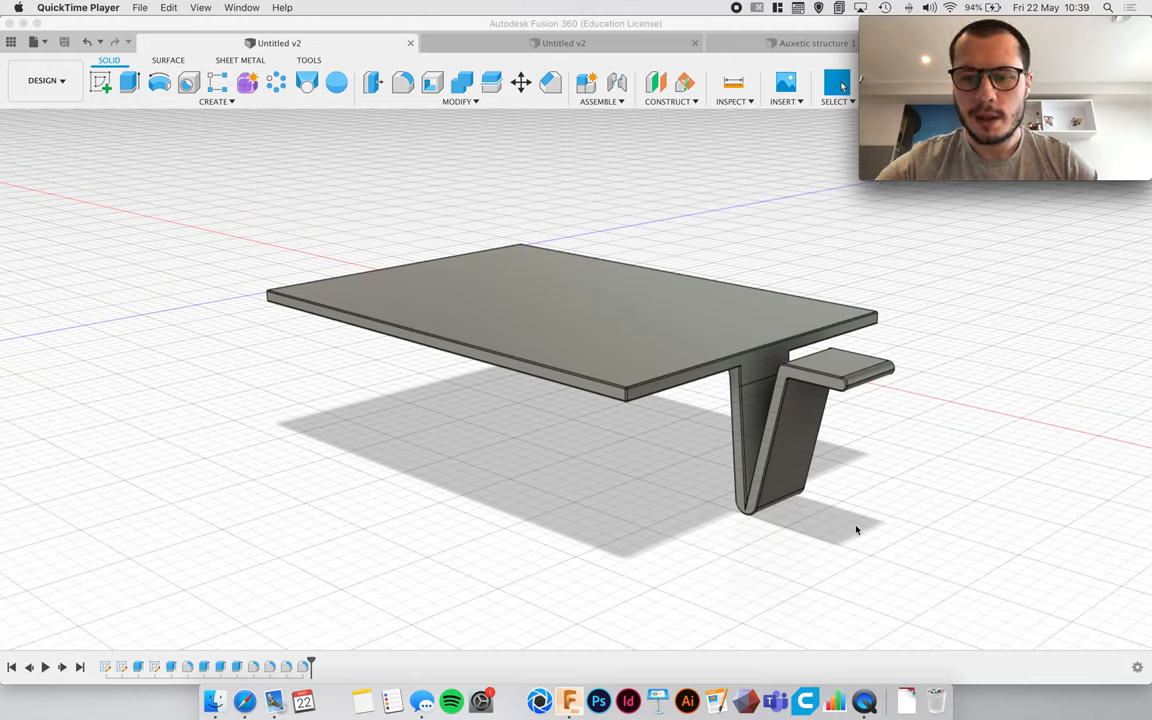
mouse_move(635, 528)
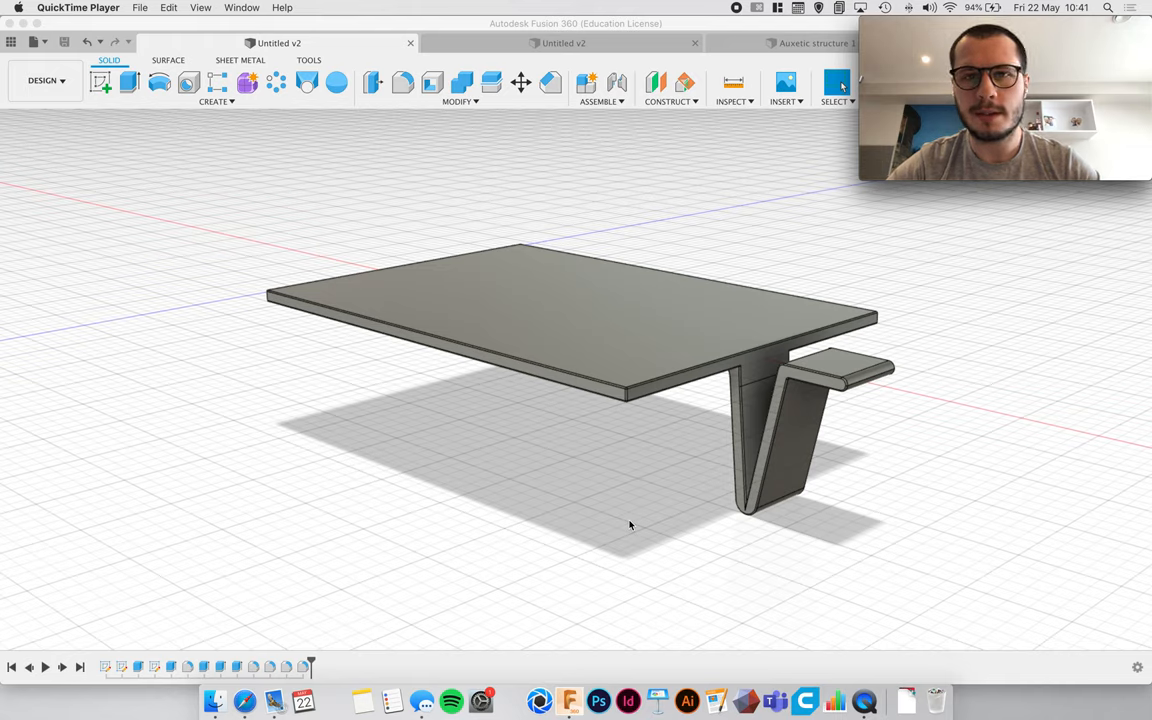
mouse_move(601, 546)
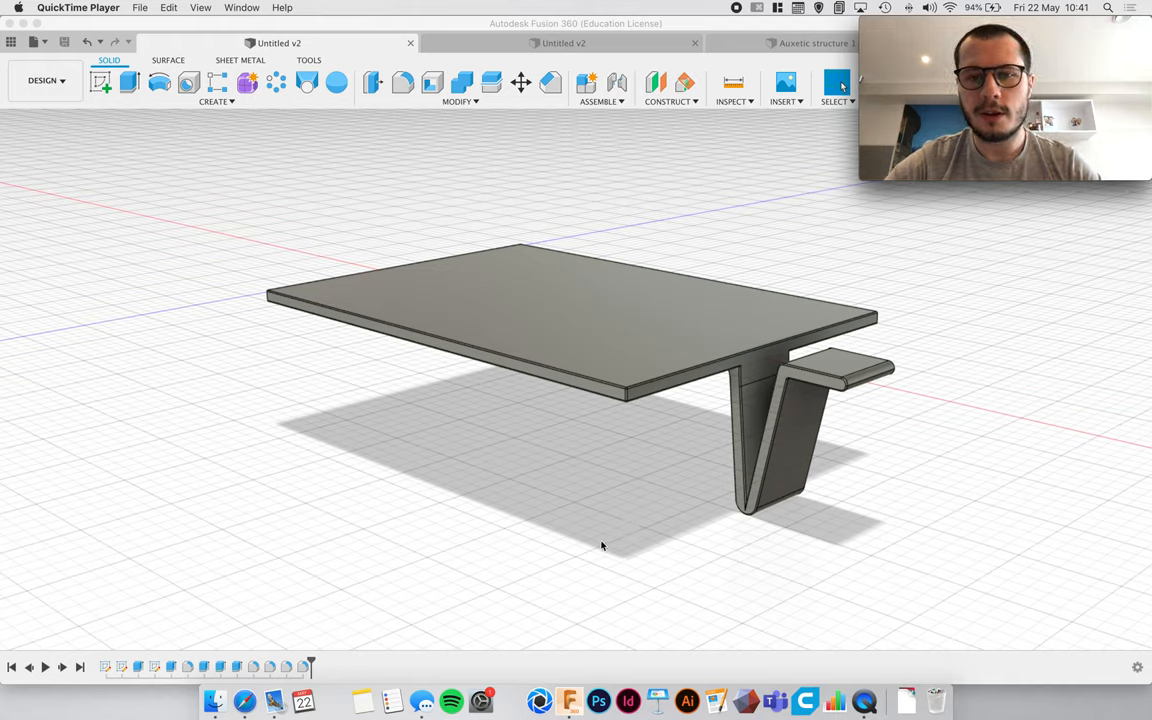
mouse_move(601, 534)
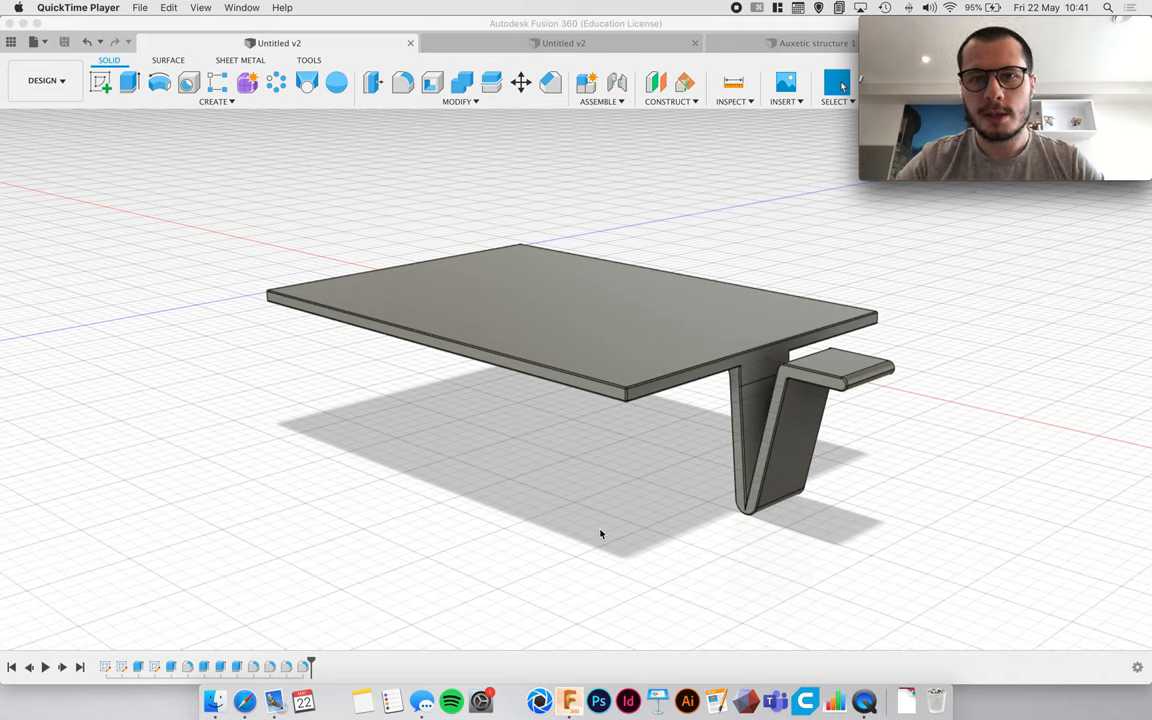
mouse_move(594, 519)
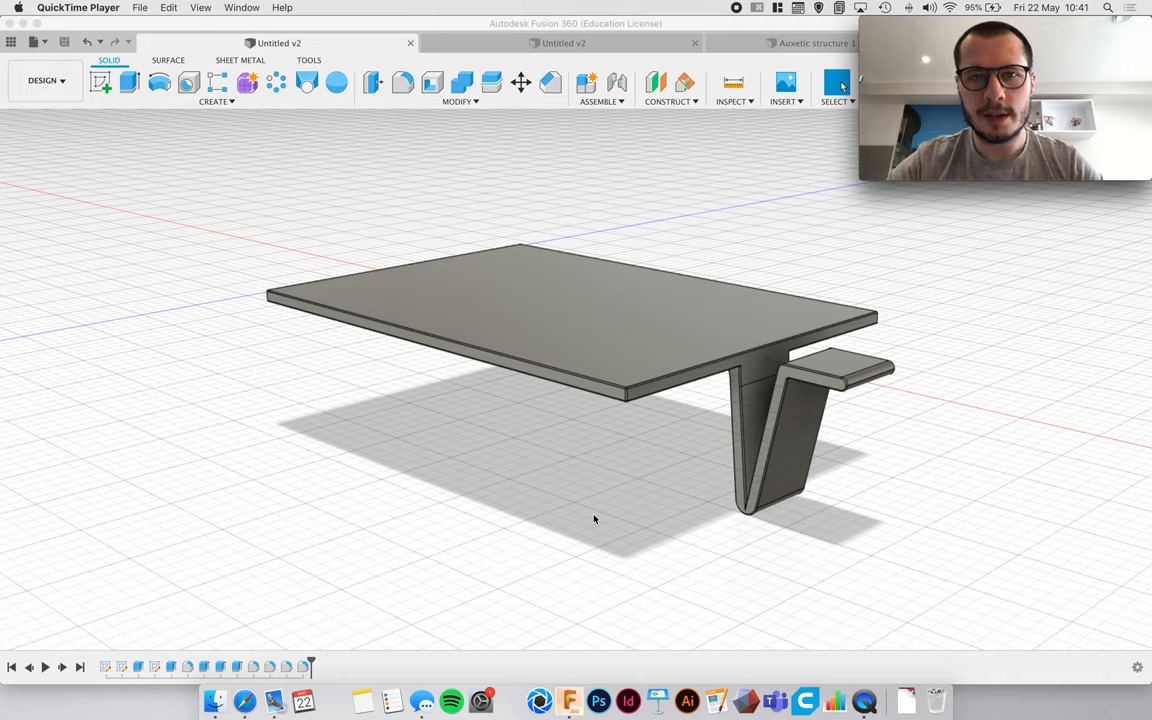
mouse_move(578, 527)
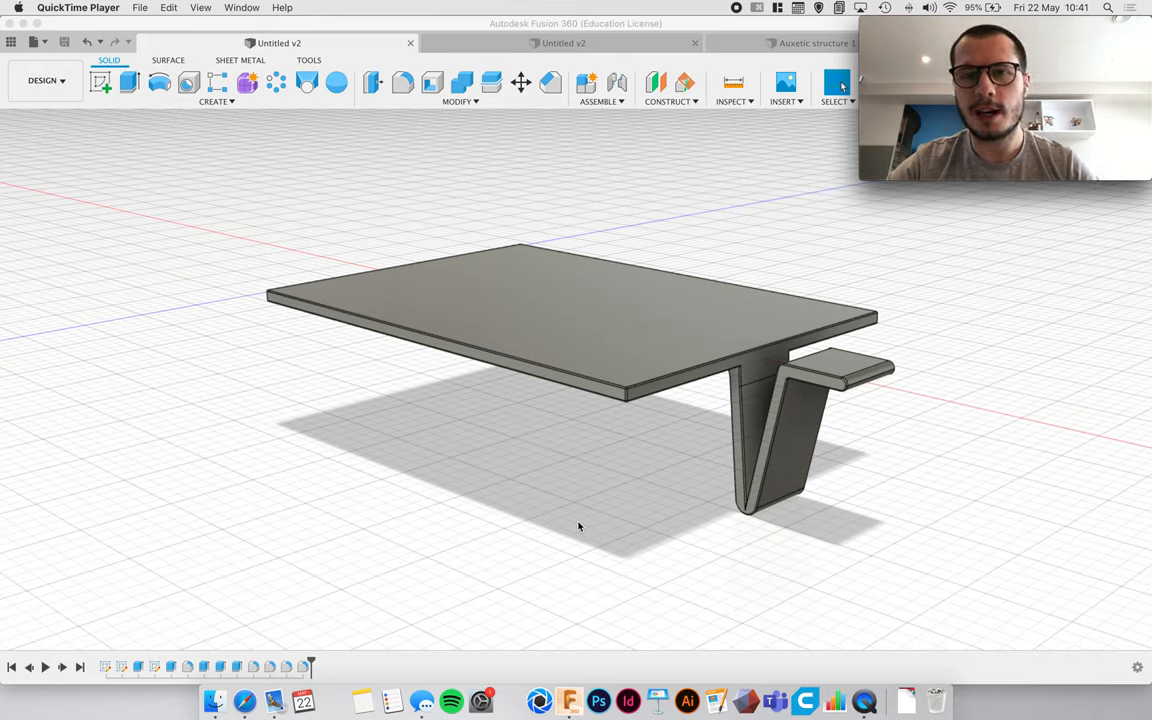
mouse_move(575, 327)
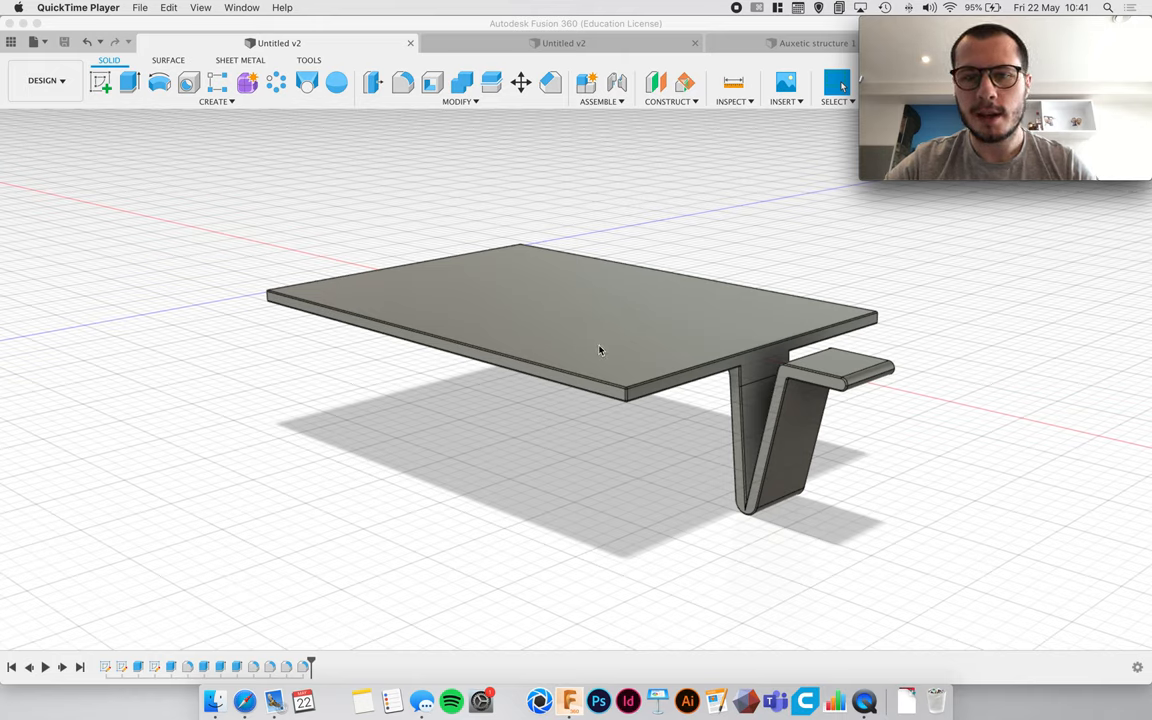
mouse_move(754, 386)
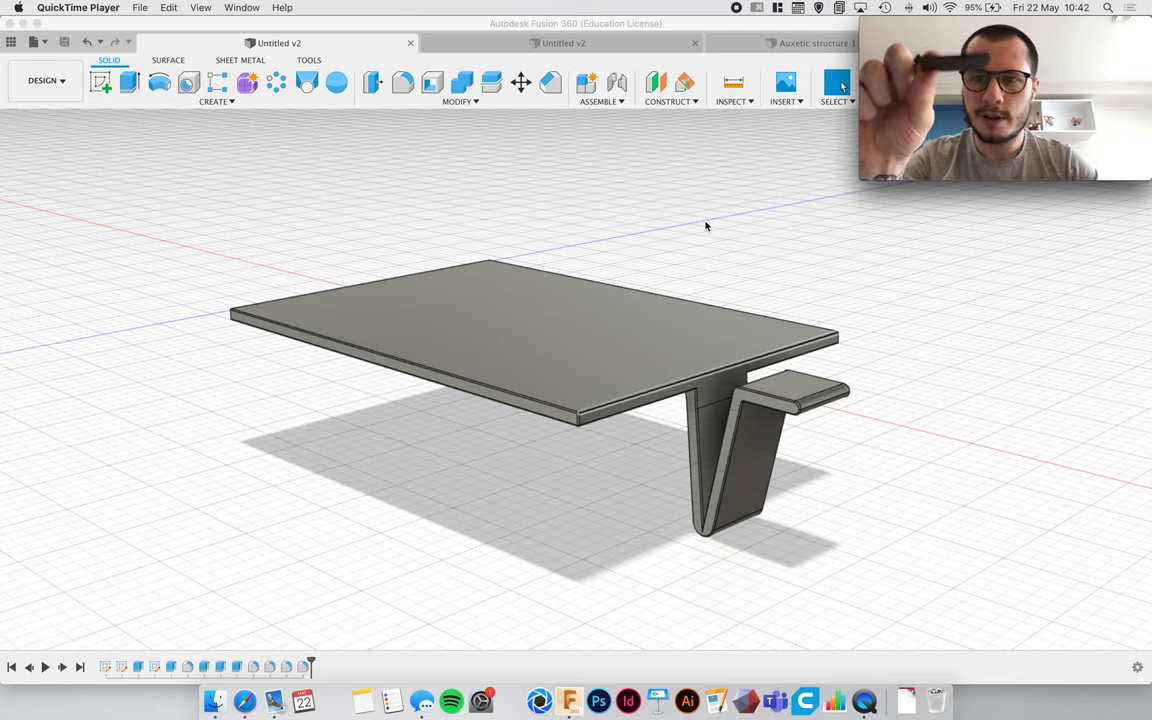
mouse_move(739, 389)
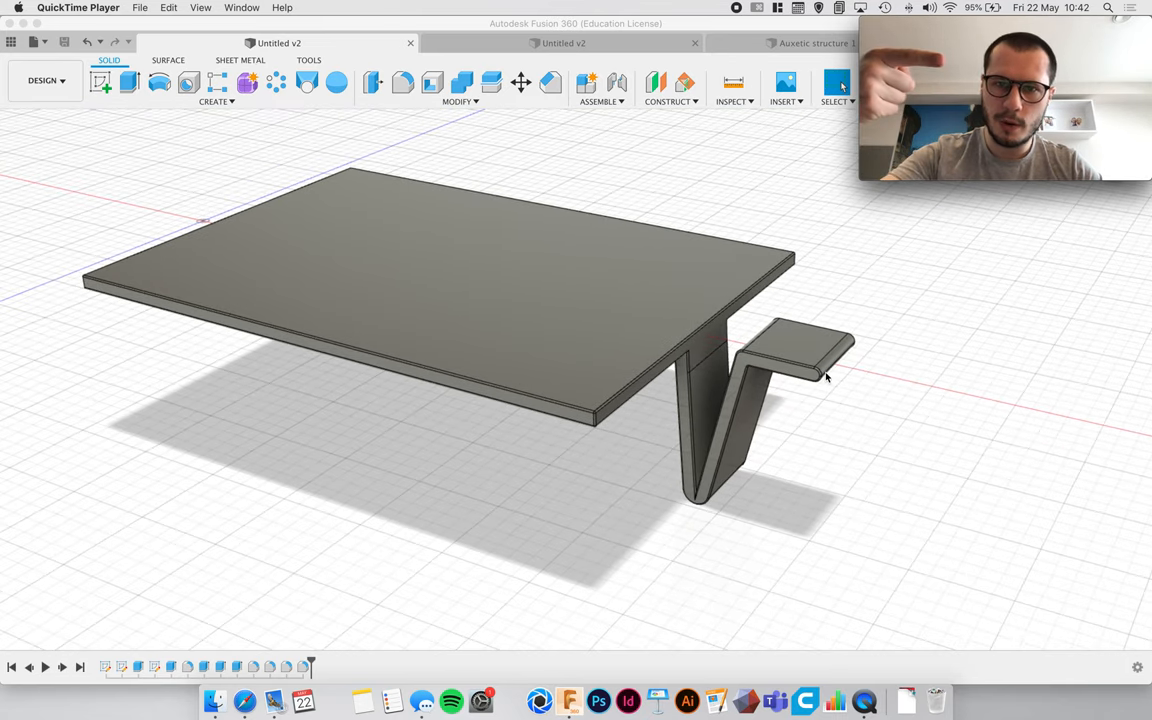
mouse_move(710, 188)
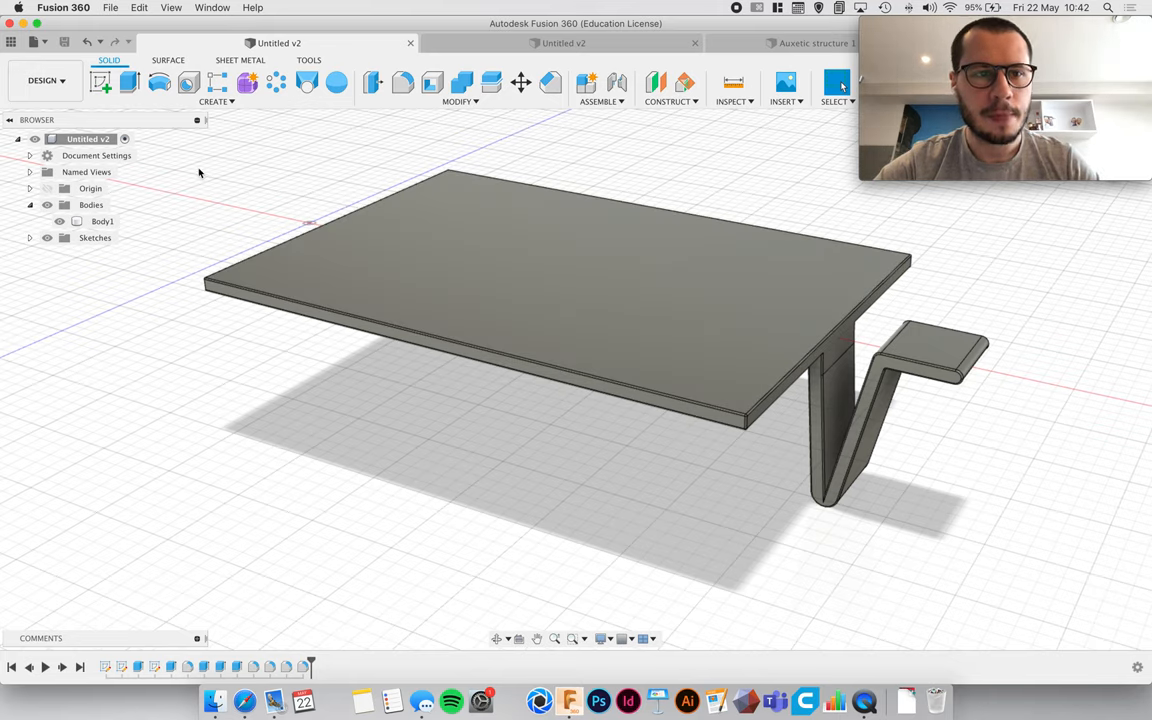
Step: Switch the live-hinge cover design from the Design workspace to Simulation
click(44, 80)
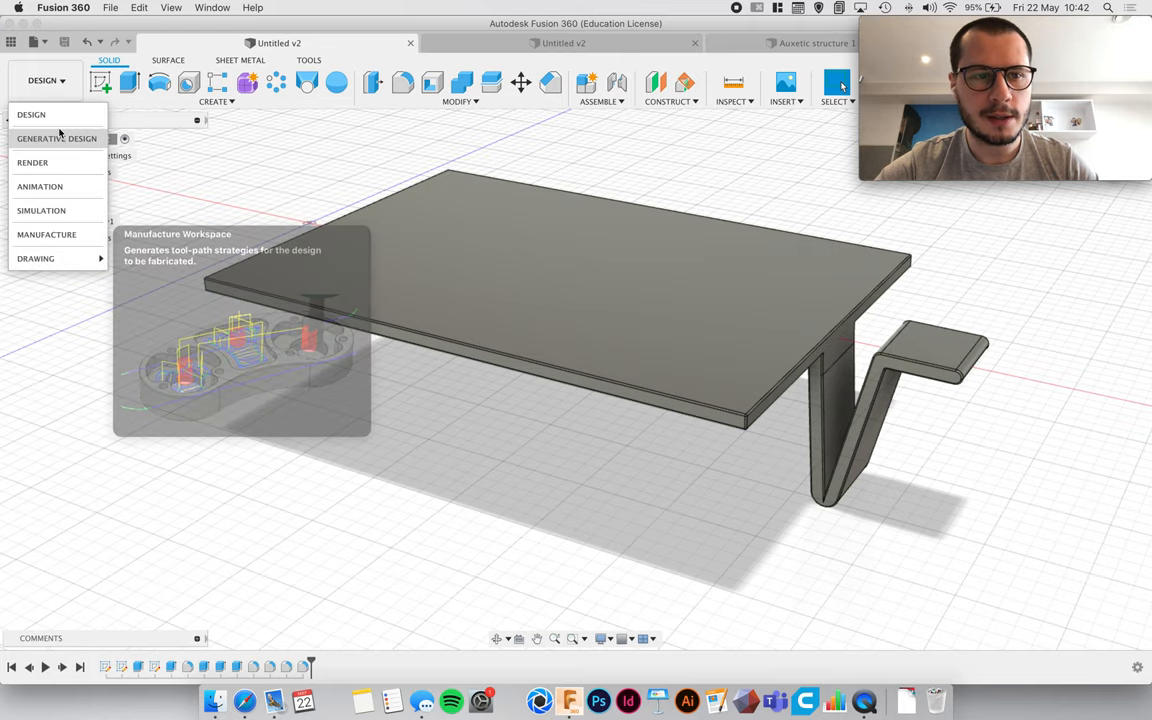
click(31, 114)
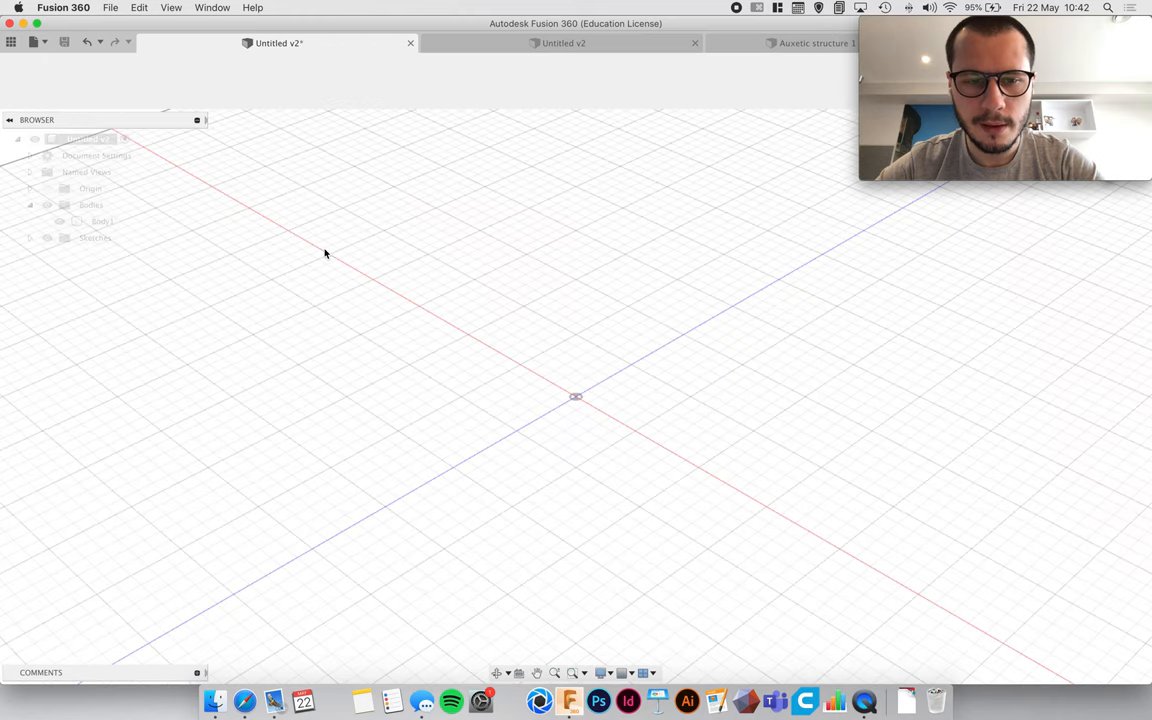
Step: Preview Modal Frequencies, Thermal, Thermal Stress, Buckling and Shape Optimization, then pick Static Stress
click(44, 80)
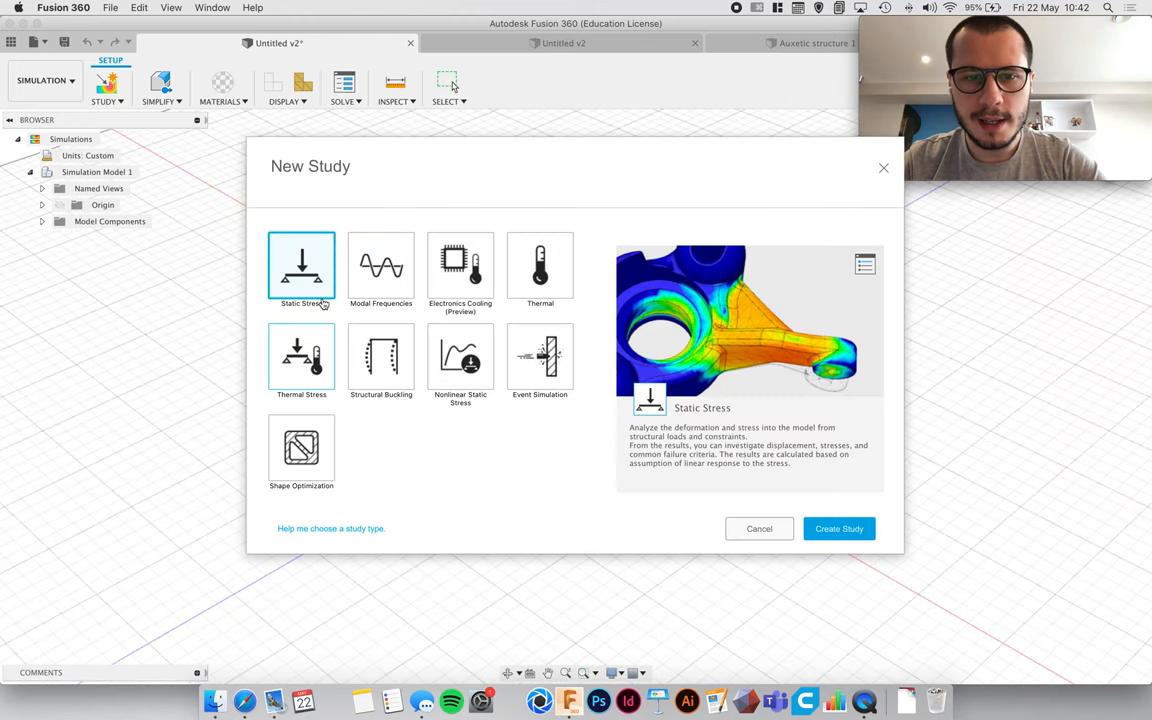
mouse_move(406, 455)
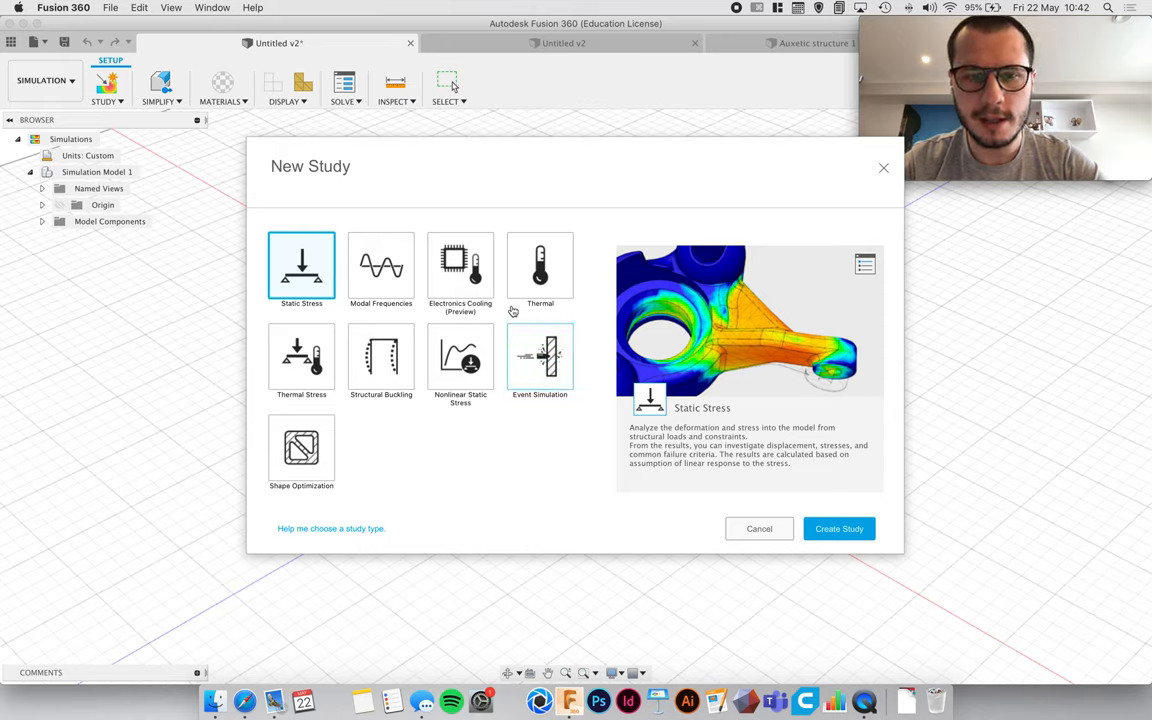
mouse_move(381, 357)
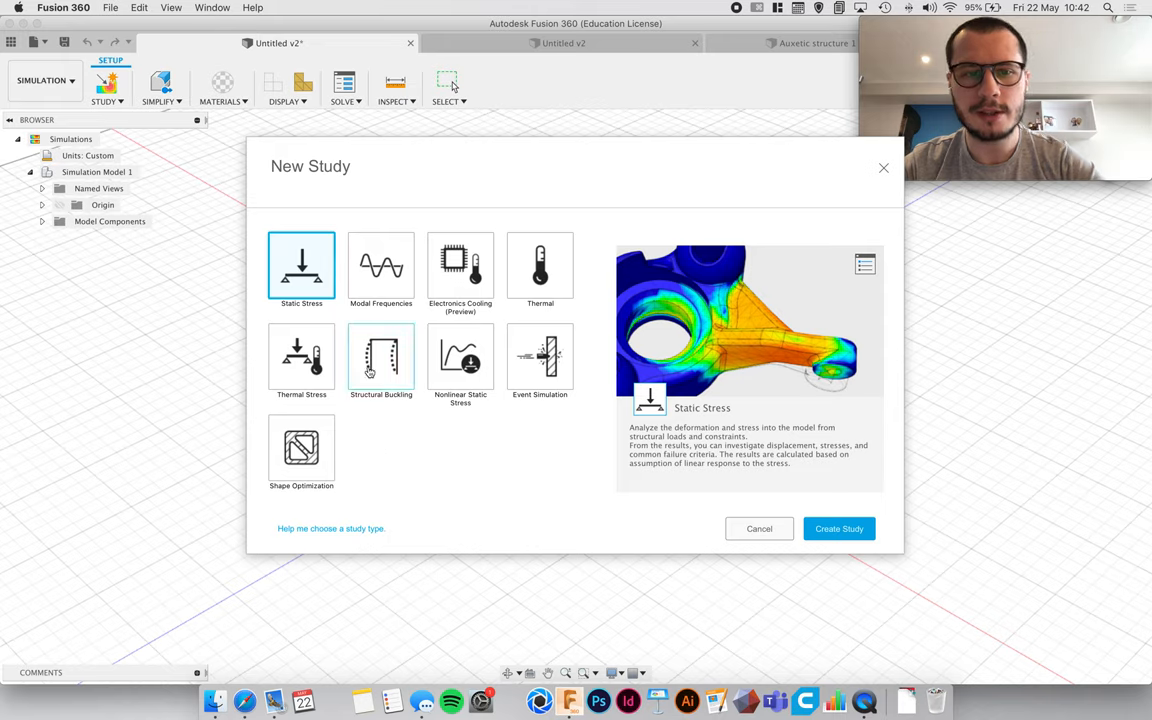
mouse_move(328, 283)
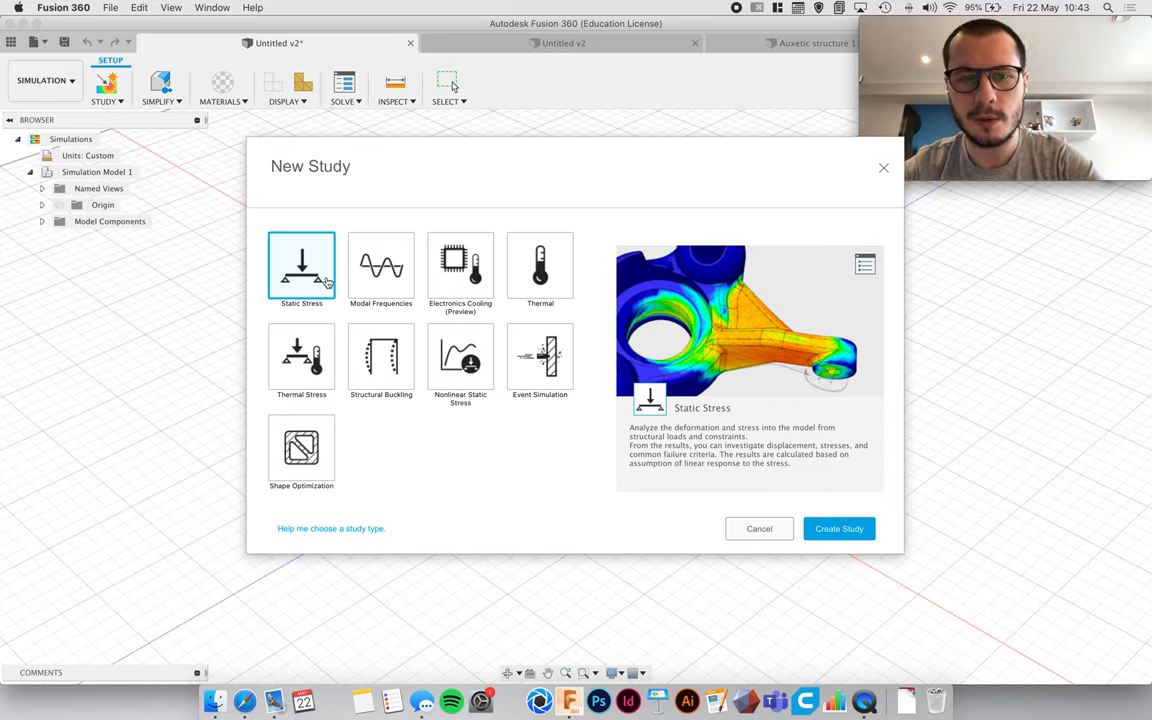
mouse_move(381, 280)
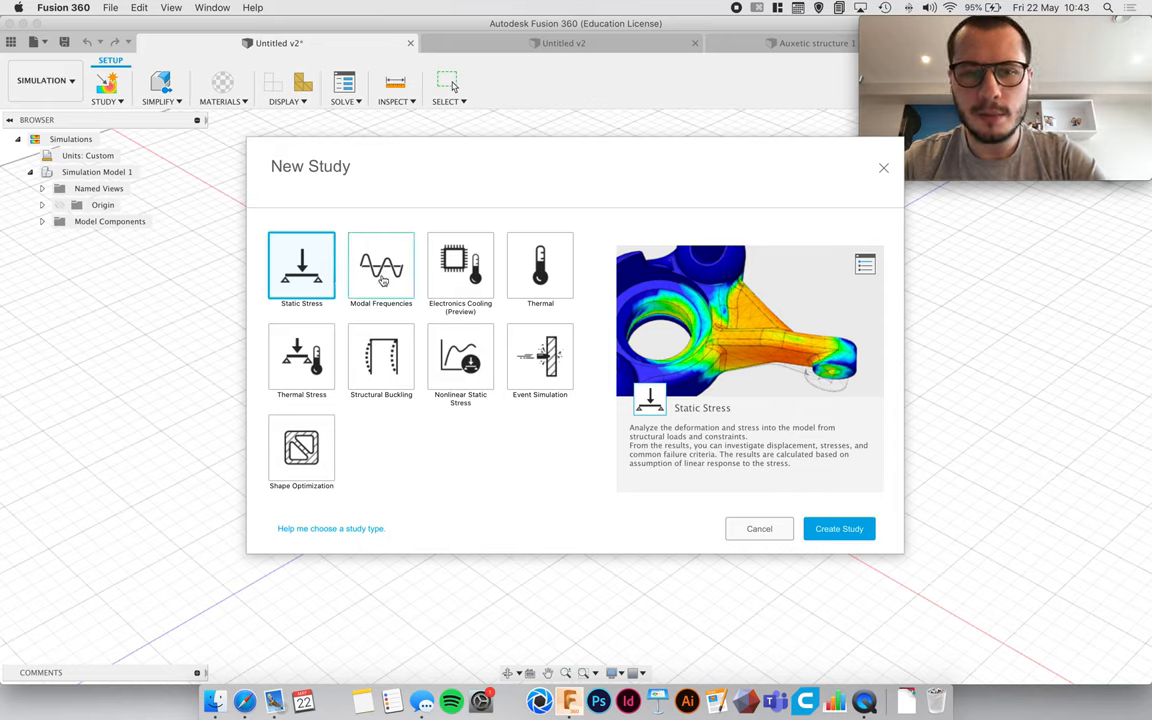
click(380, 266)
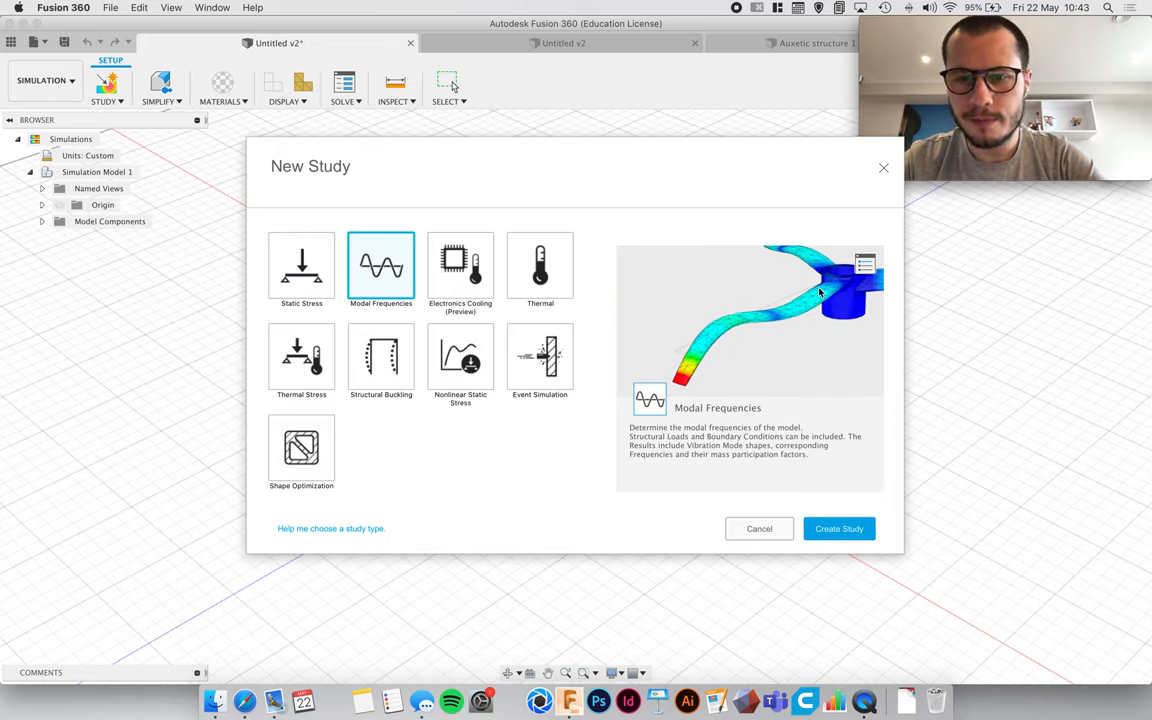
mouse_move(731, 359)
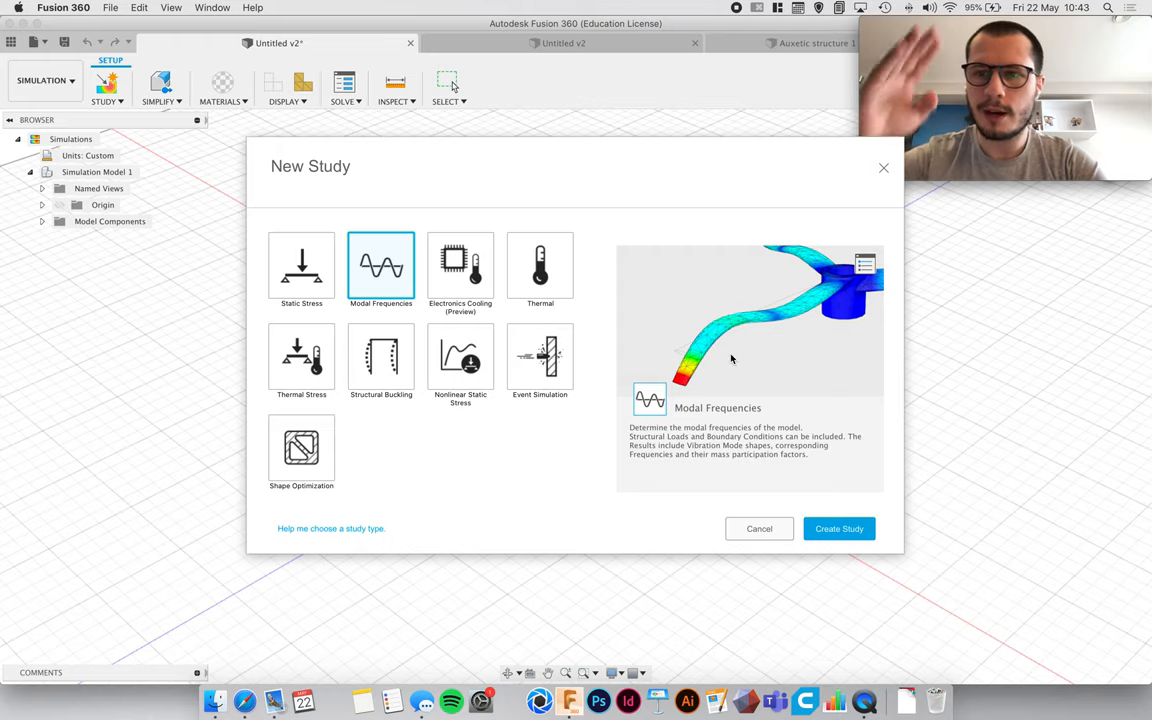
mouse_move(743, 347)
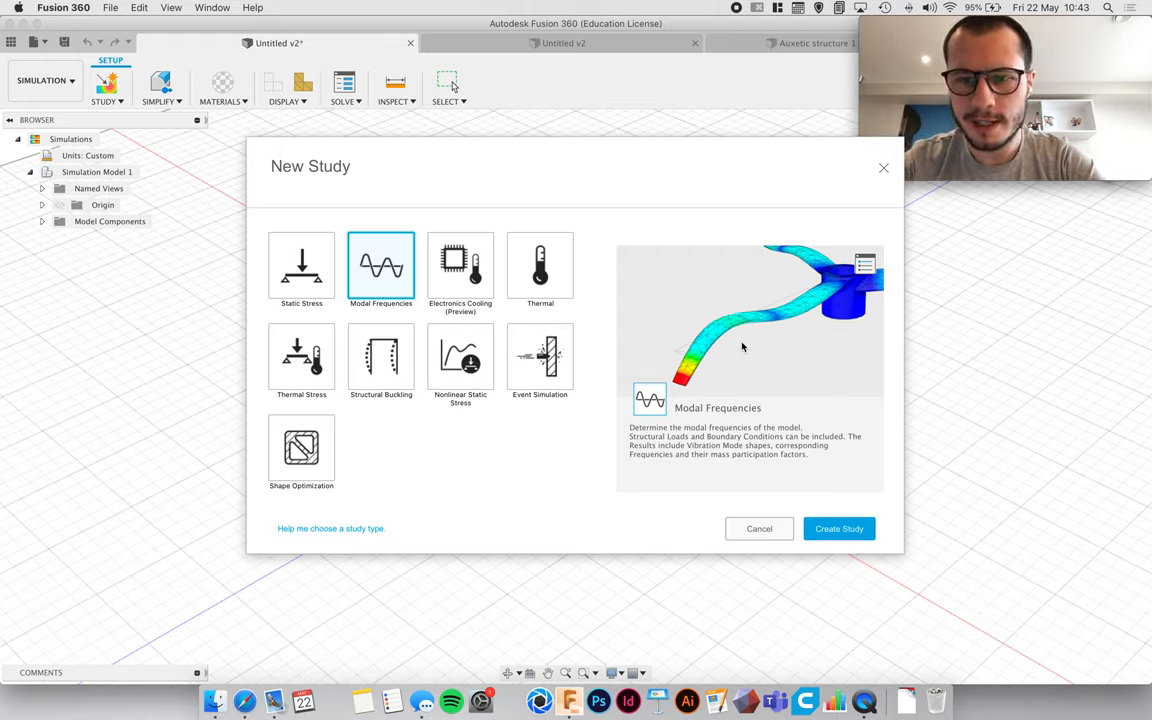
mouse_move(762, 331)
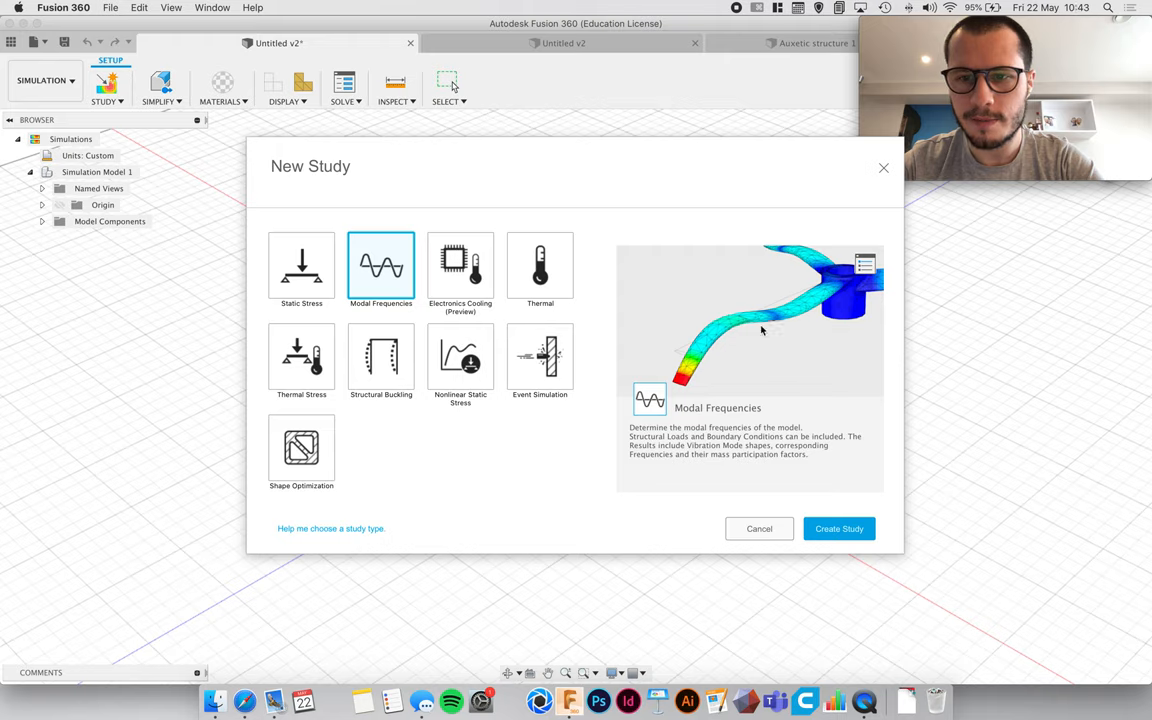
mouse_move(700, 363)
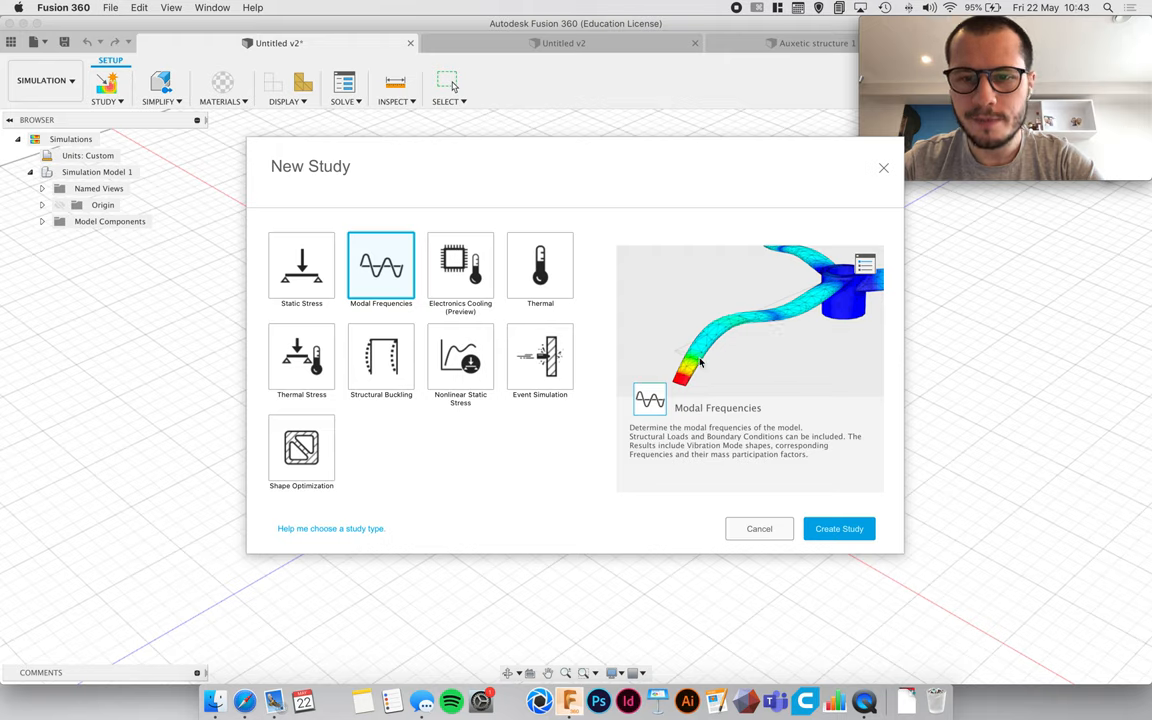
mouse_move(700, 378)
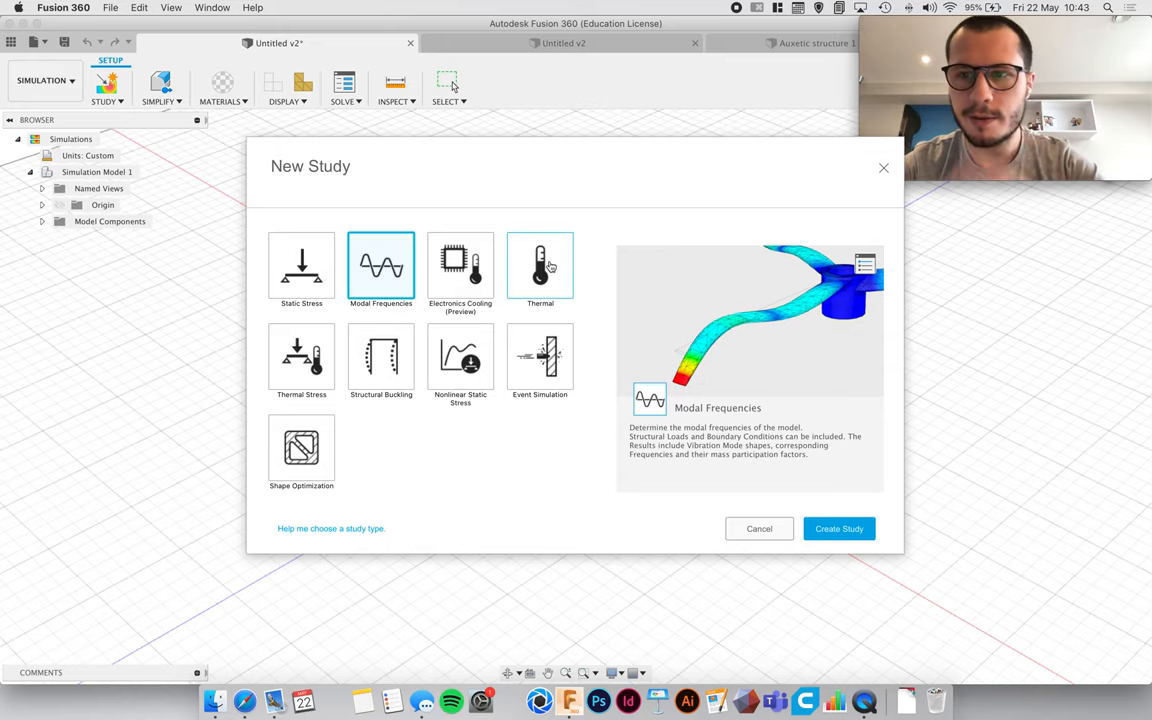
mouse_move(475, 300)
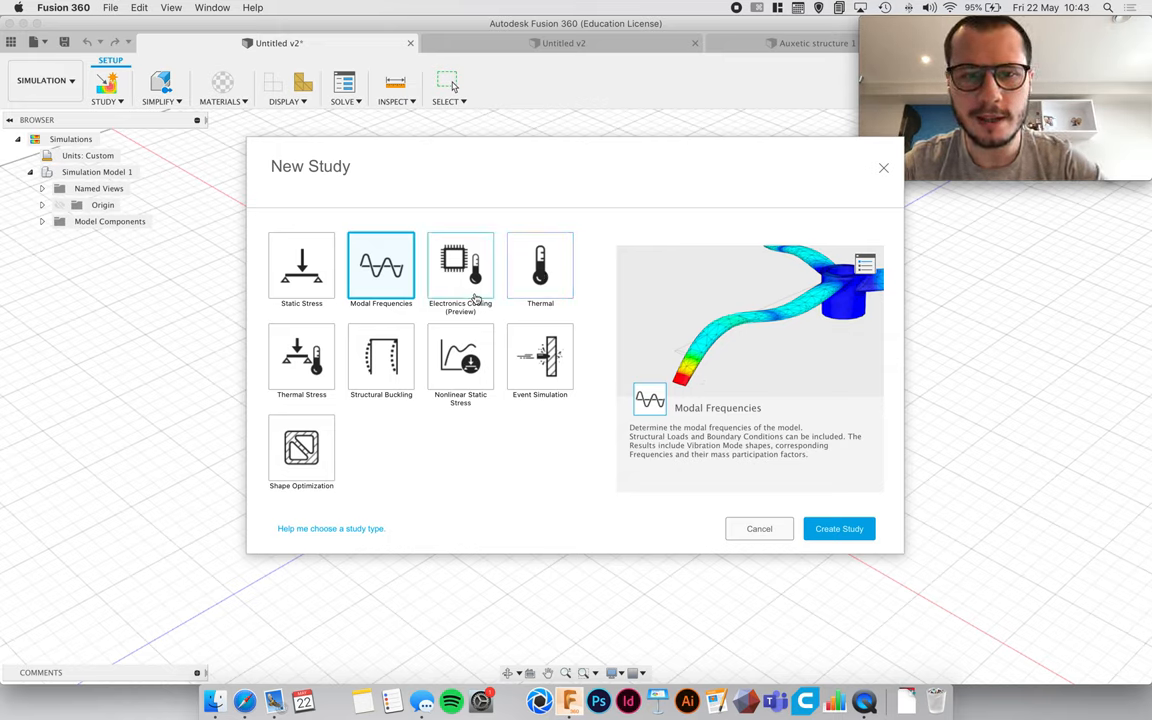
click(540, 266)
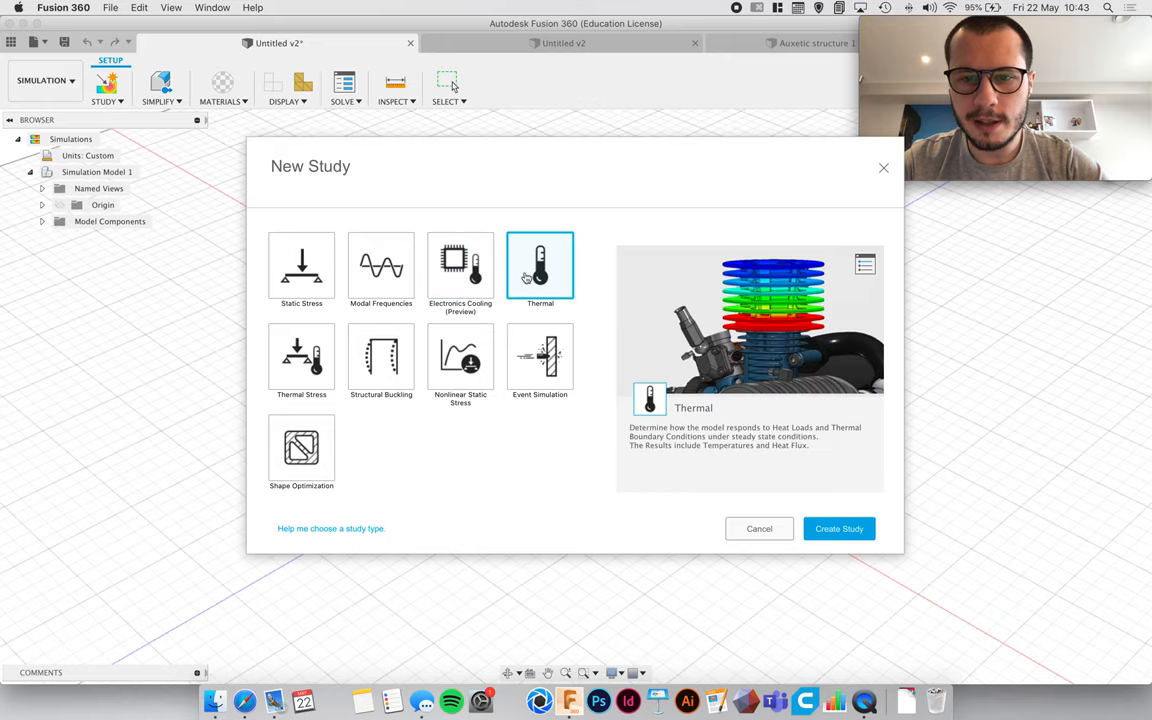
mouse_move(760, 333)
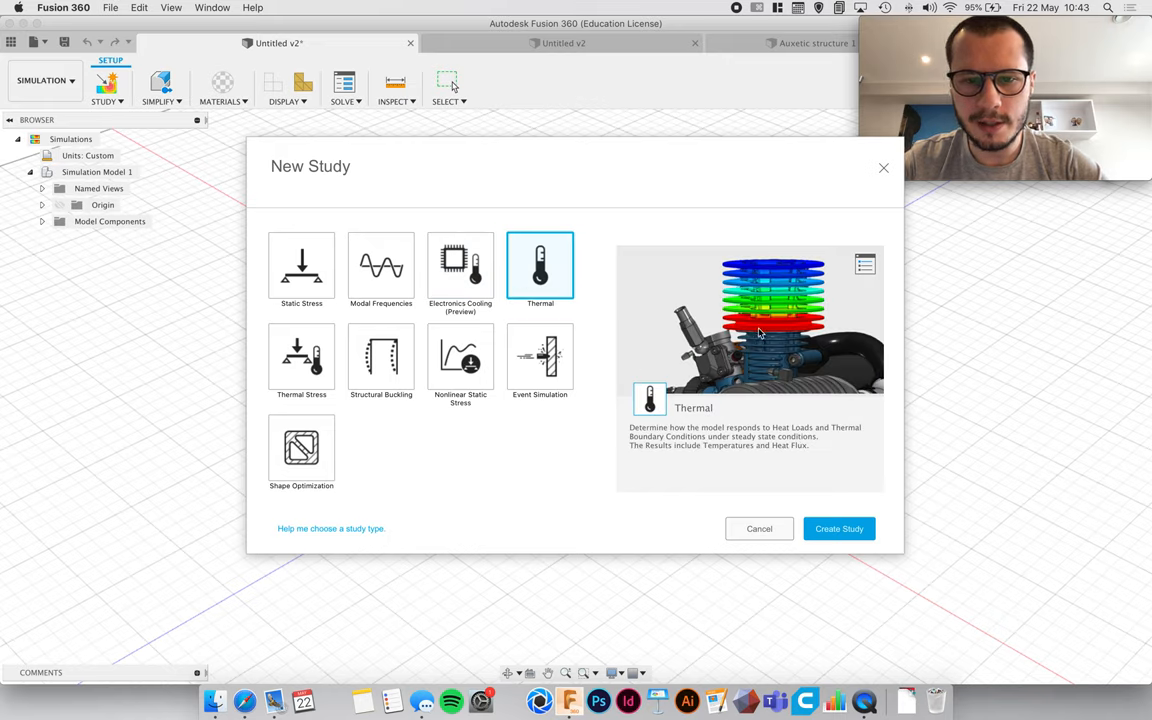
mouse_move(793, 376)
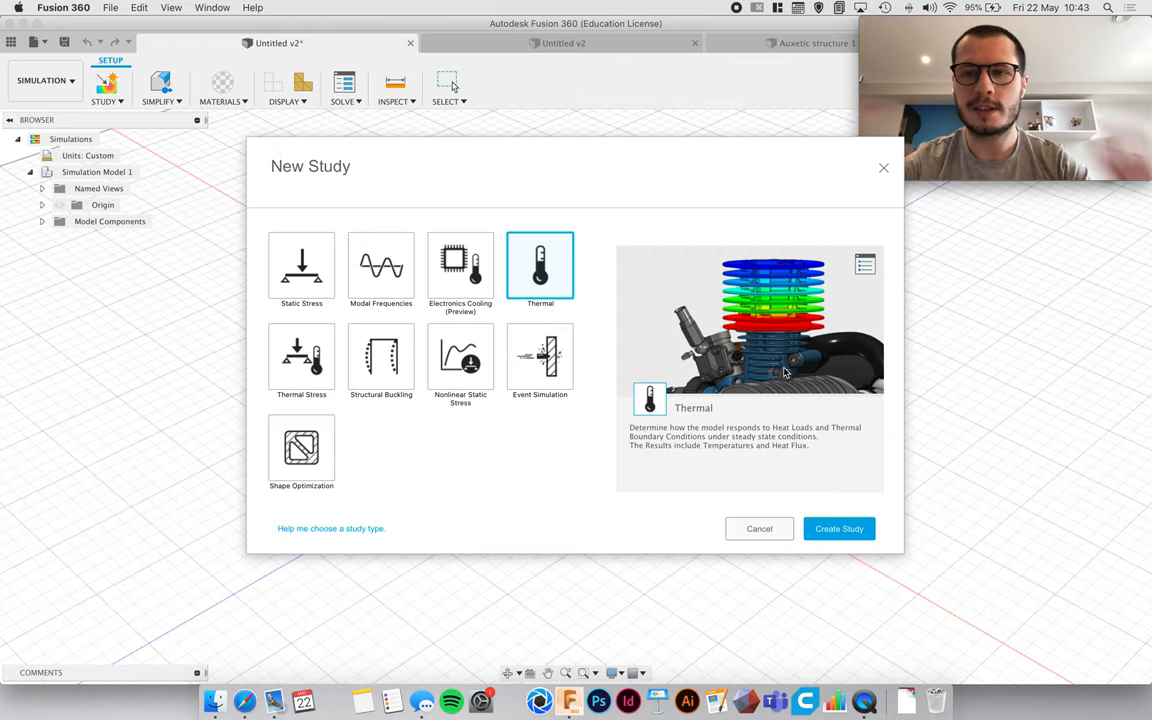
mouse_move(417, 430)
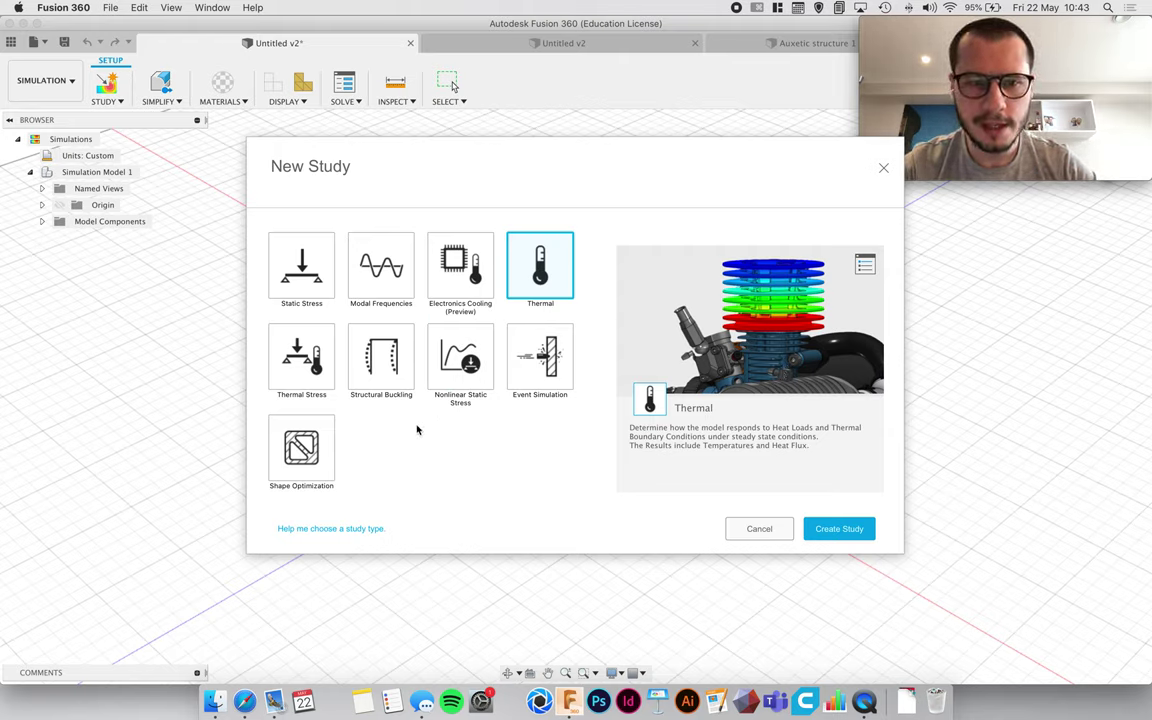
click(301, 357)
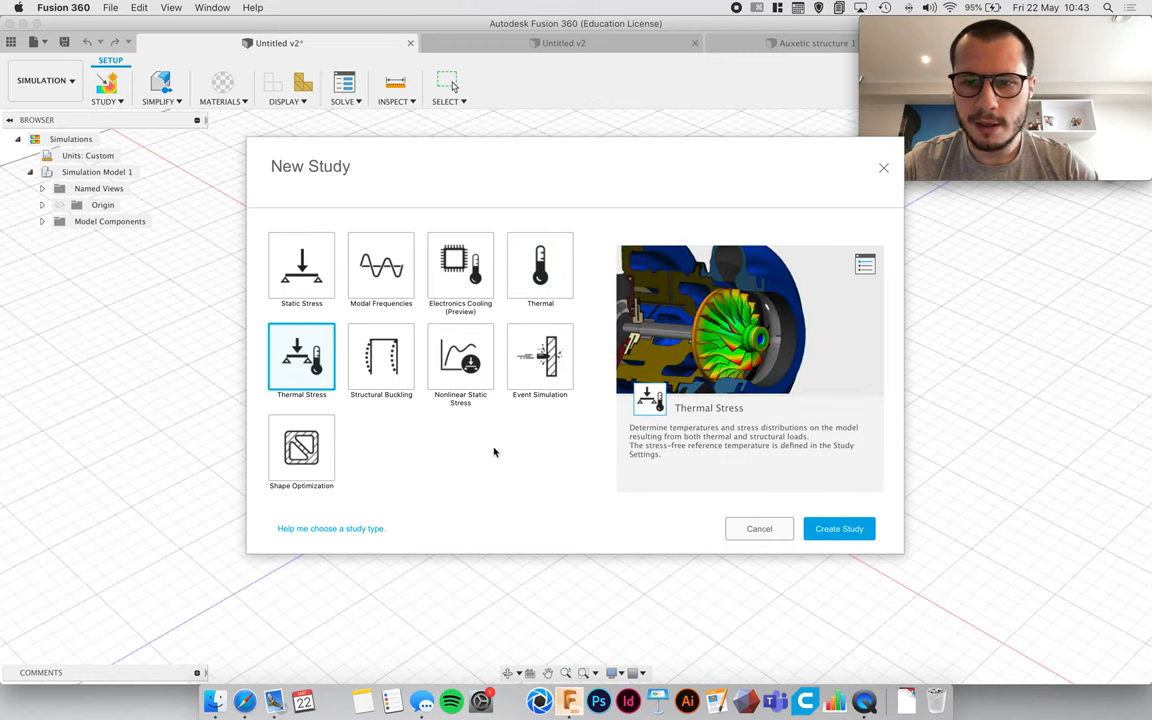
click(381, 357)
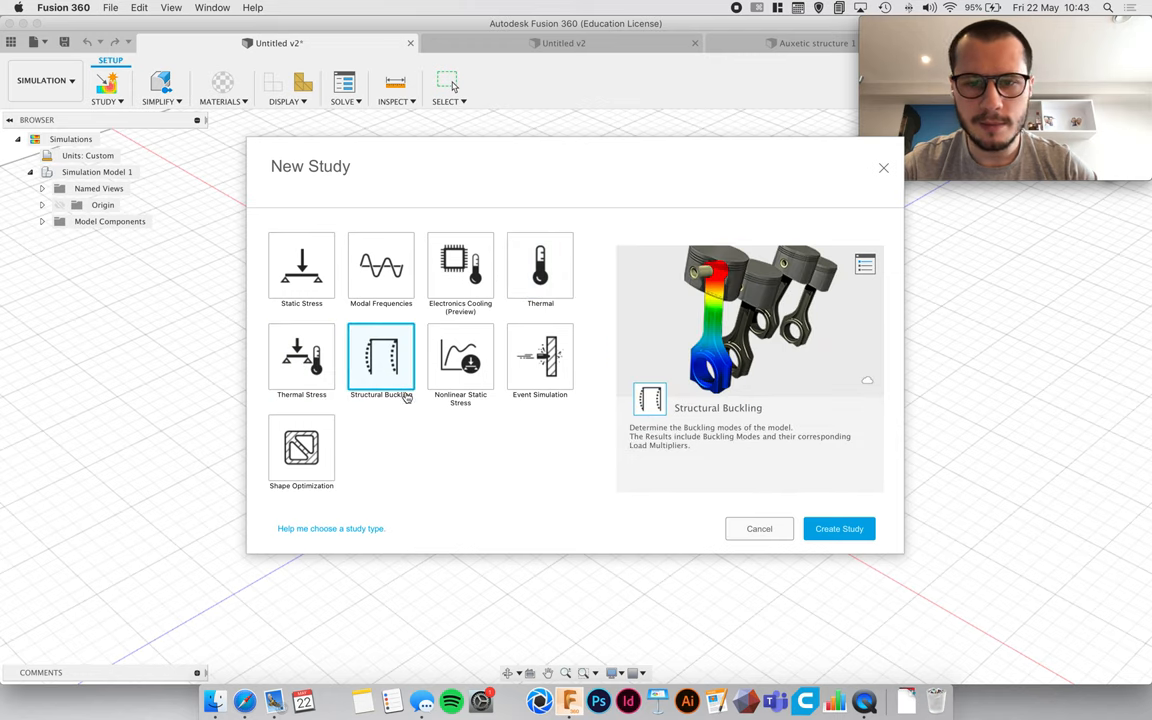
mouse_move(605, 410)
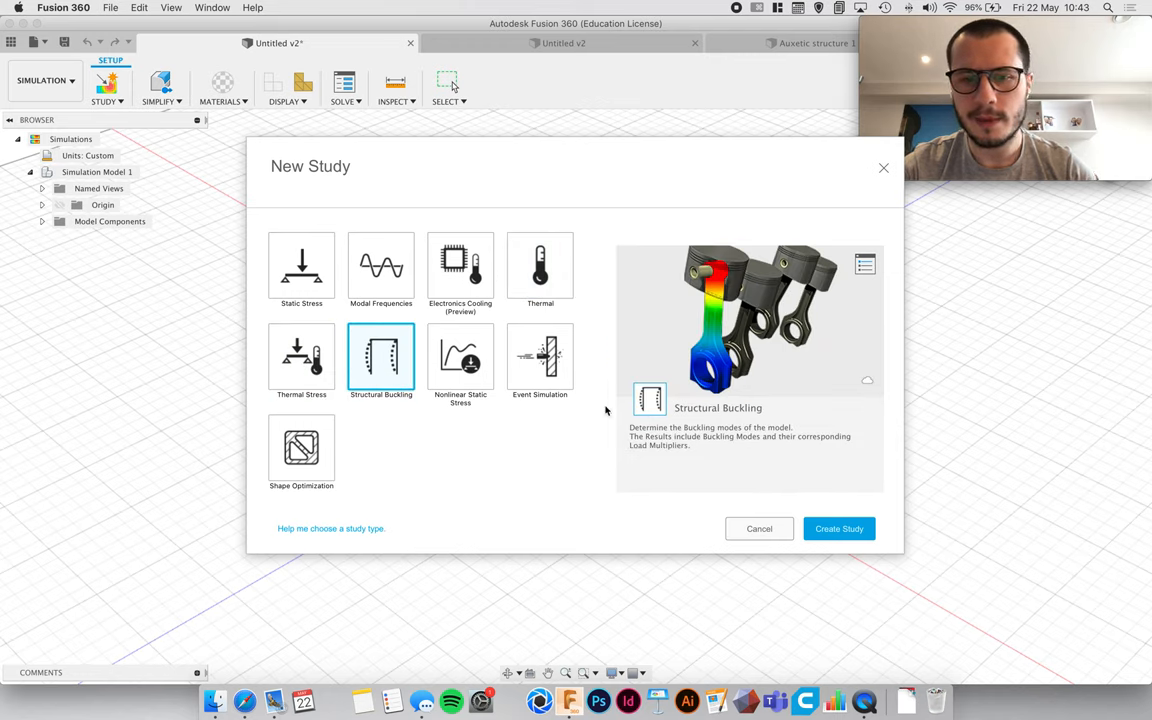
mouse_move(573, 388)
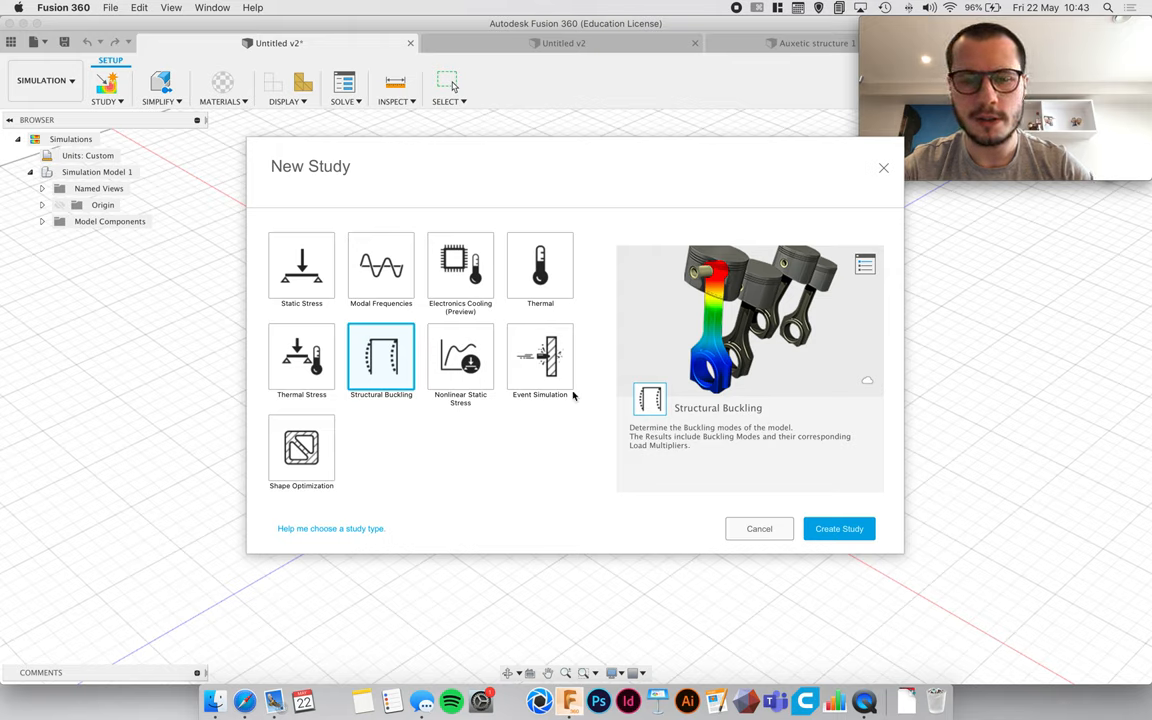
mouse_move(620, 385)
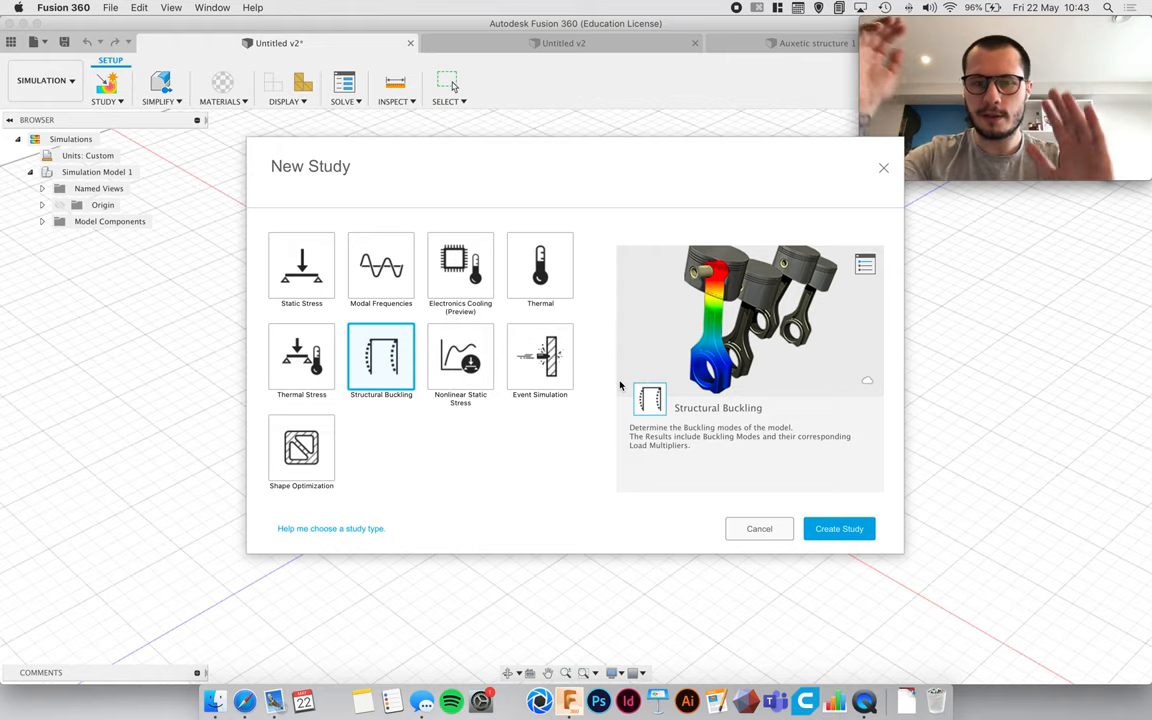
mouse_move(503, 423)
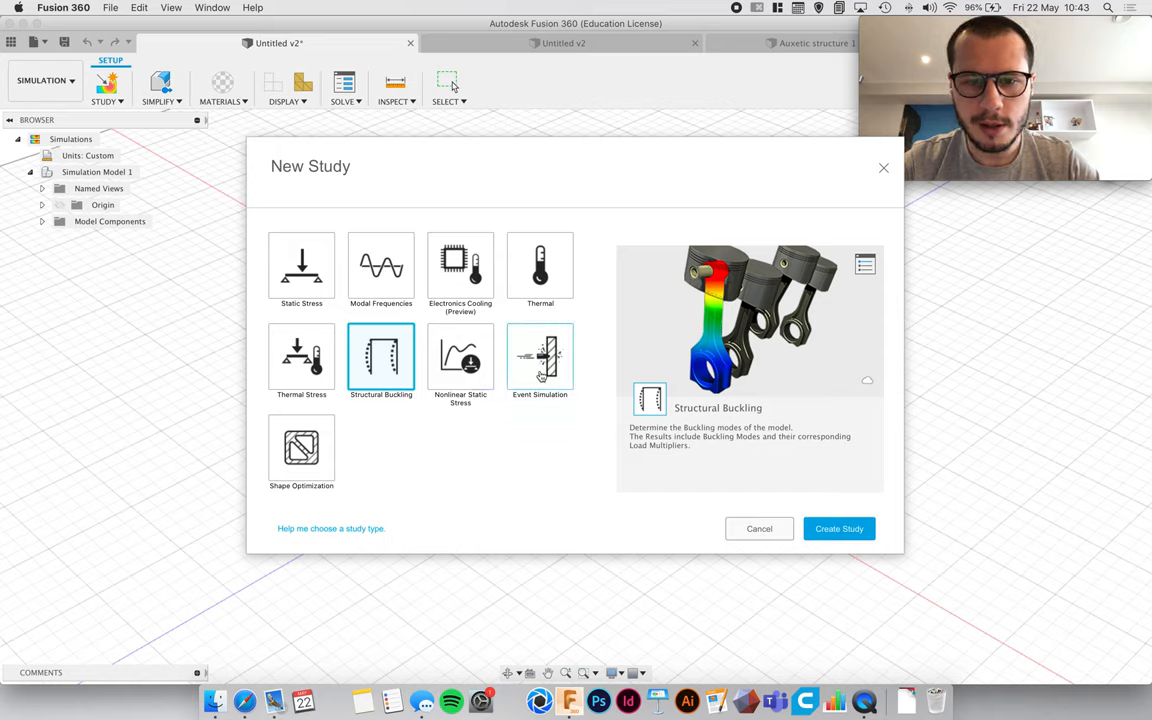
click(301, 451)
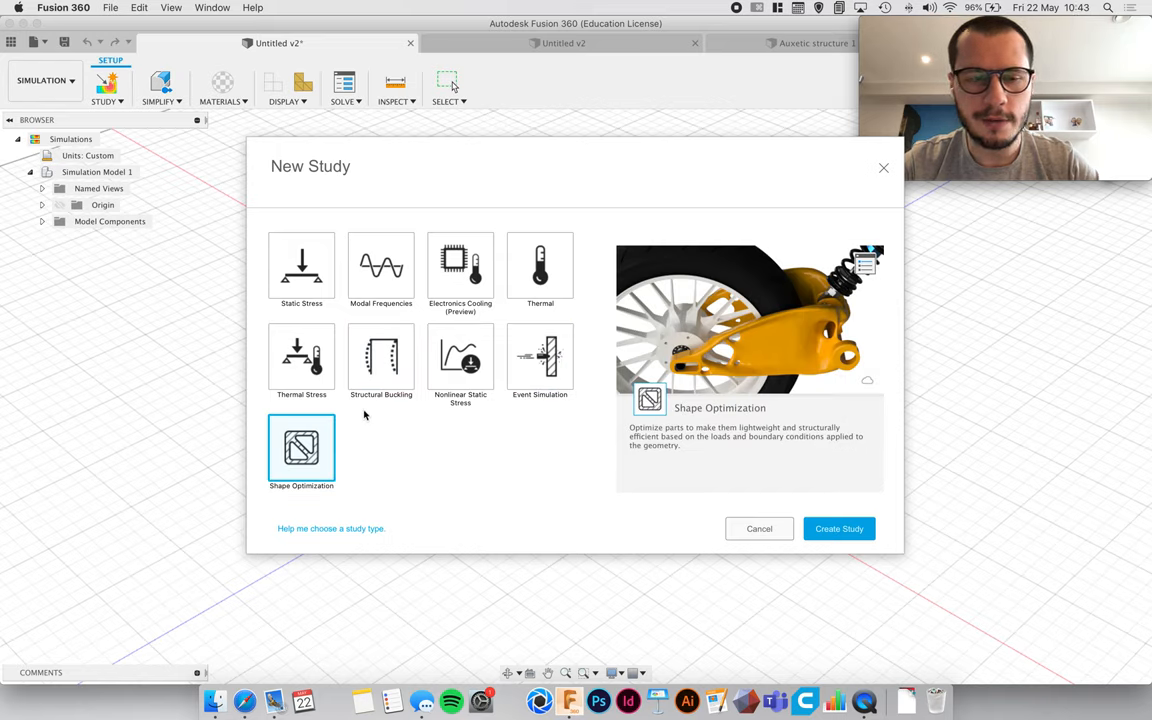
click(301, 266)
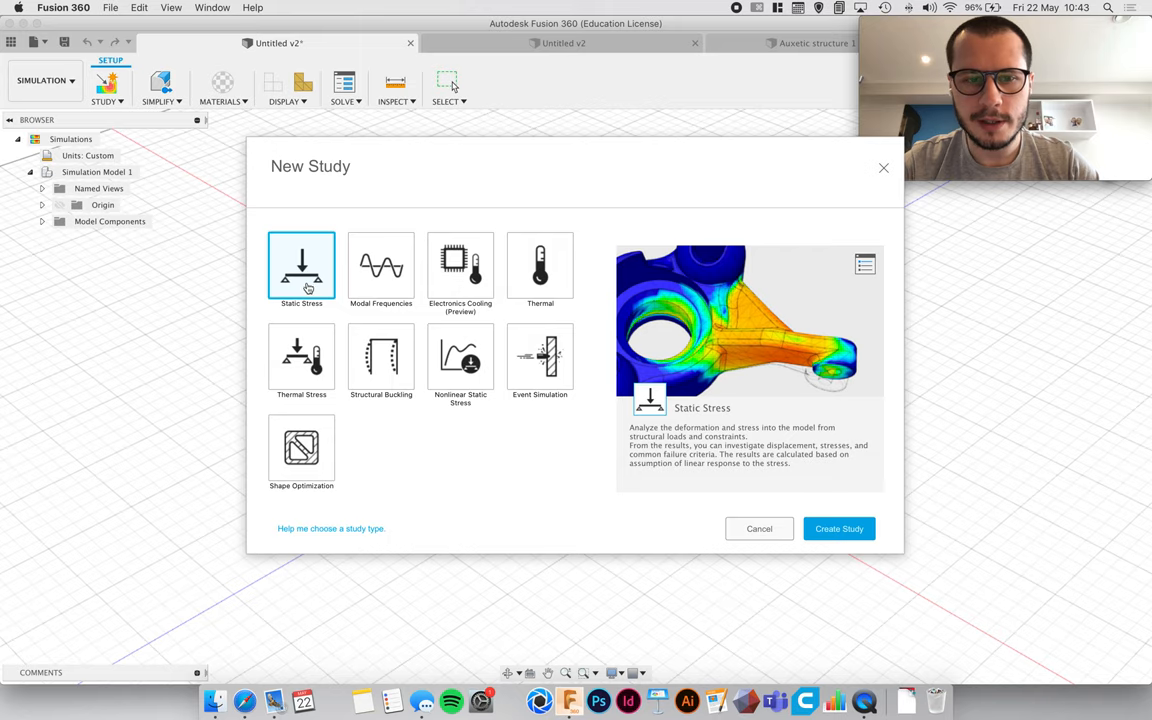
Step: Create the Static Stress study, try renaming its load case, and answer the mesh prompt
click(759, 528)
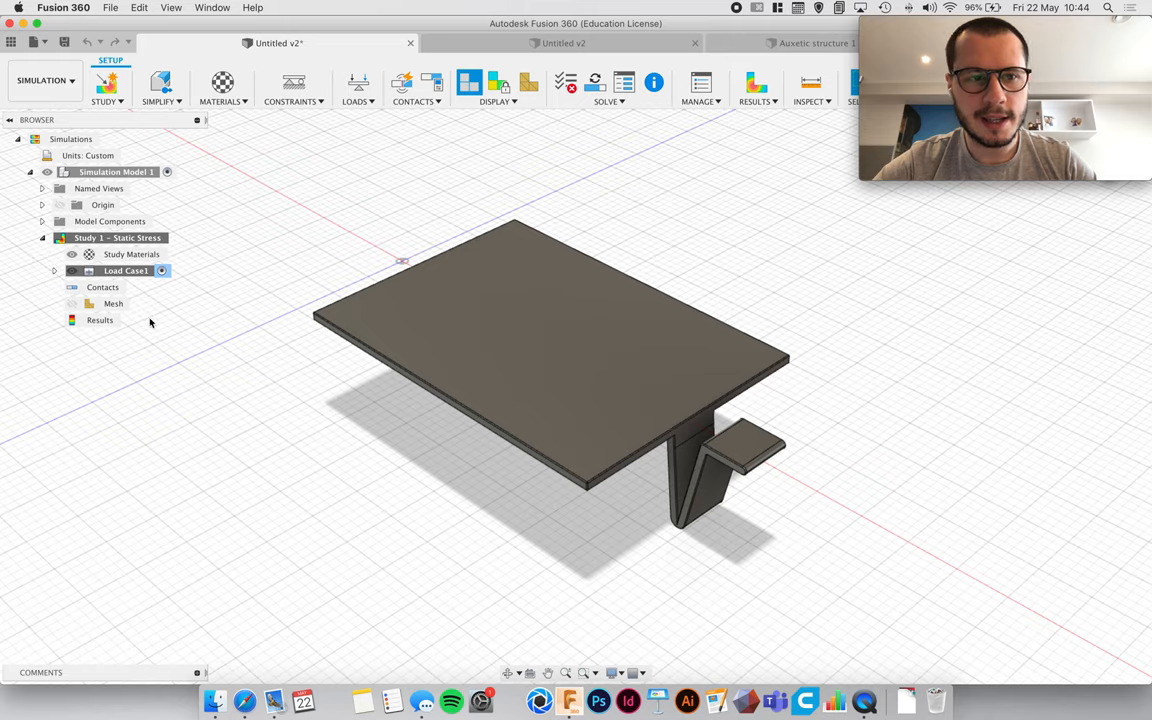
click(117, 237)
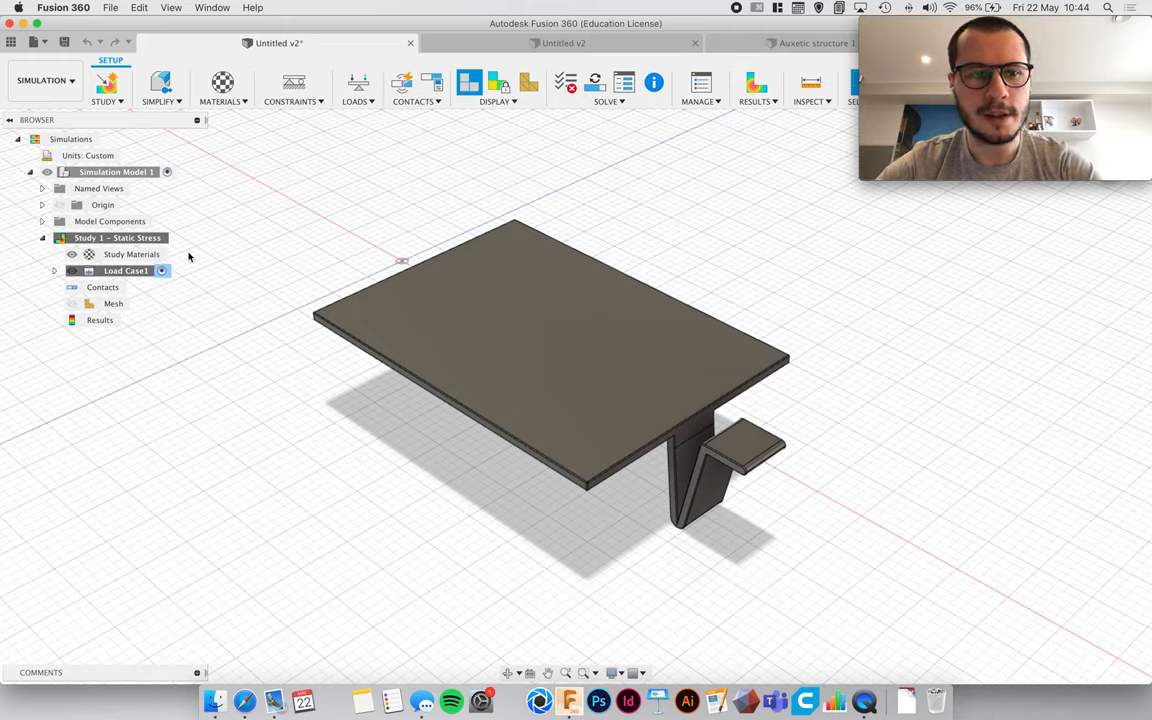
double_click(125, 270)
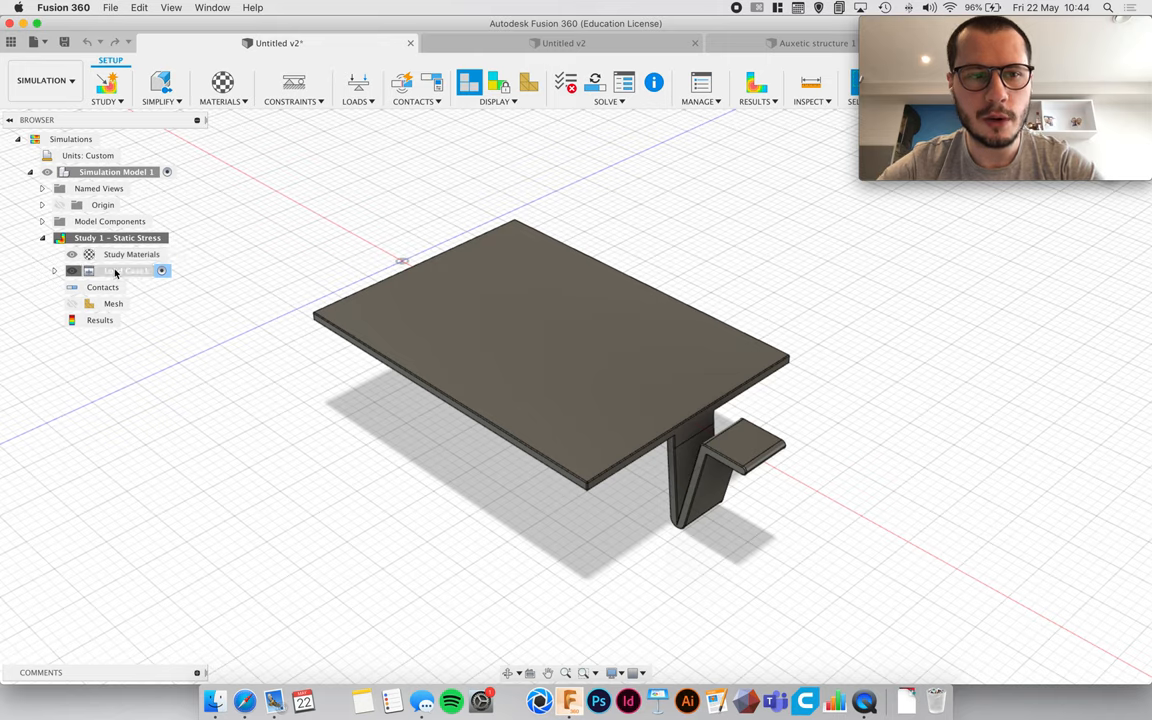
click(125, 271)
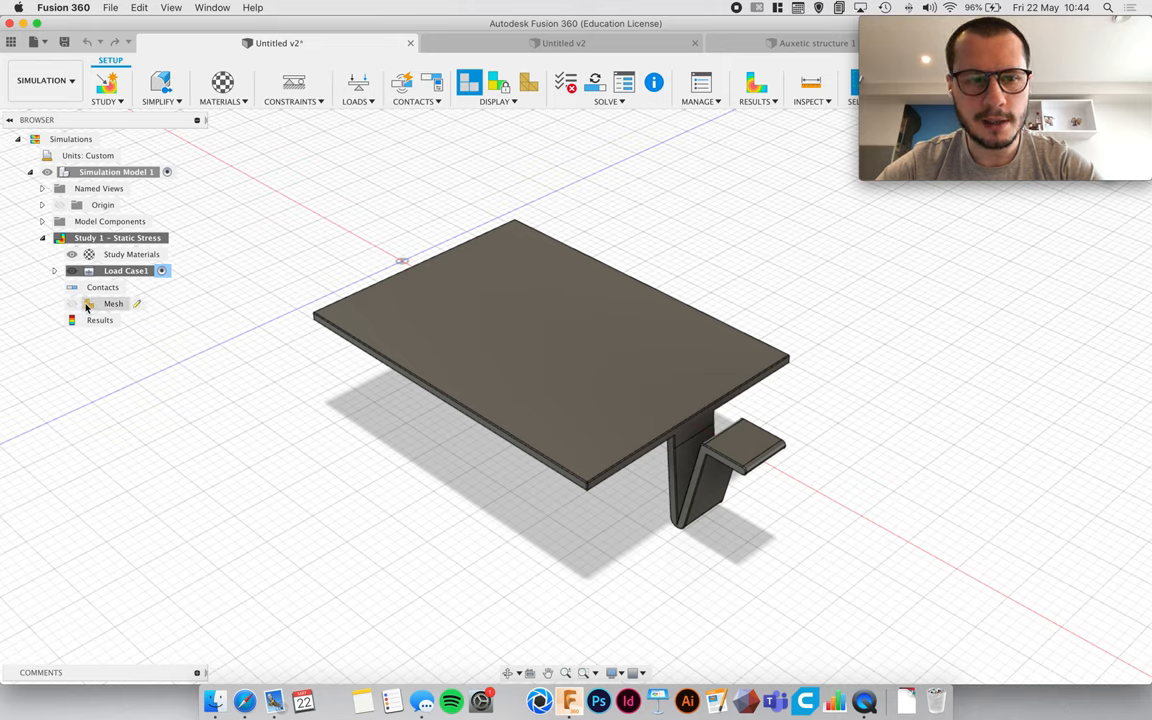
click(113, 303)
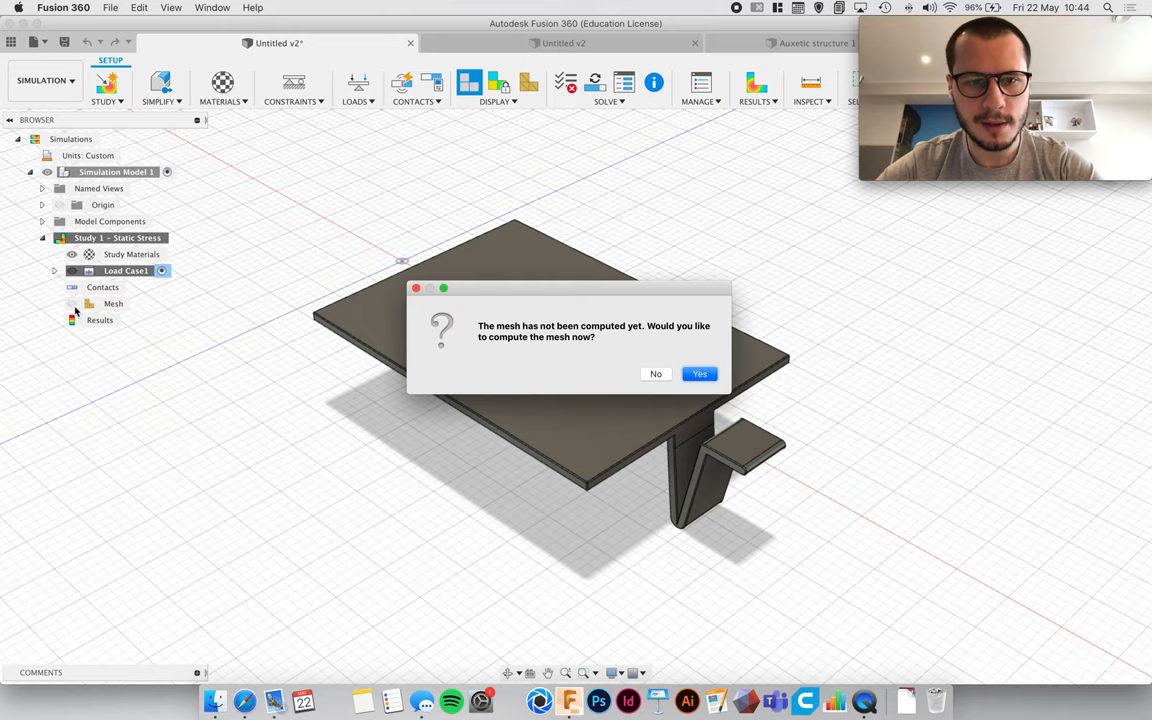
click(655, 373)
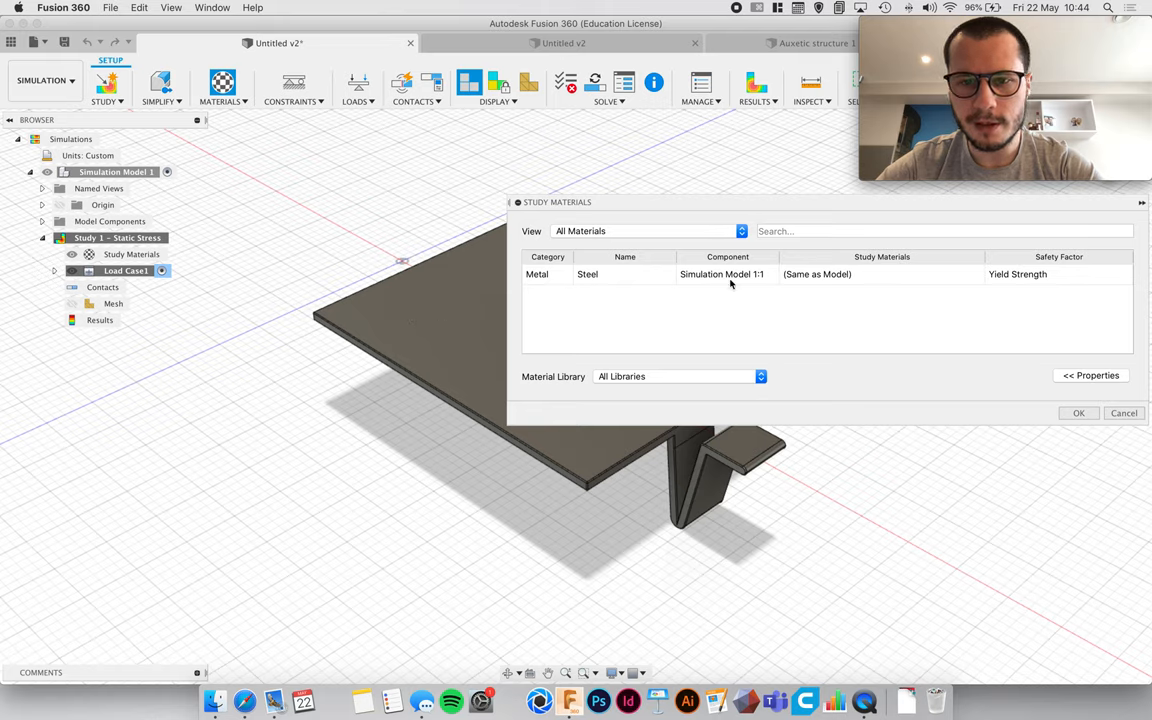
Step: Choose ABS Plastic from the study materials list and display its properties
click(880, 274)
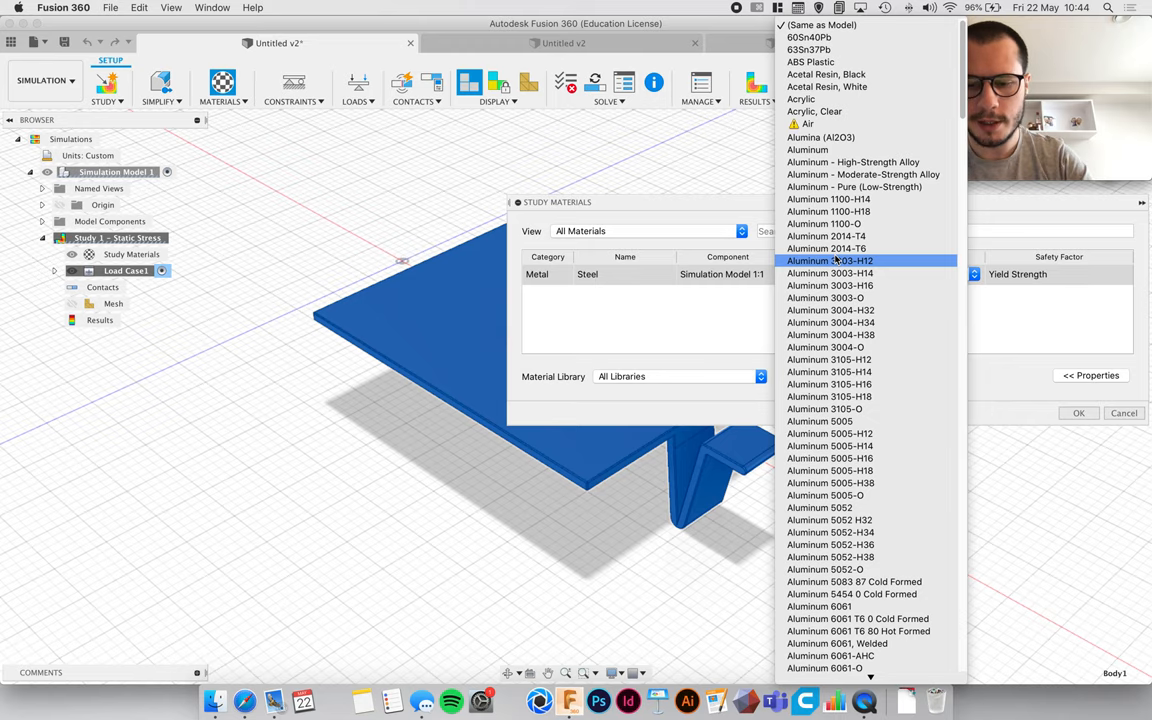
scroll(down, 3)
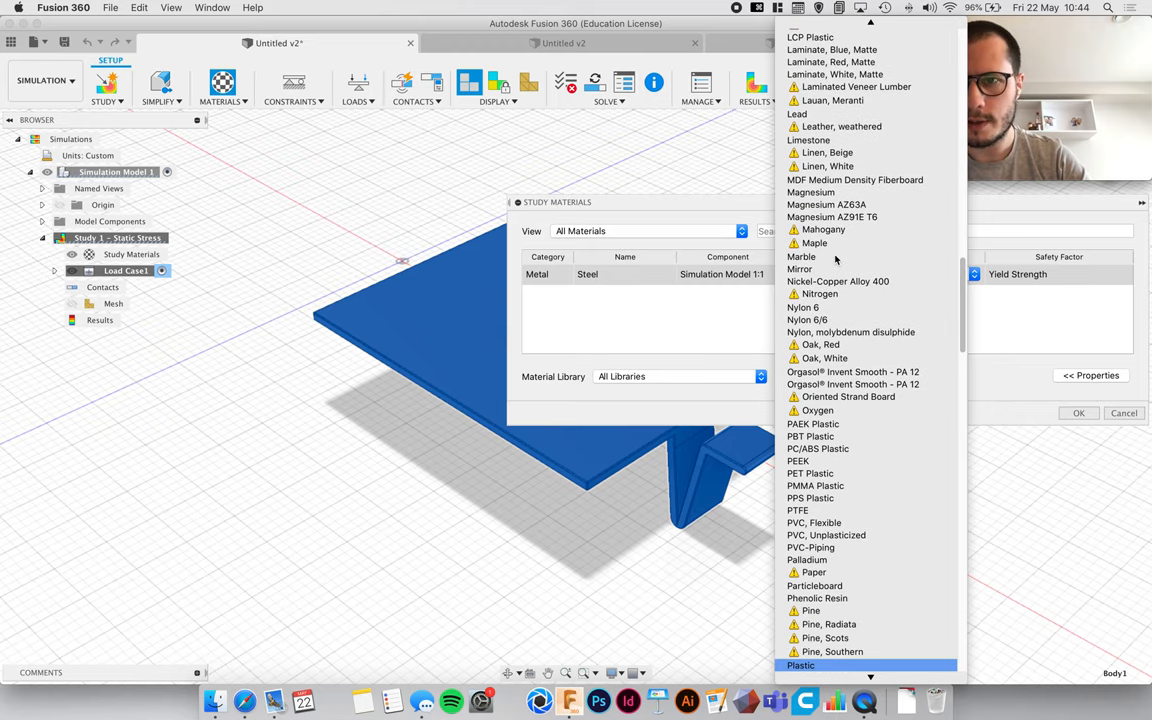
scroll(up, 3)
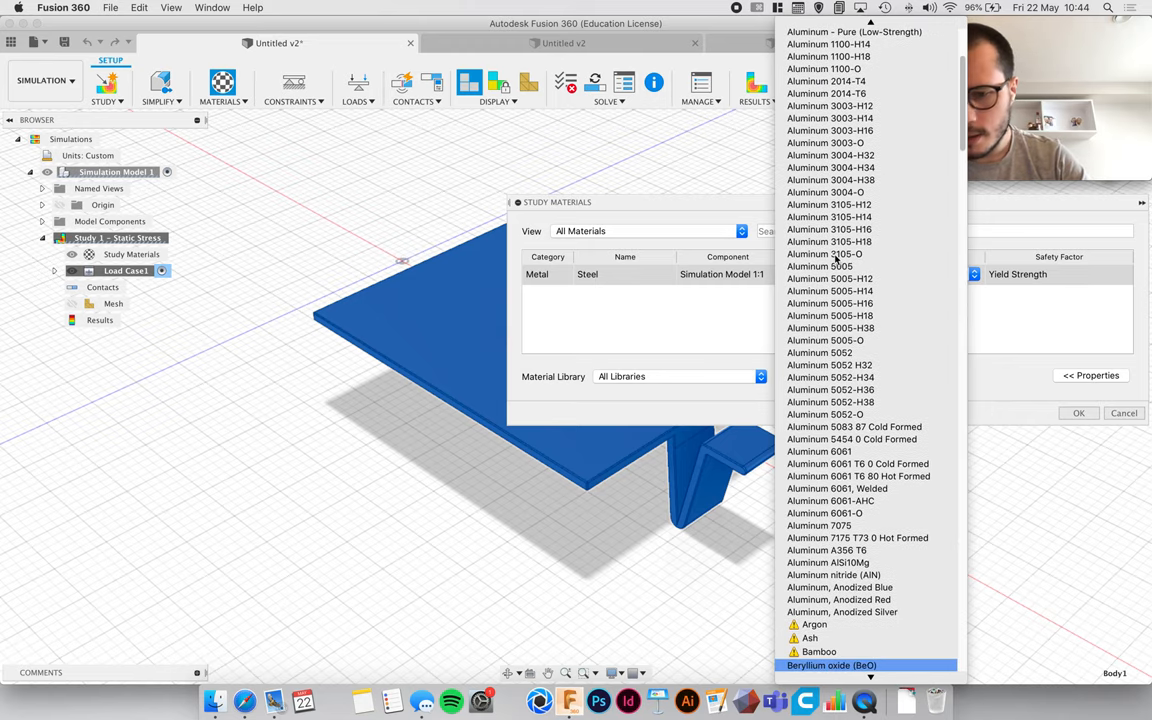
scroll(up, 3)
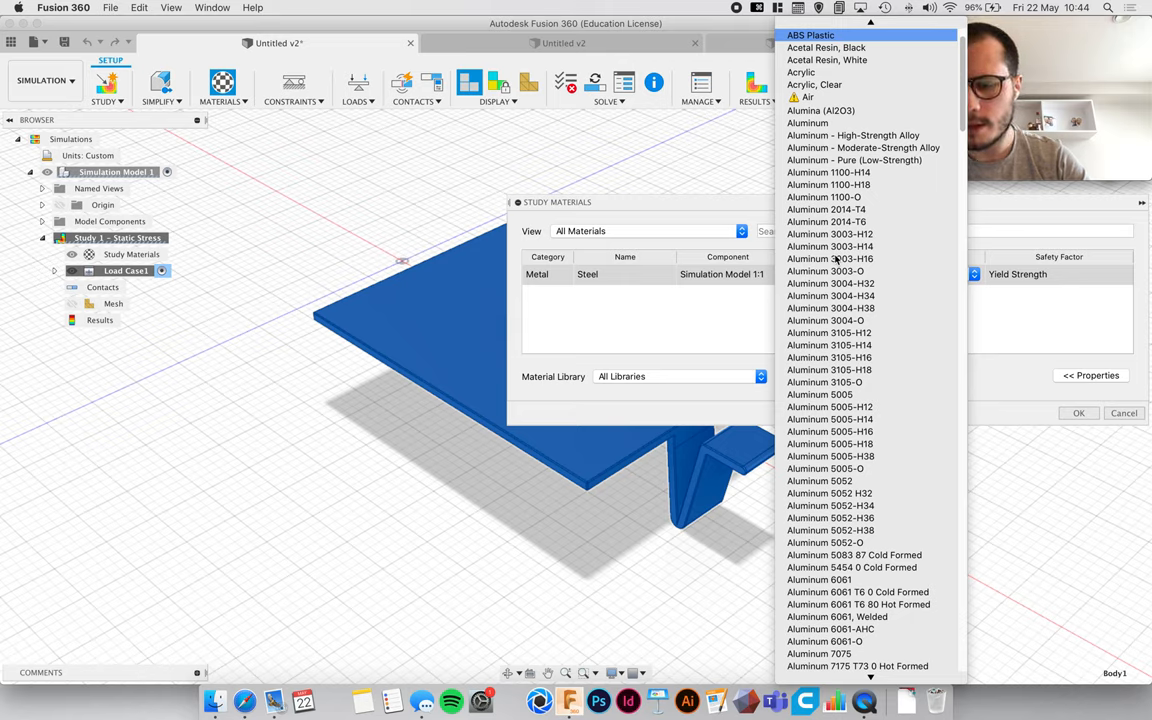
click(810, 35)
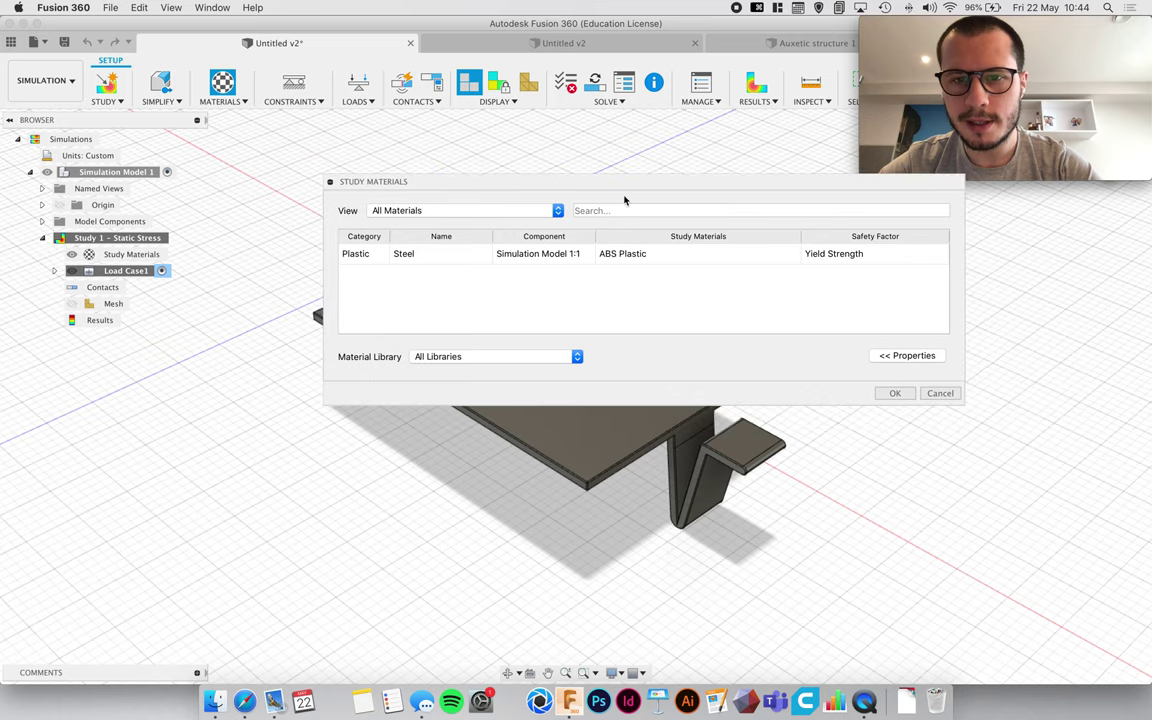
click(643, 253)
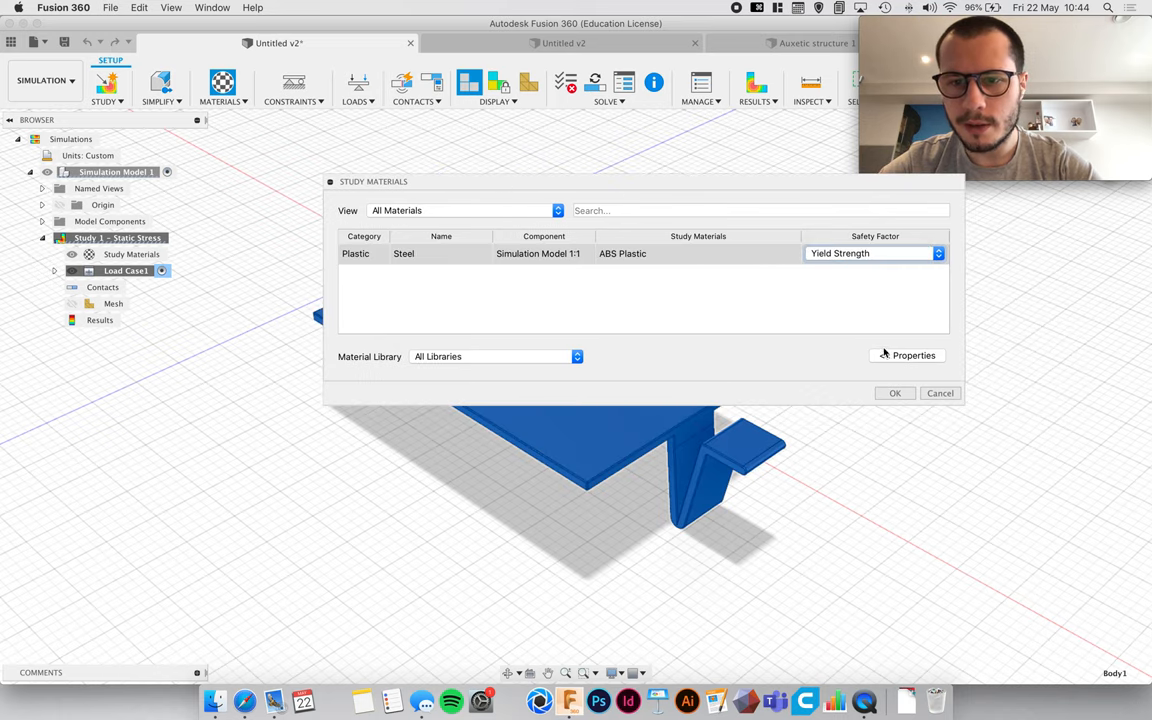
click(912, 355)
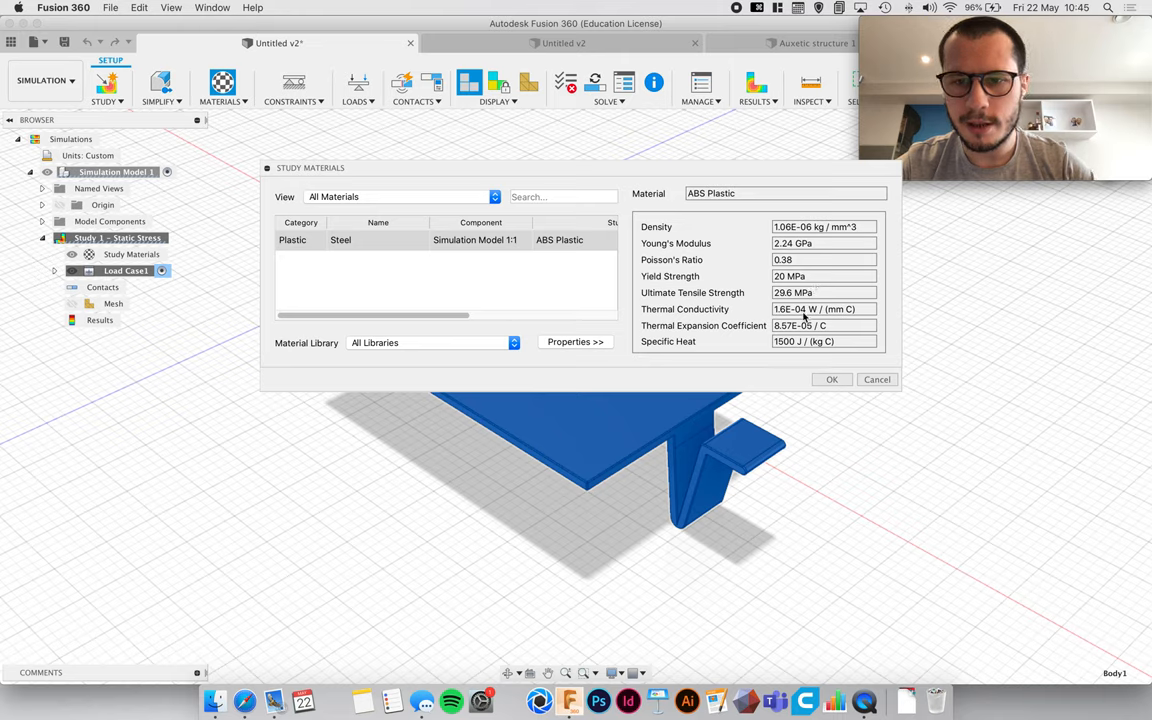
mouse_move(748, 333)
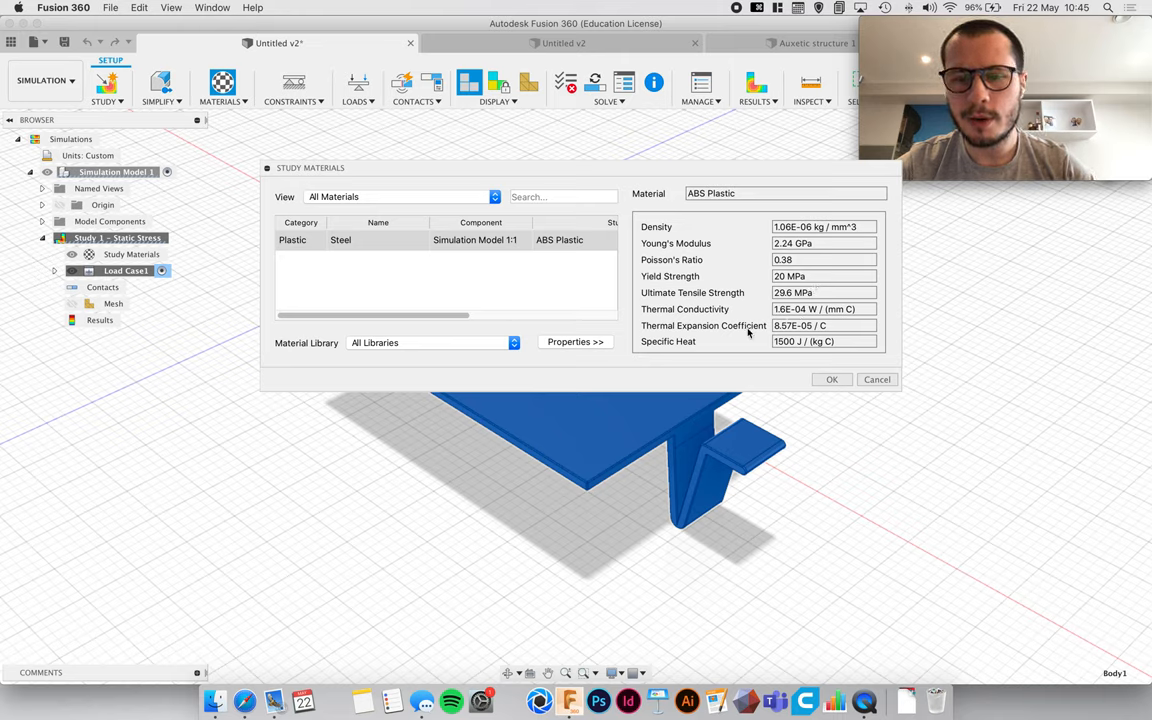
mouse_move(607, 271)
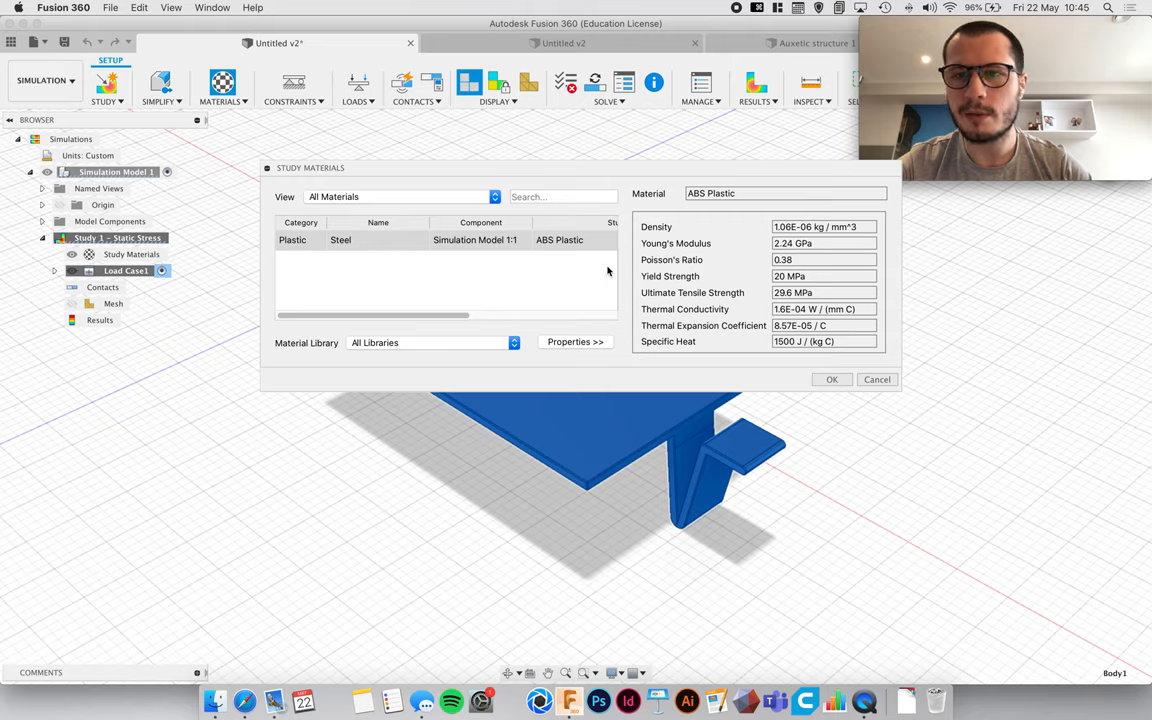
mouse_move(674, 476)
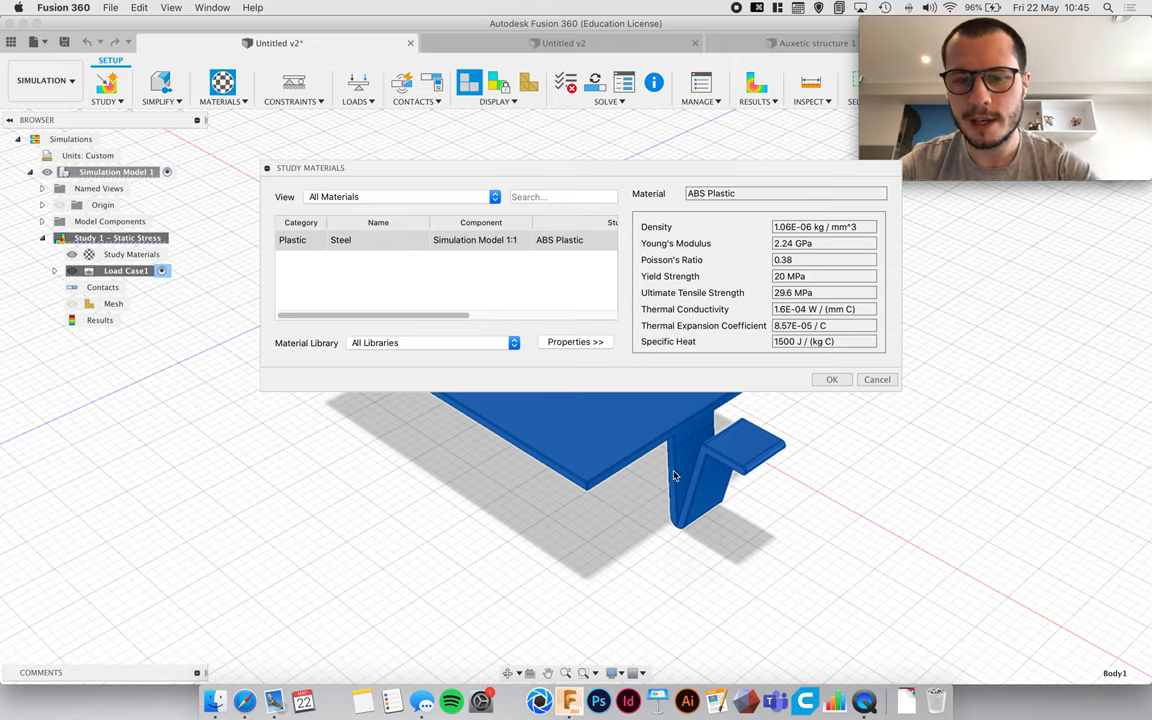
mouse_move(667, 461)
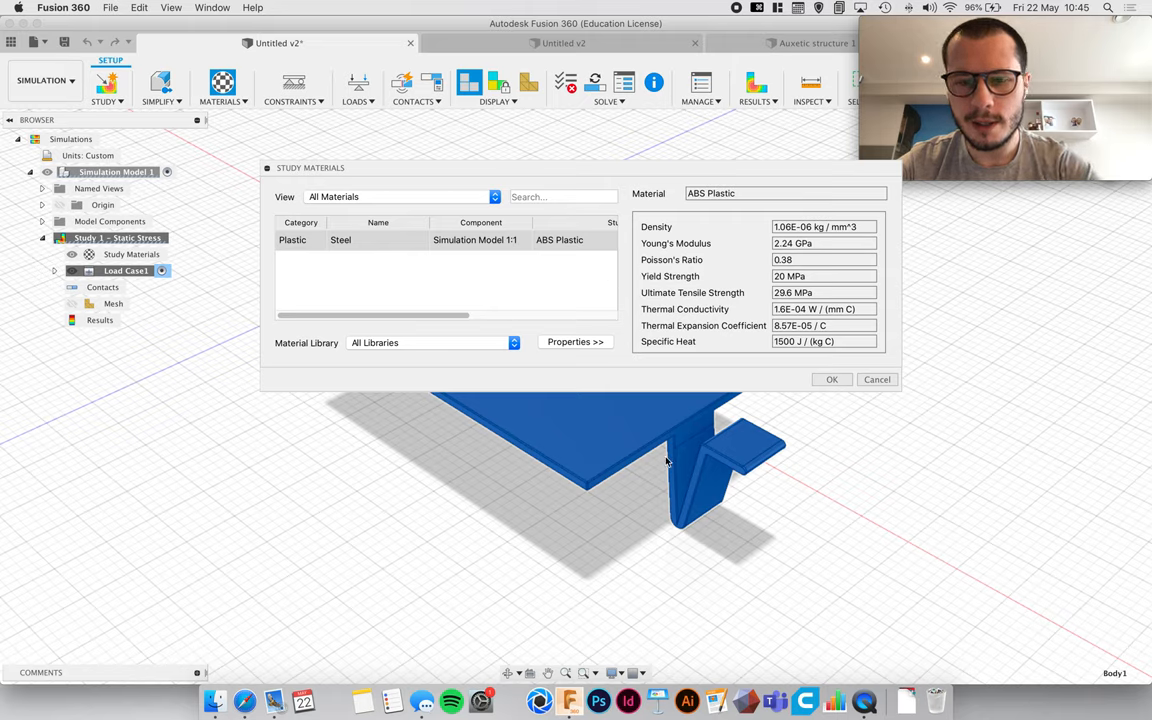
mouse_move(583, 256)
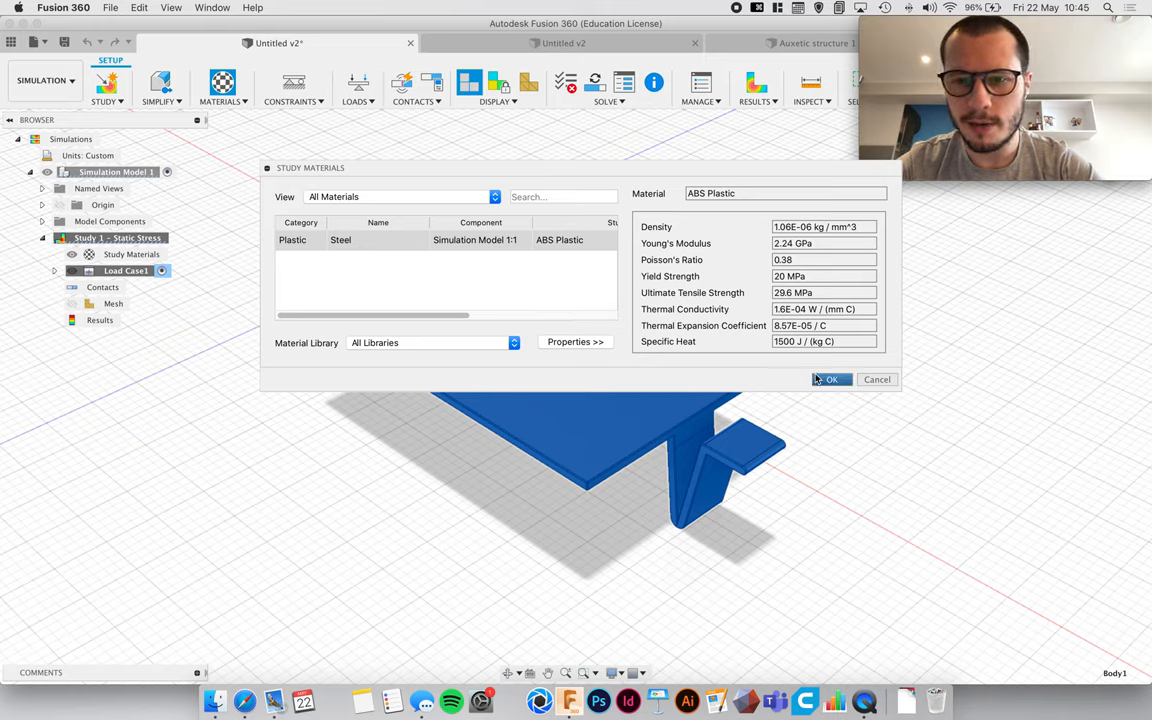
Step: Confirm the material change and fix the plate's large flat face in Ux, Uy, Uz
click(831, 379)
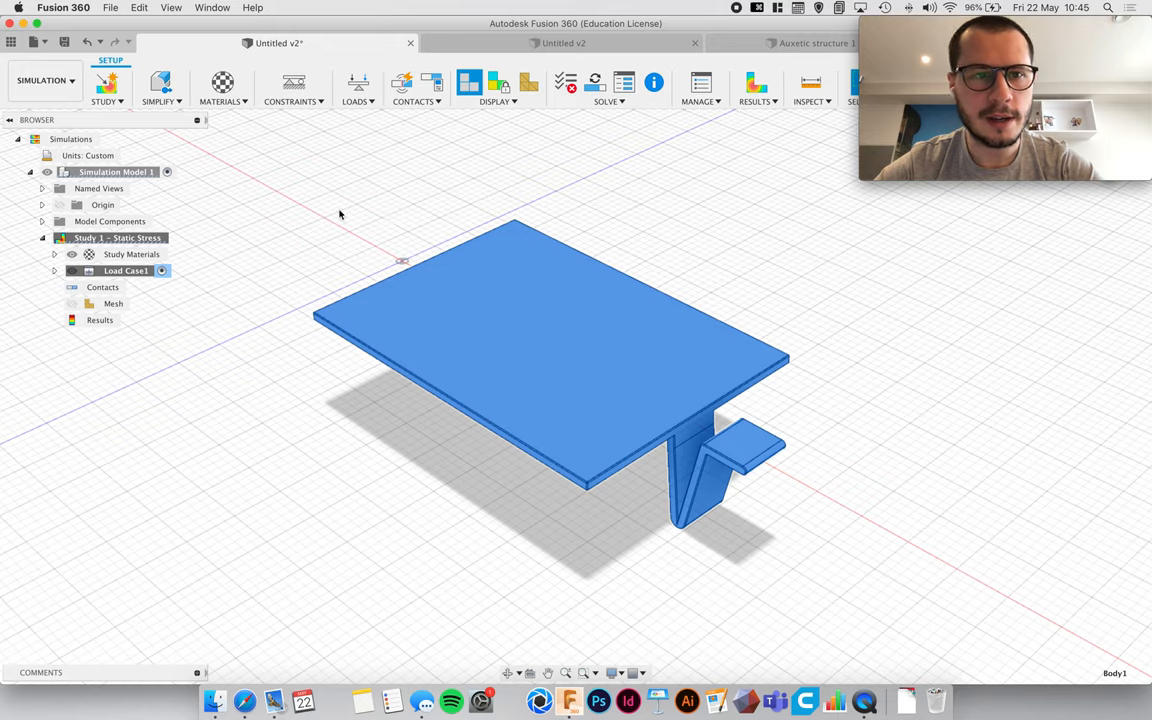
click(293, 83)
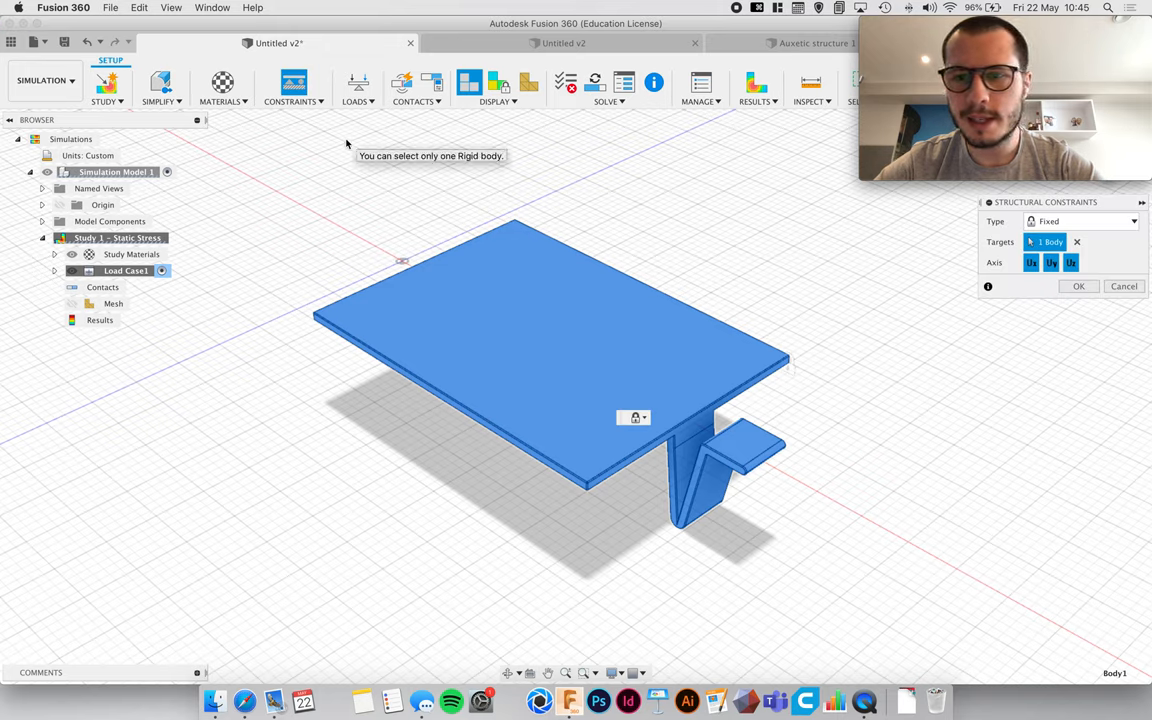
mouse_move(452, 448)
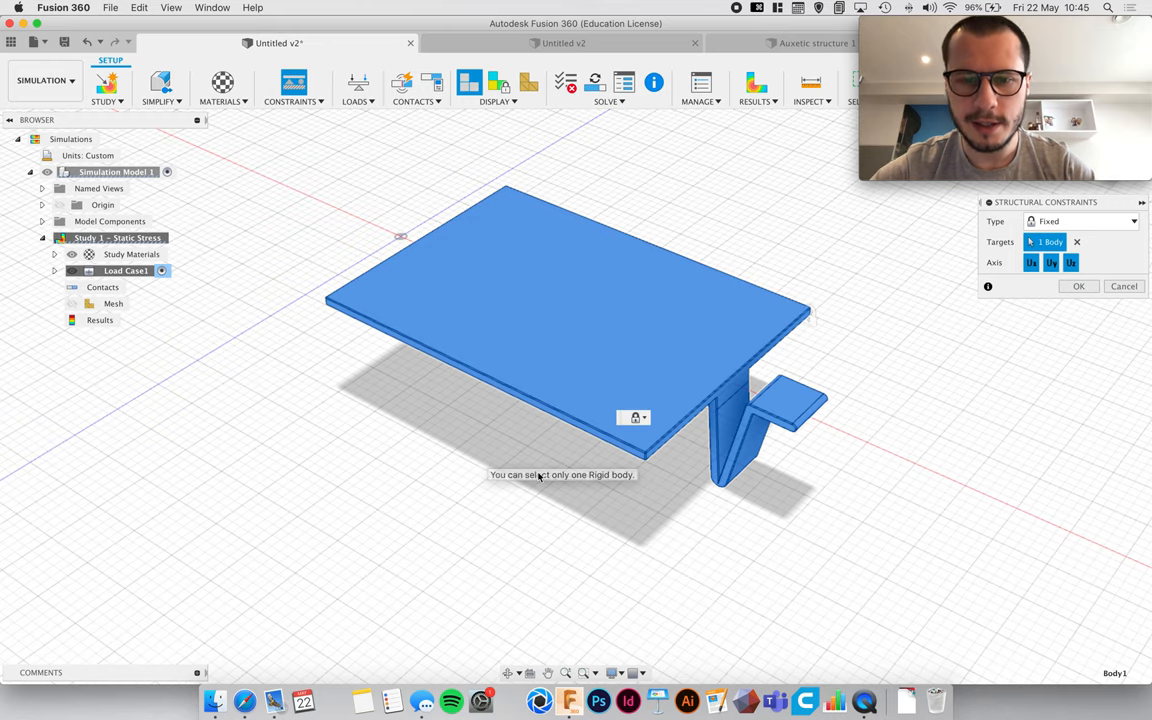
mouse_move(594, 505)
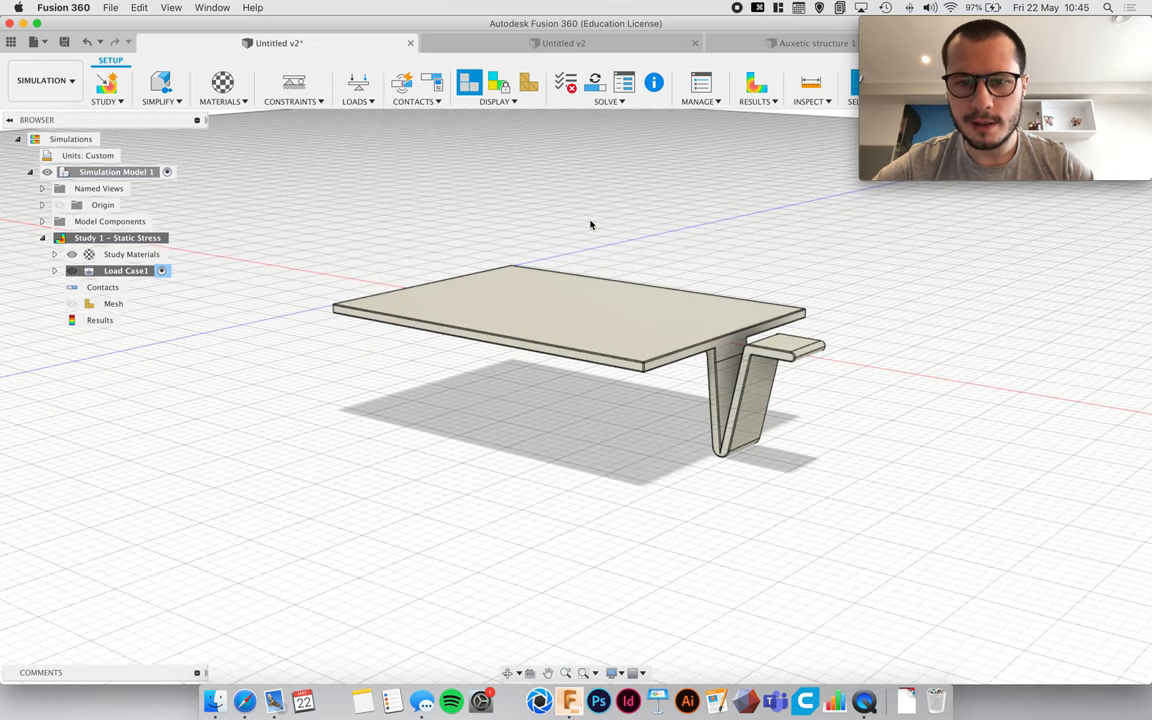
click(294, 83)
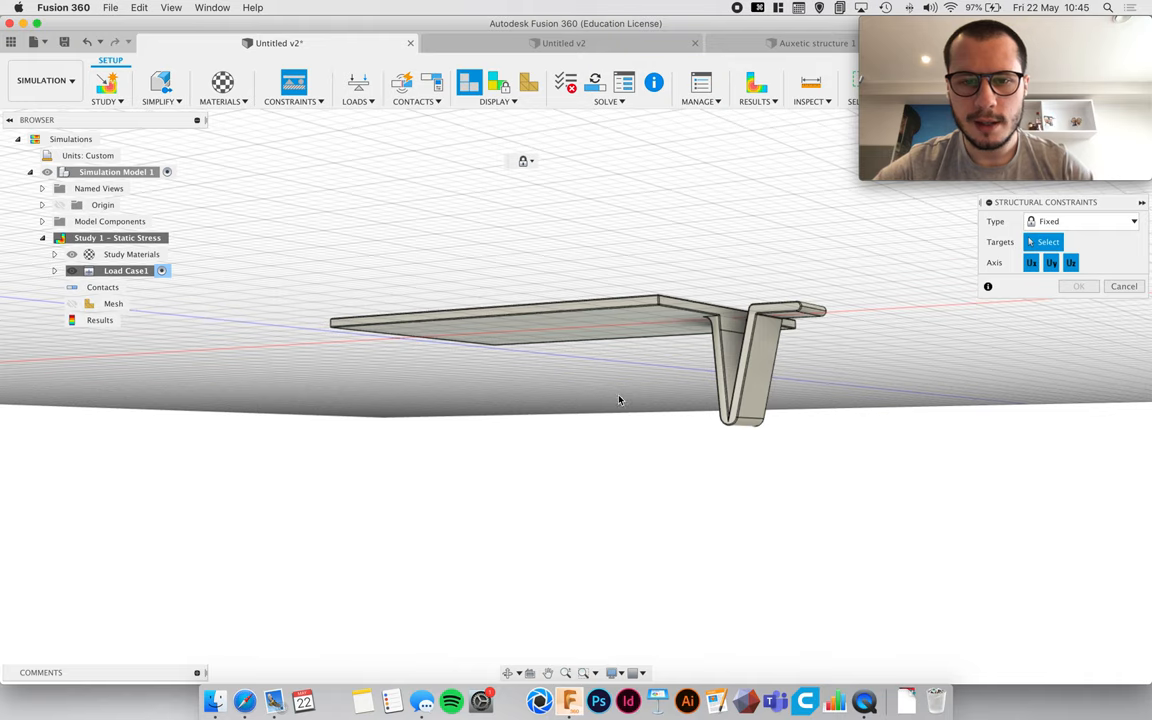
drag(618, 400, 625, 320)
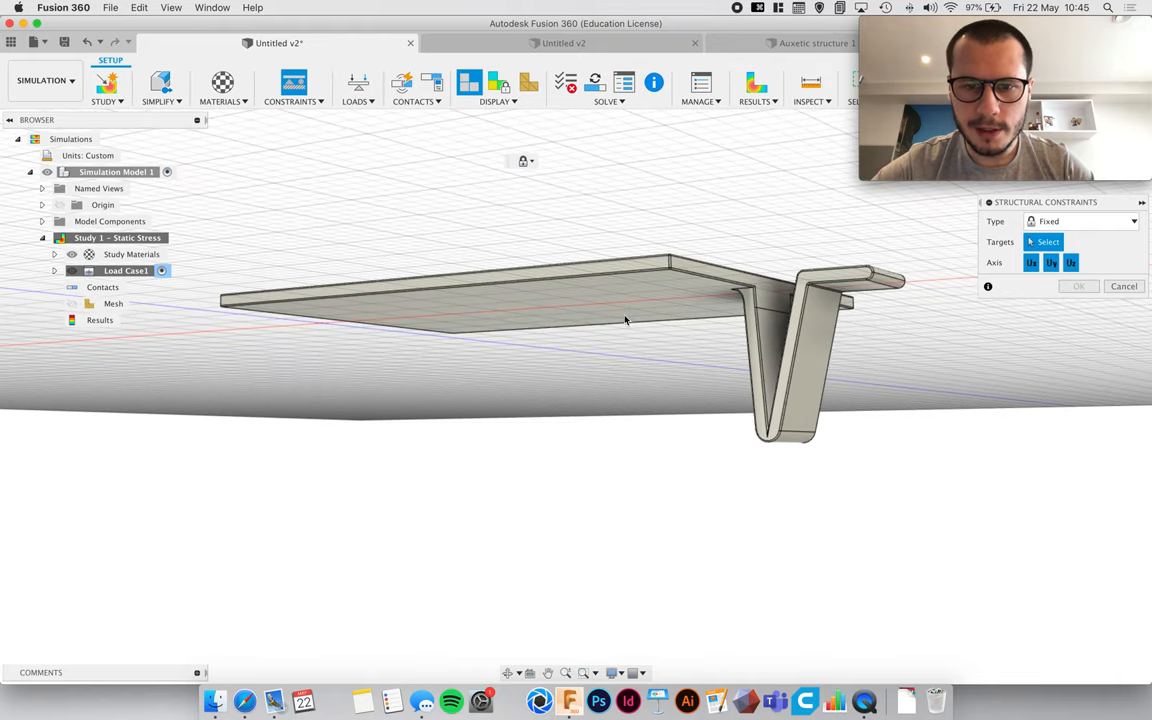
click(490, 315)
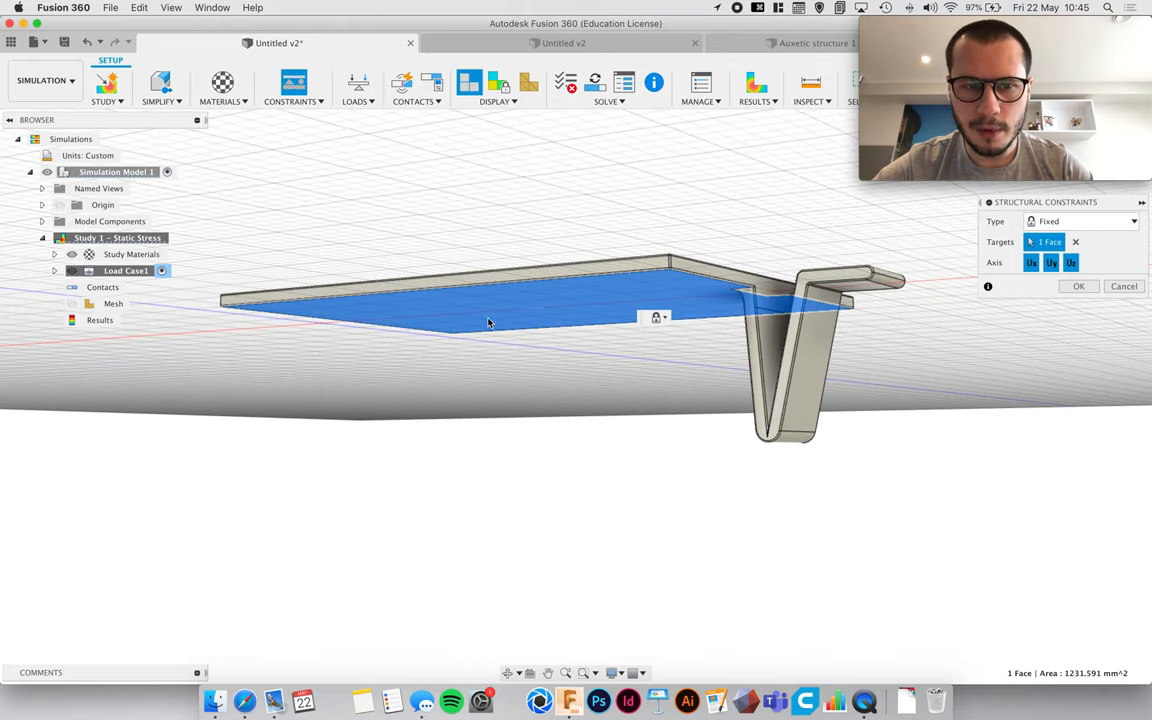
mouse_move(590, 367)
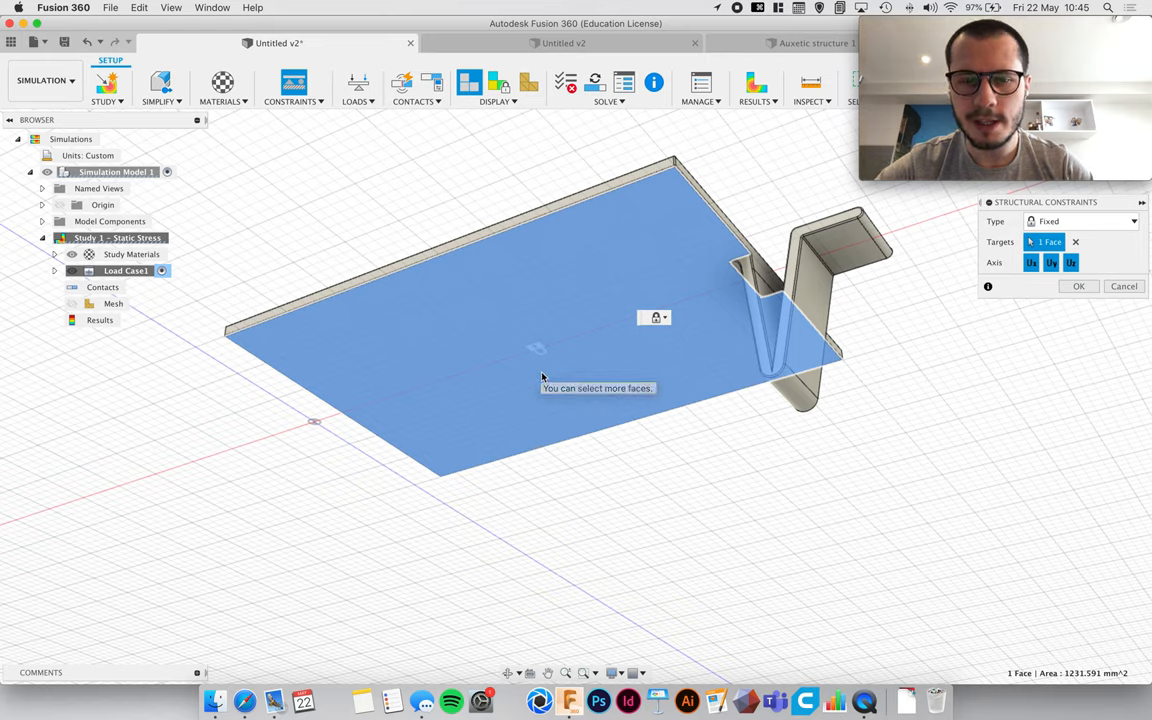
mouse_move(572, 383)
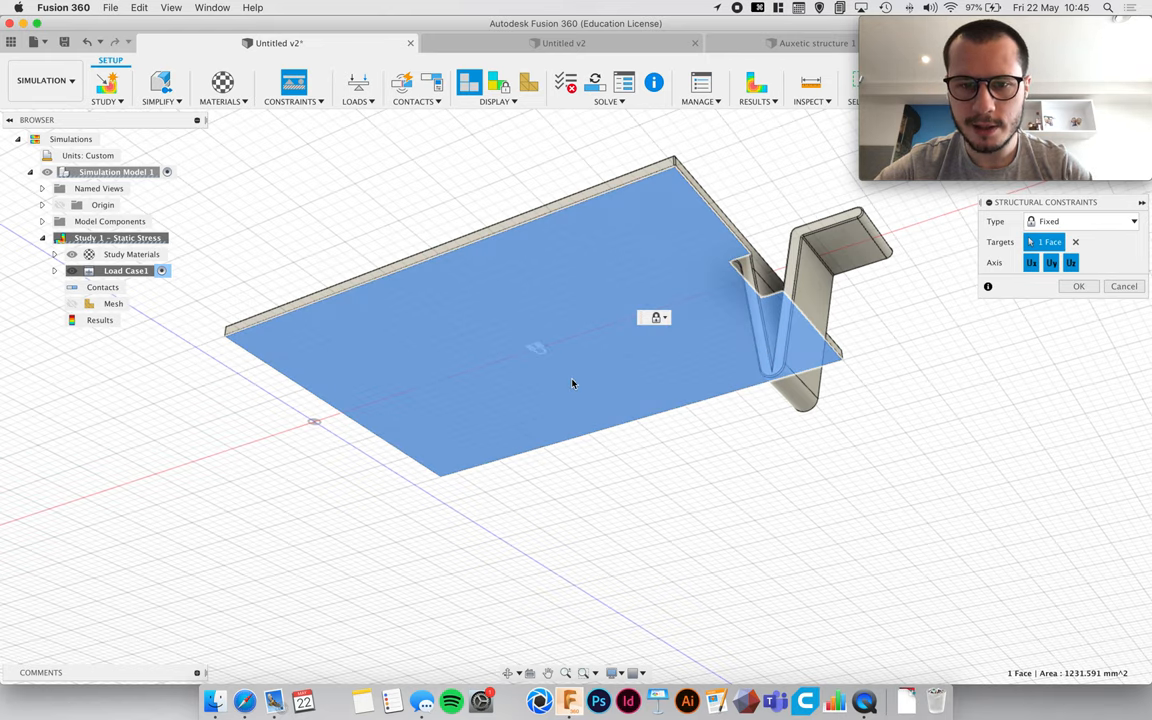
mouse_move(519, 369)
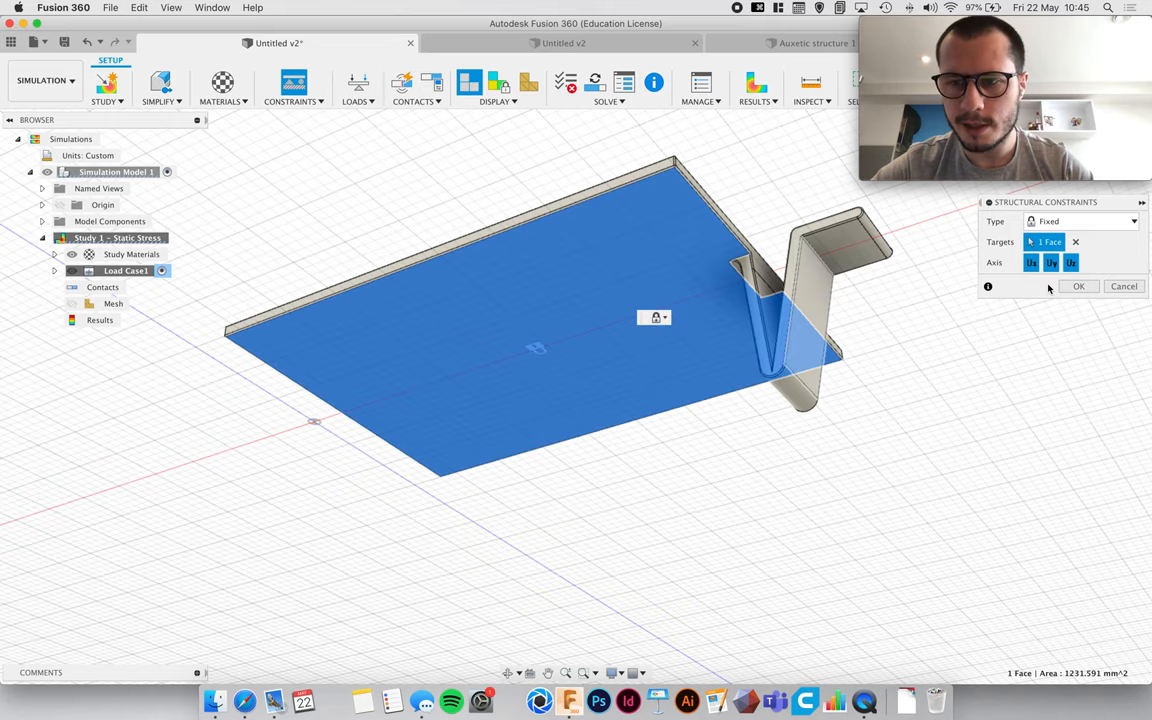
click(1078, 286)
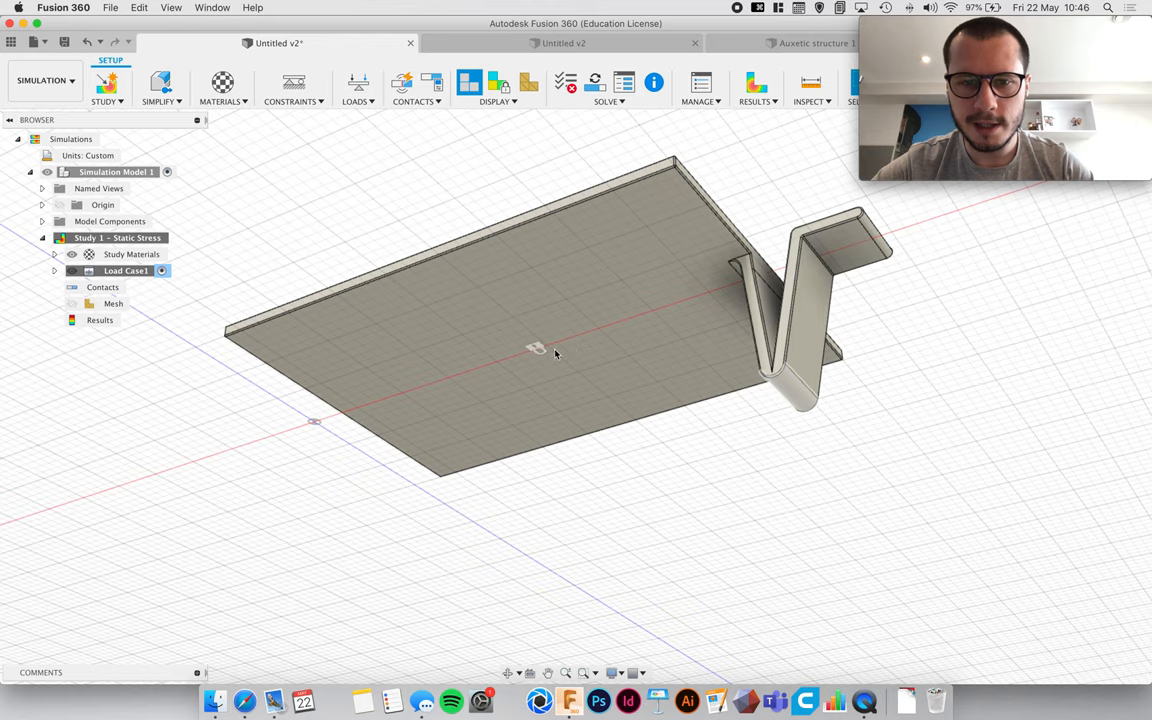
drag(555, 352, 591, 393)
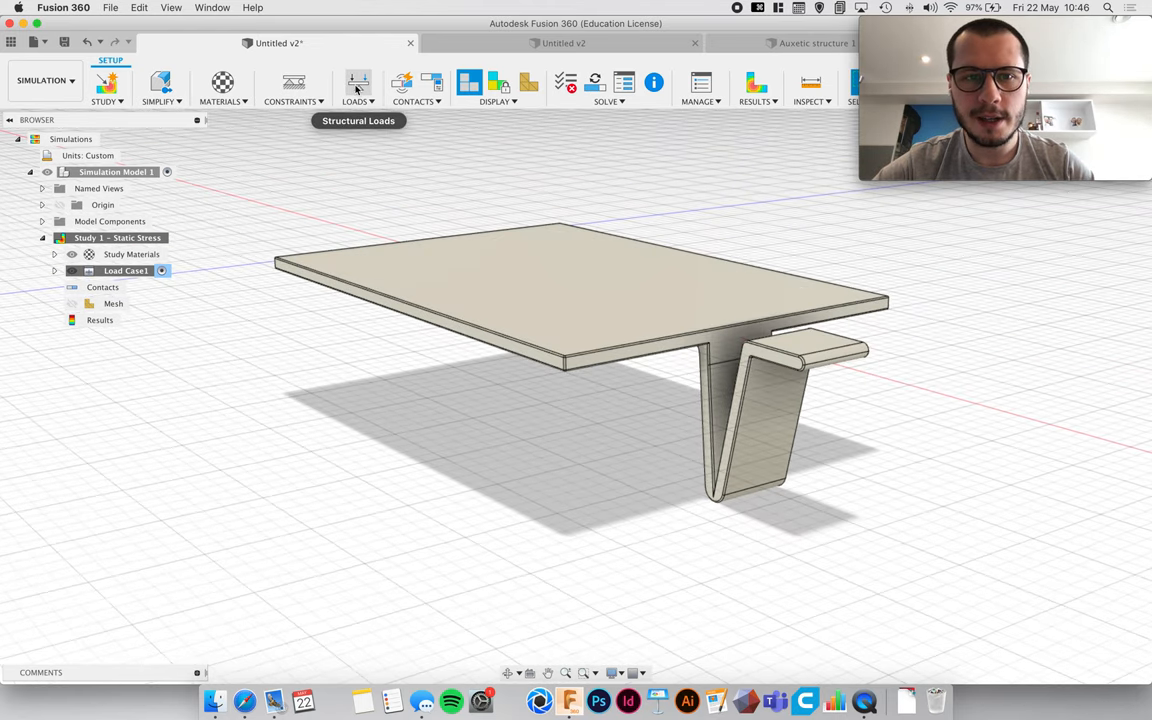
Step: Apply a 1 N force to the front edge of the hinge tip
click(358, 85)
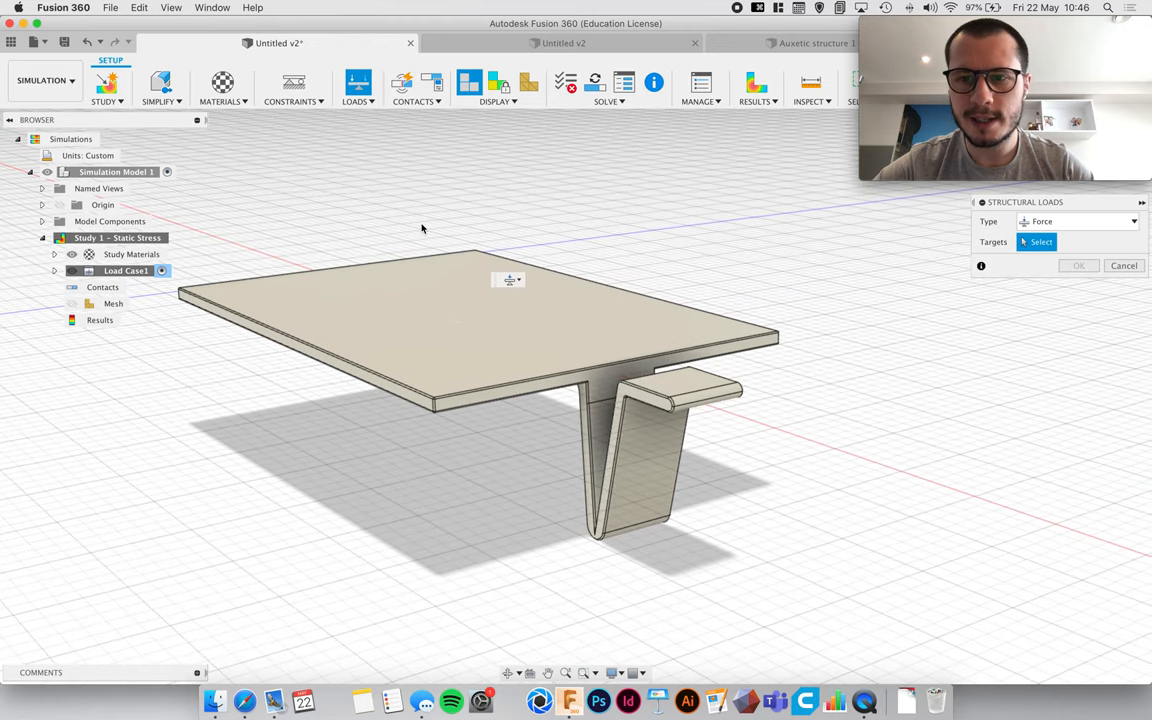
drag(421, 230, 572, 264)
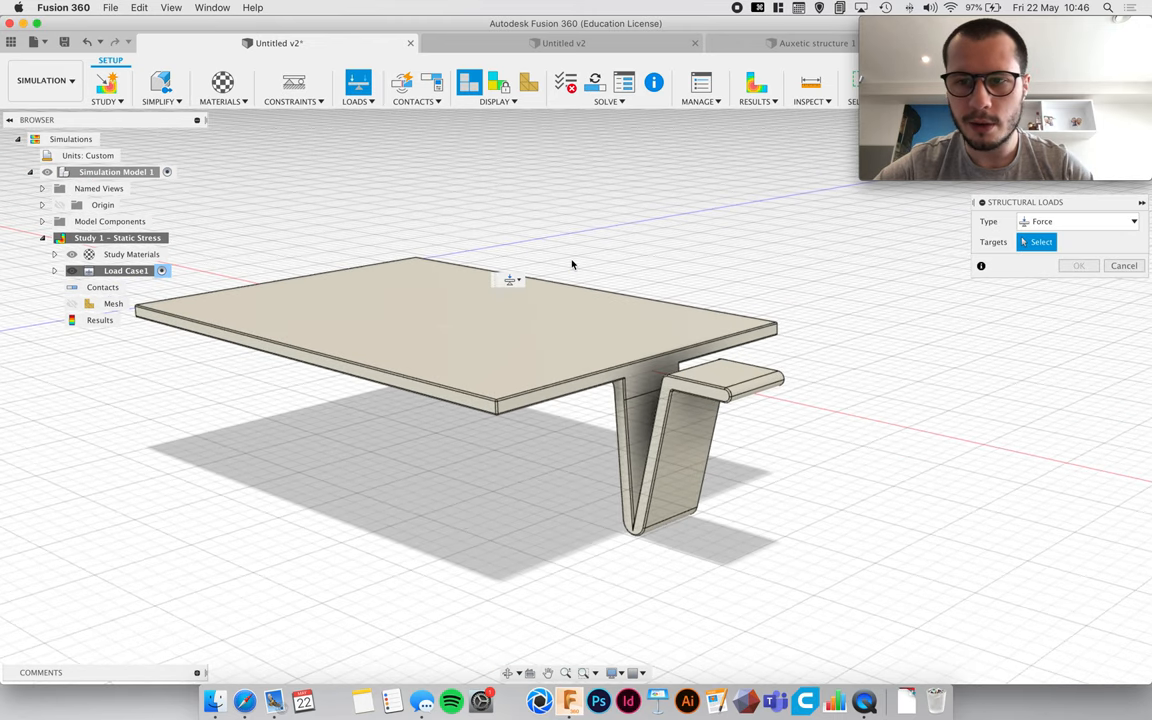
drag(573, 265, 747, 429)
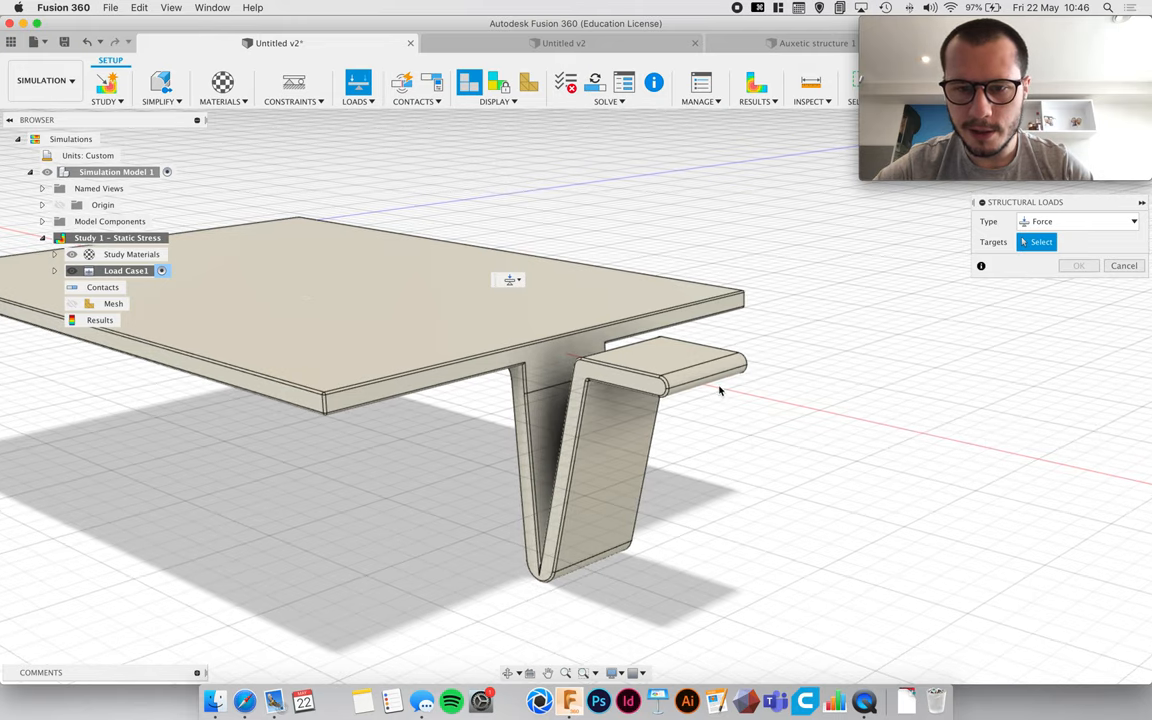
click(720, 380)
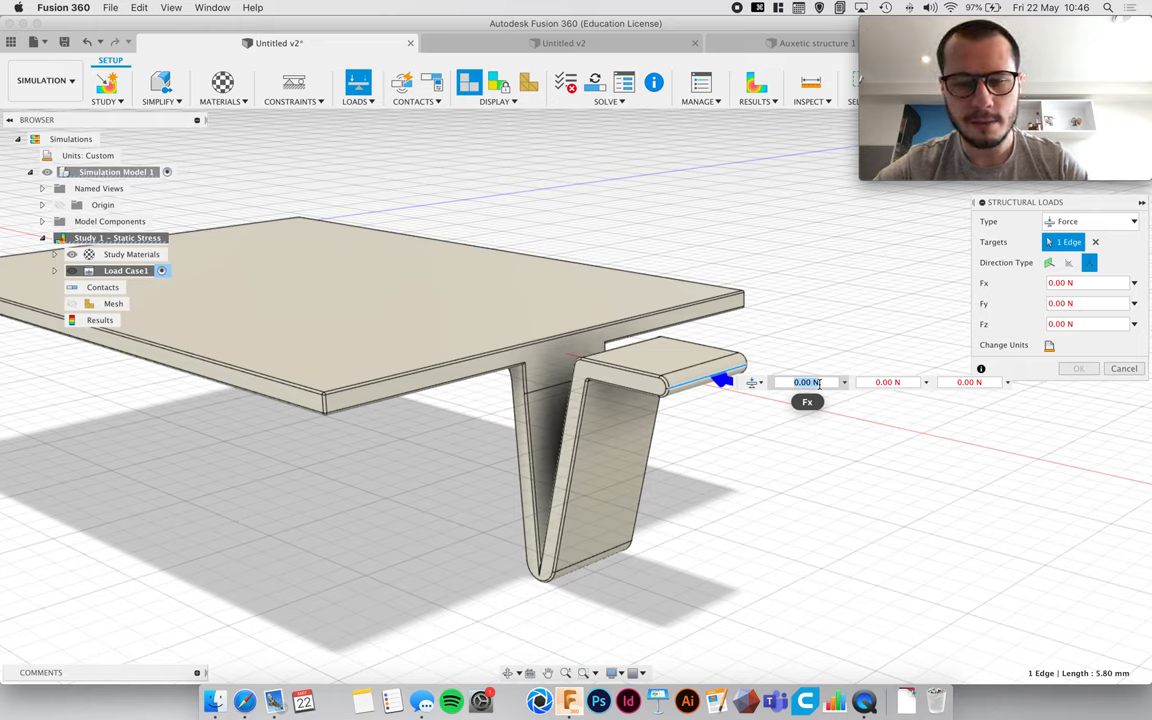
text(1)
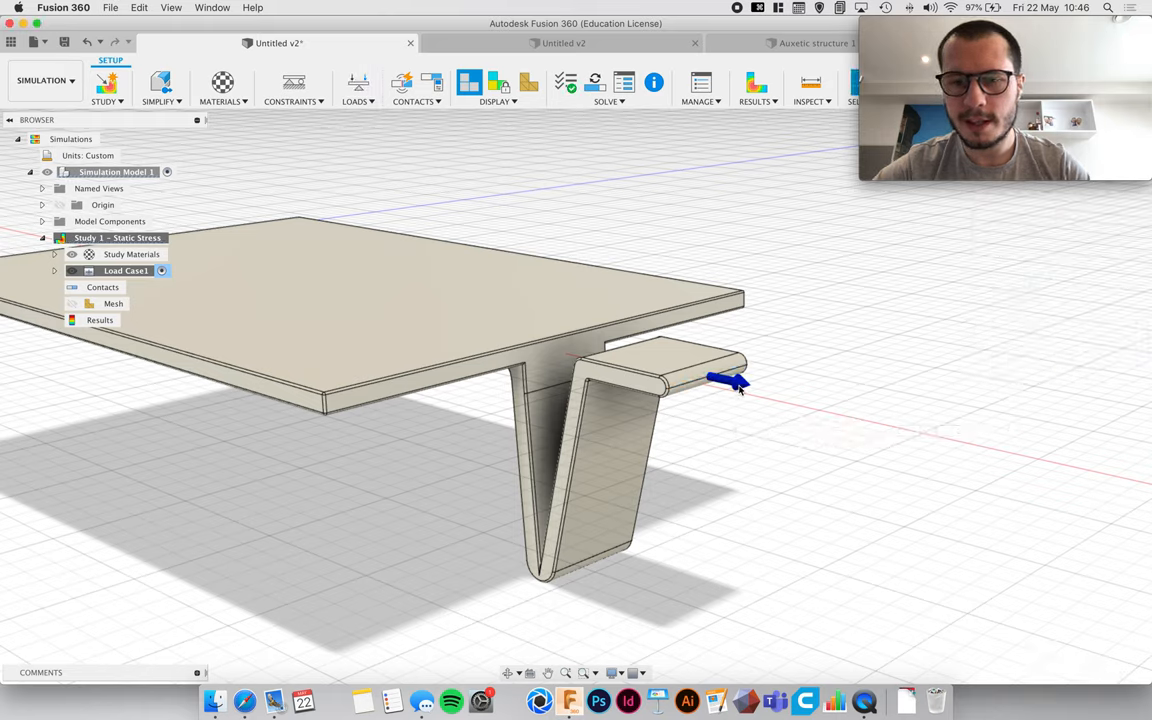
mouse_move(840, 402)
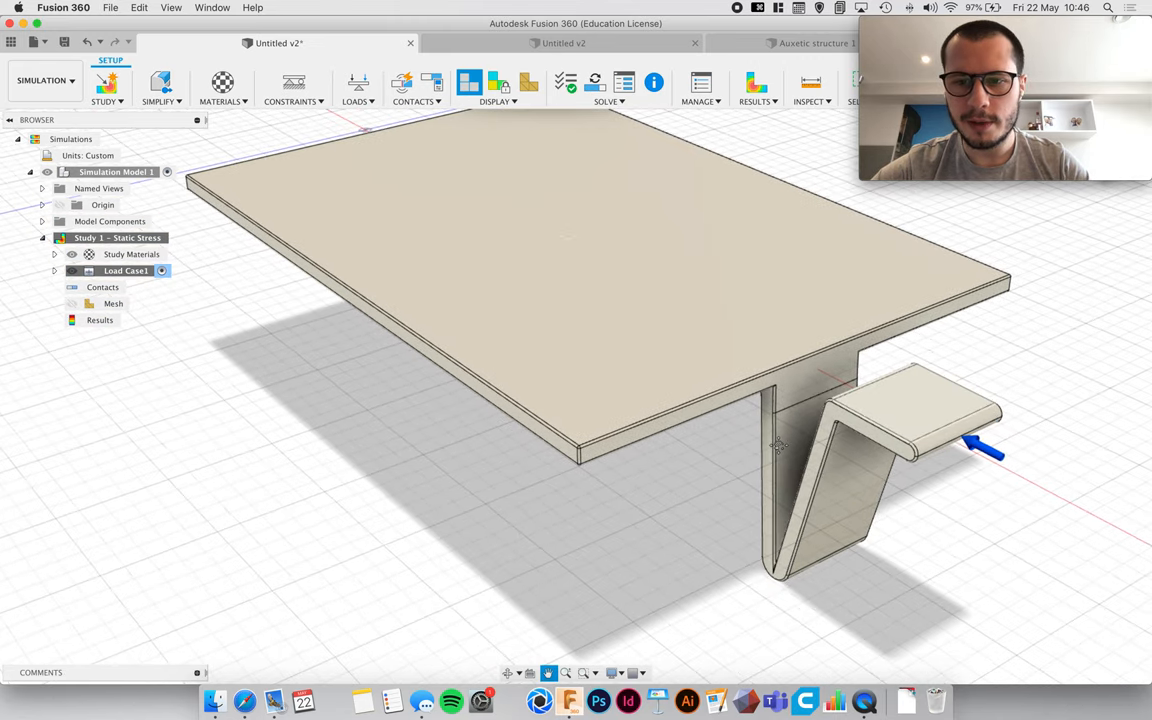
Step: Start another load on the hinge leg's inner face, browse load types, then dismiss
click(355, 85)
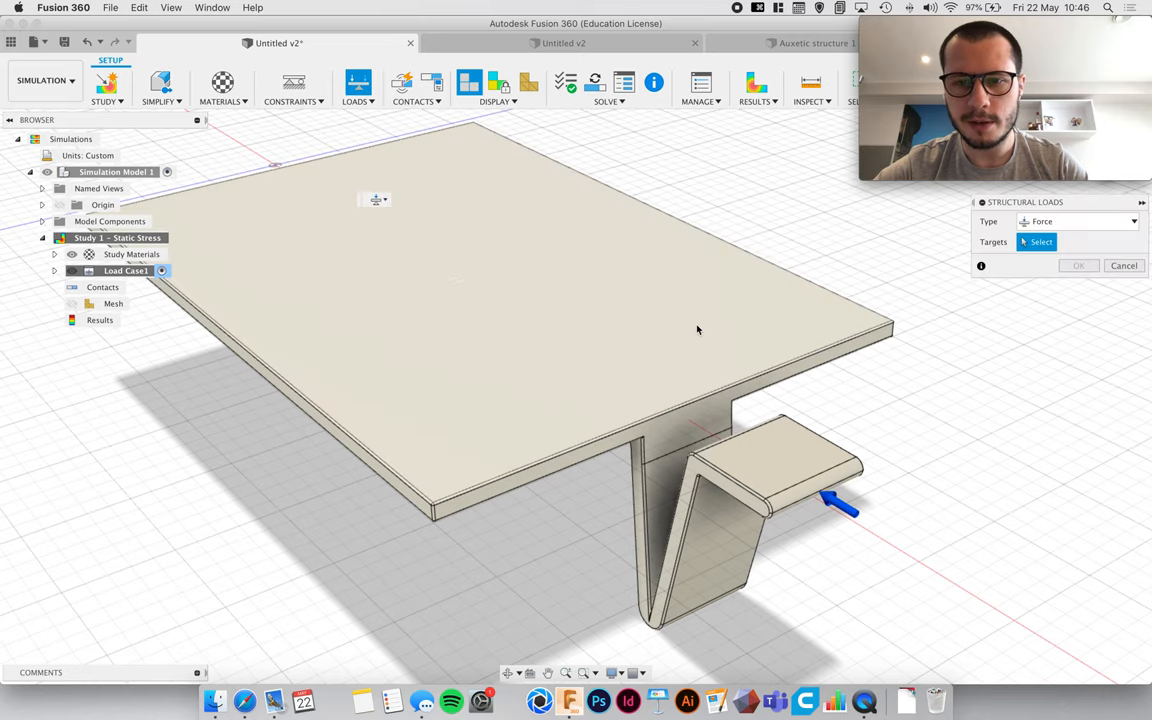
click(730, 520)
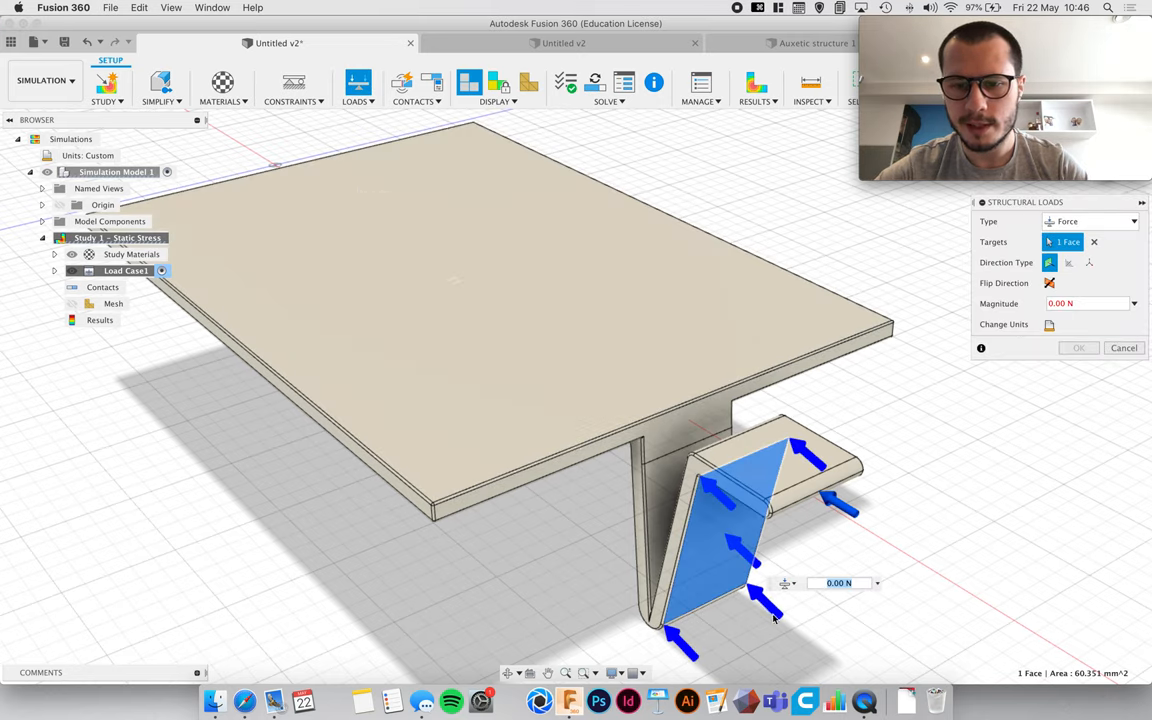
mouse_move(1052, 453)
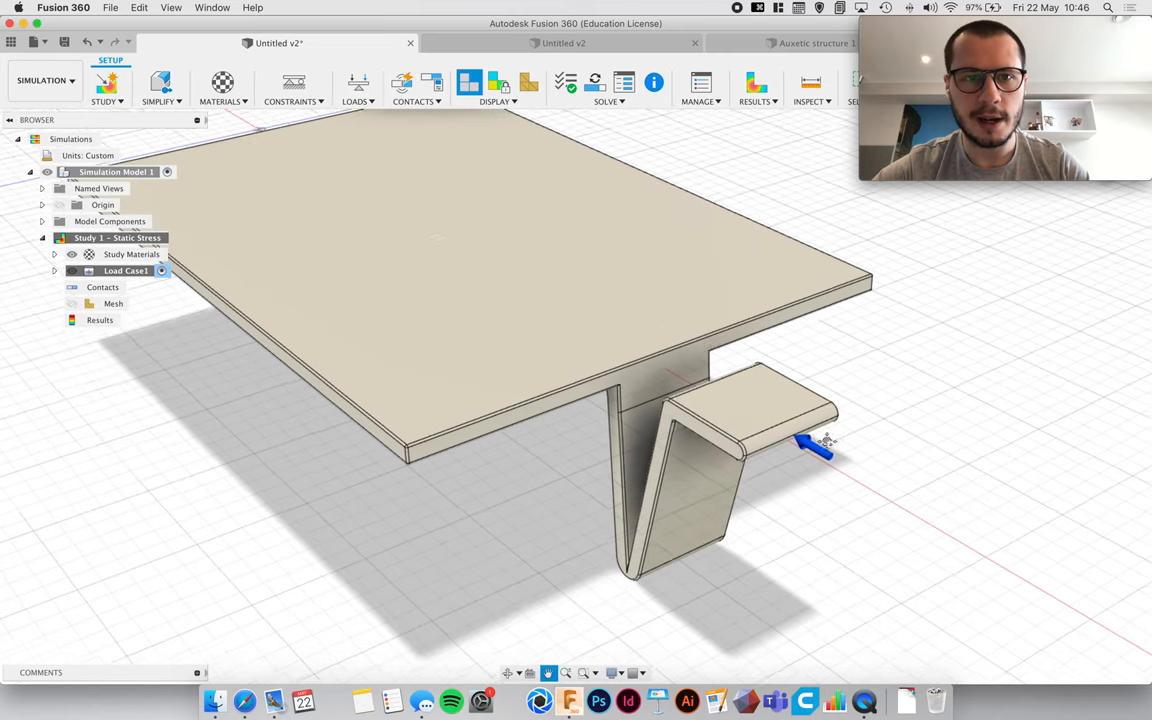
click(356, 85)
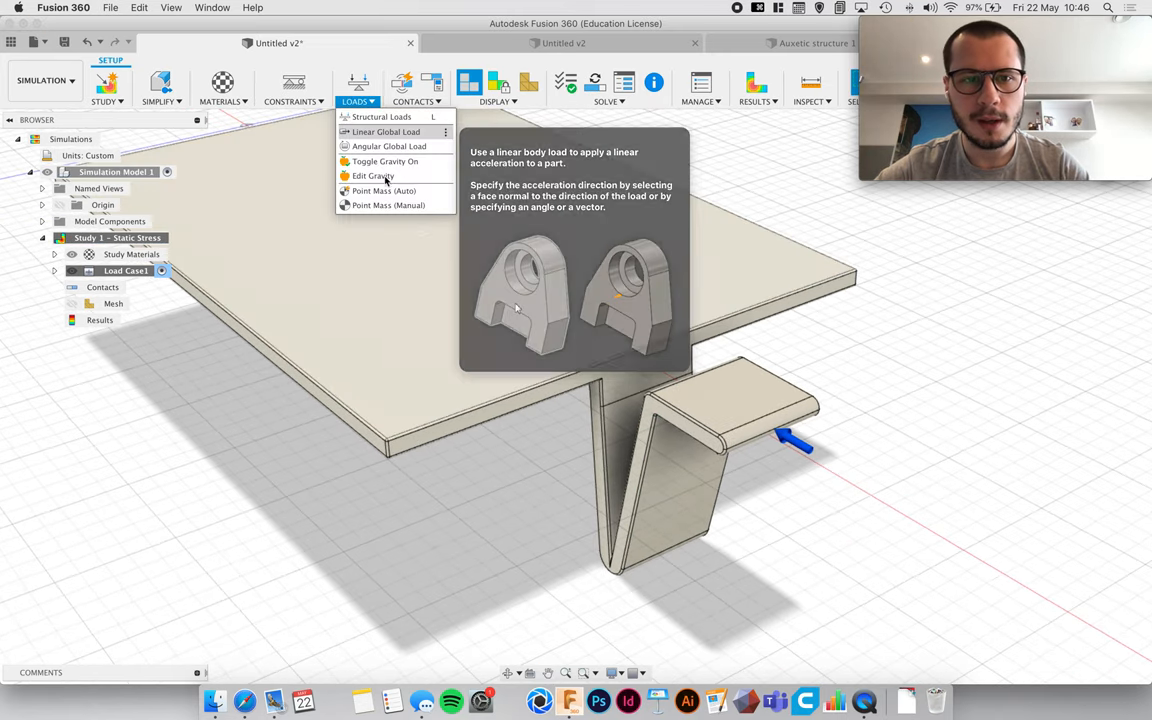
mouse_move(385, 161)
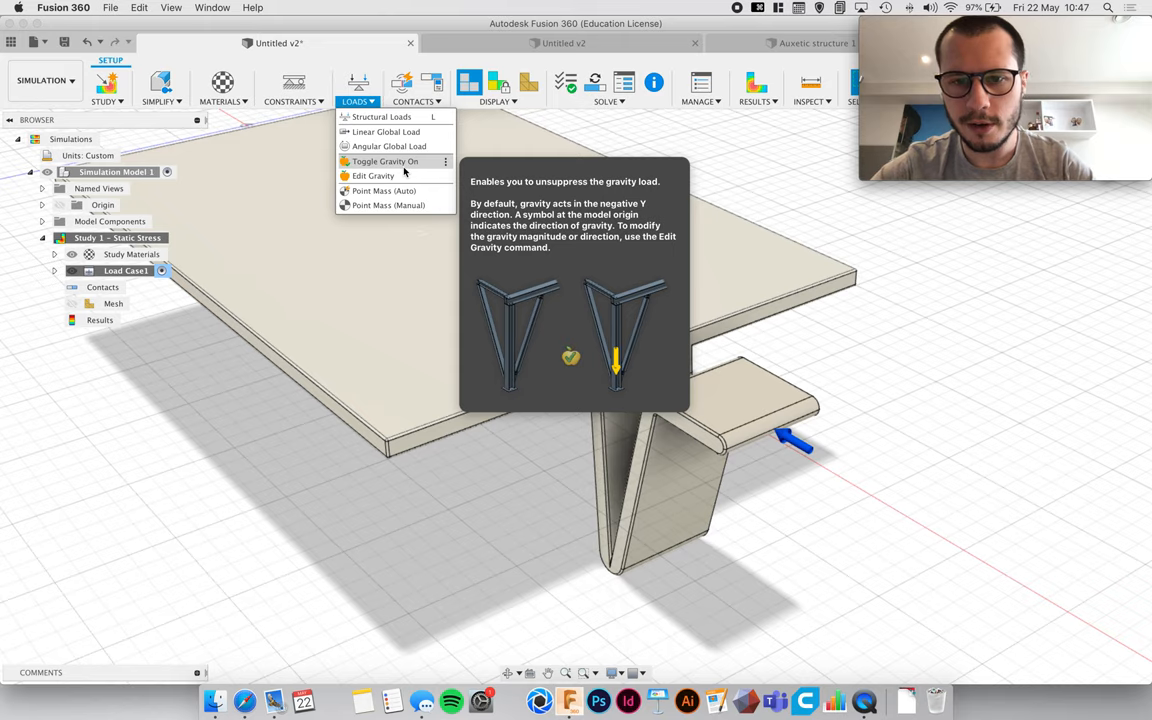
mouse_move(373, 175)
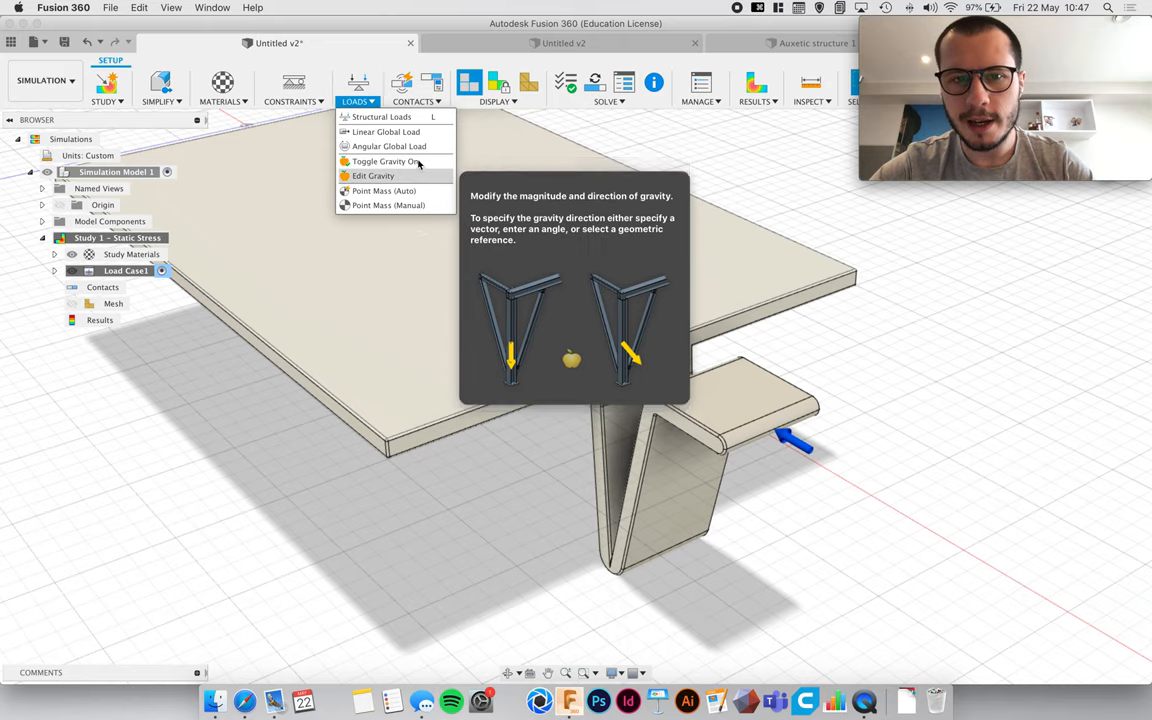
mouse_move(385, 161)
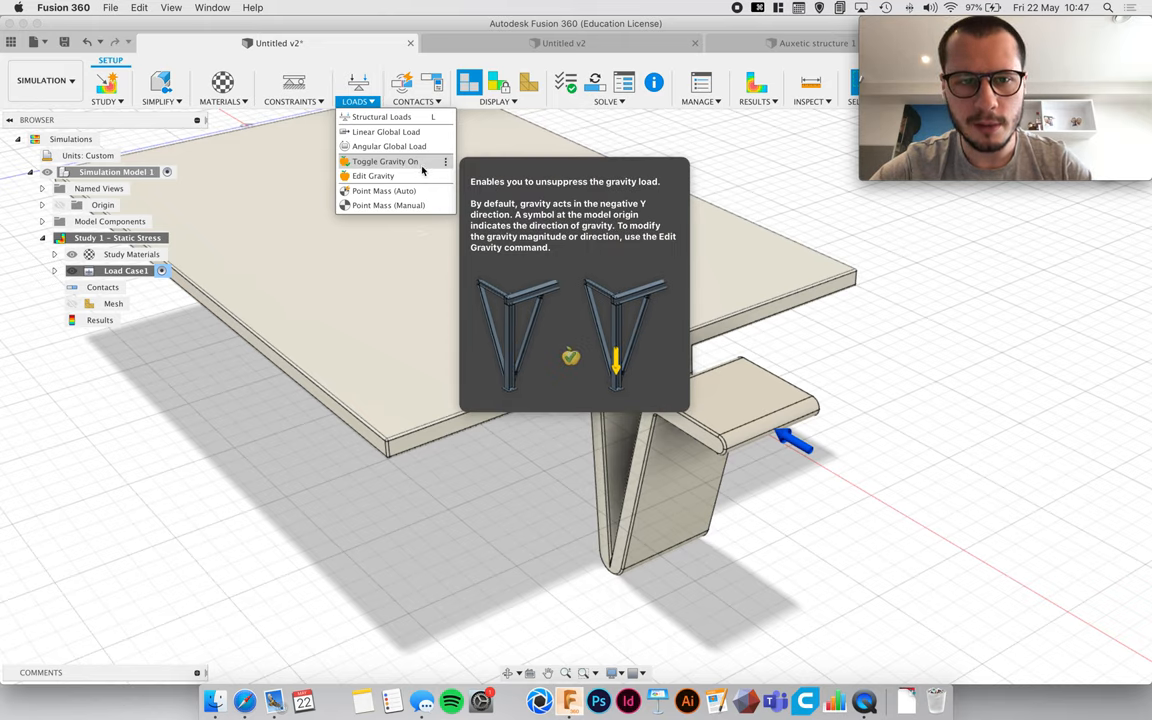
mouse_move(400, 117)
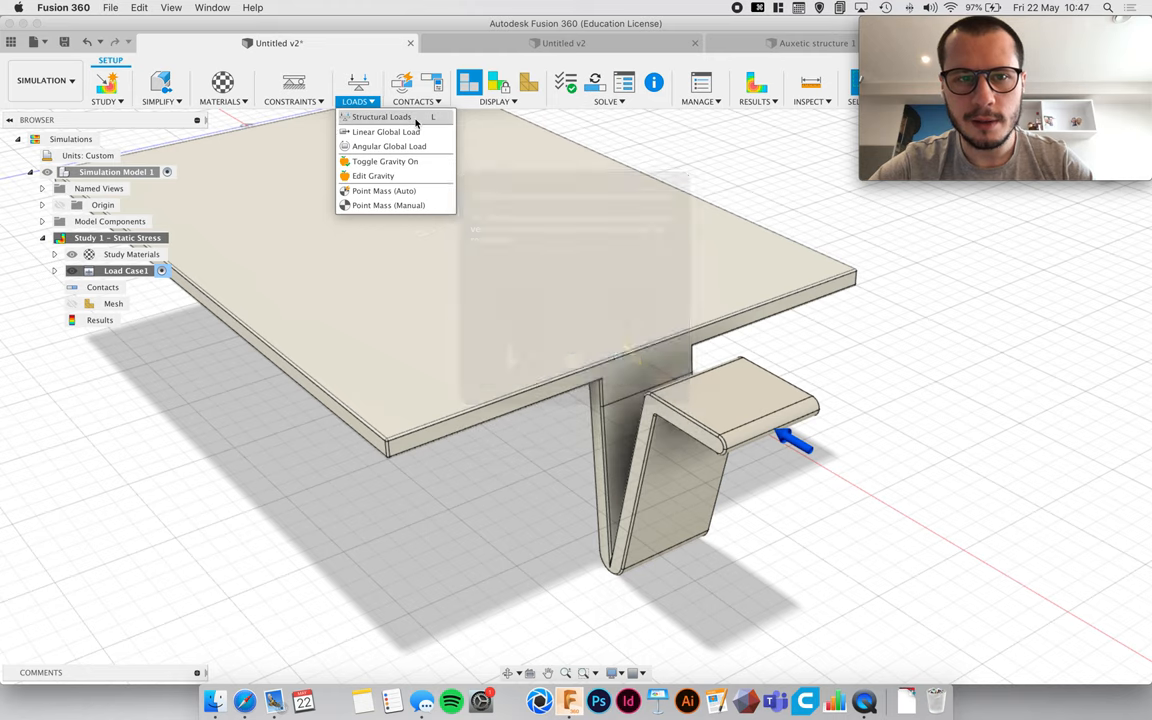
click(455, 177)
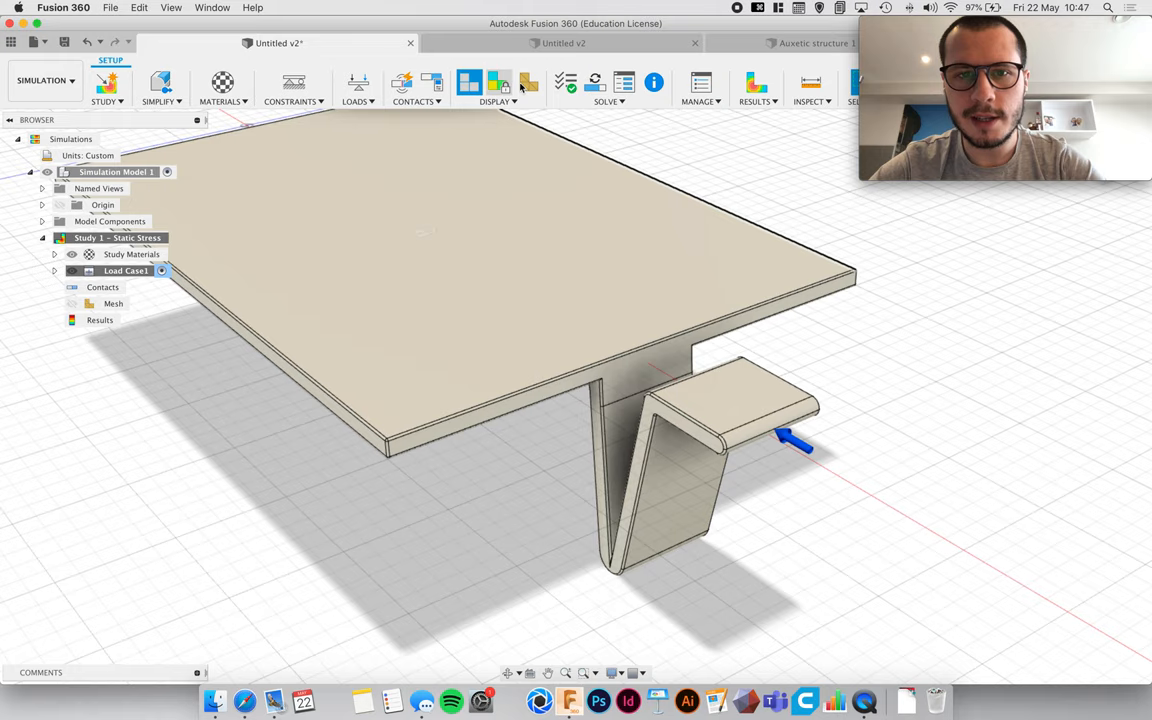
mouse_move(499, 84)
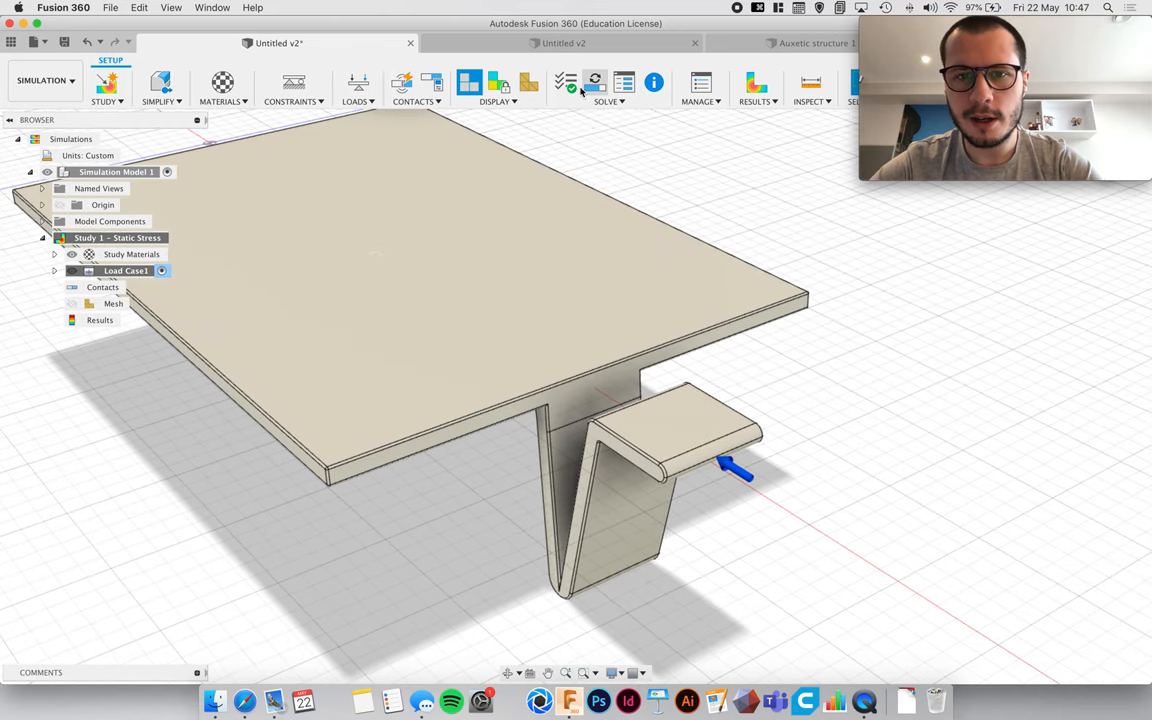
click(566, 82)
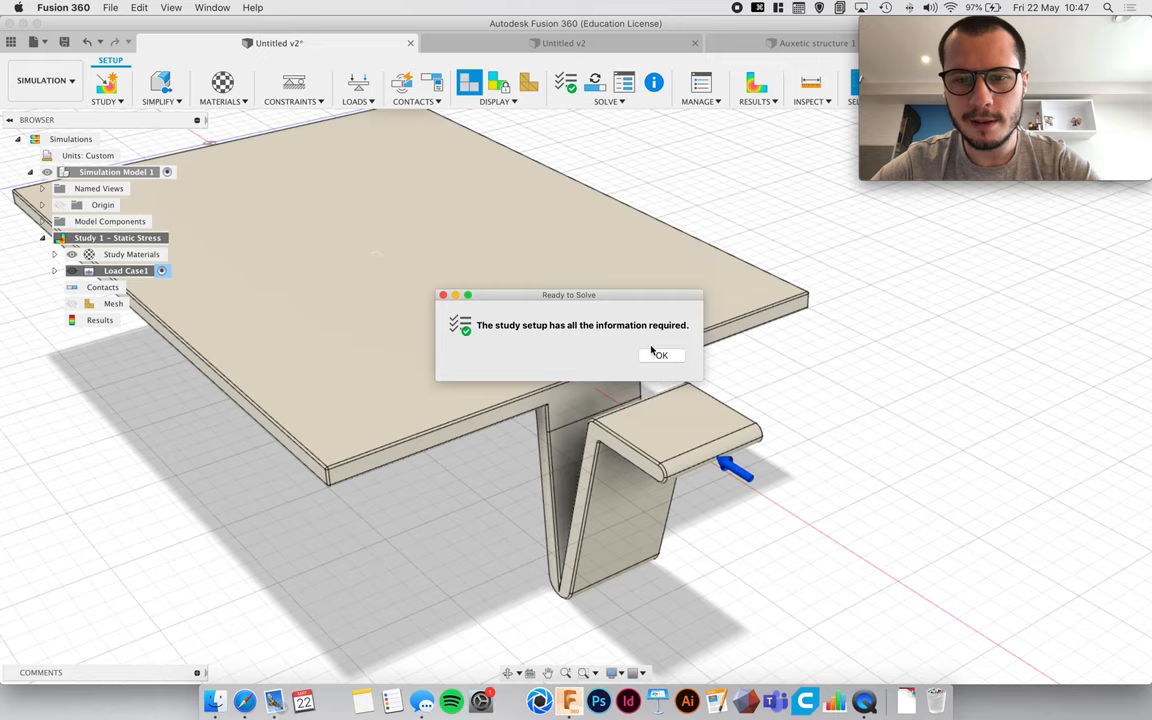
click(660, 355)
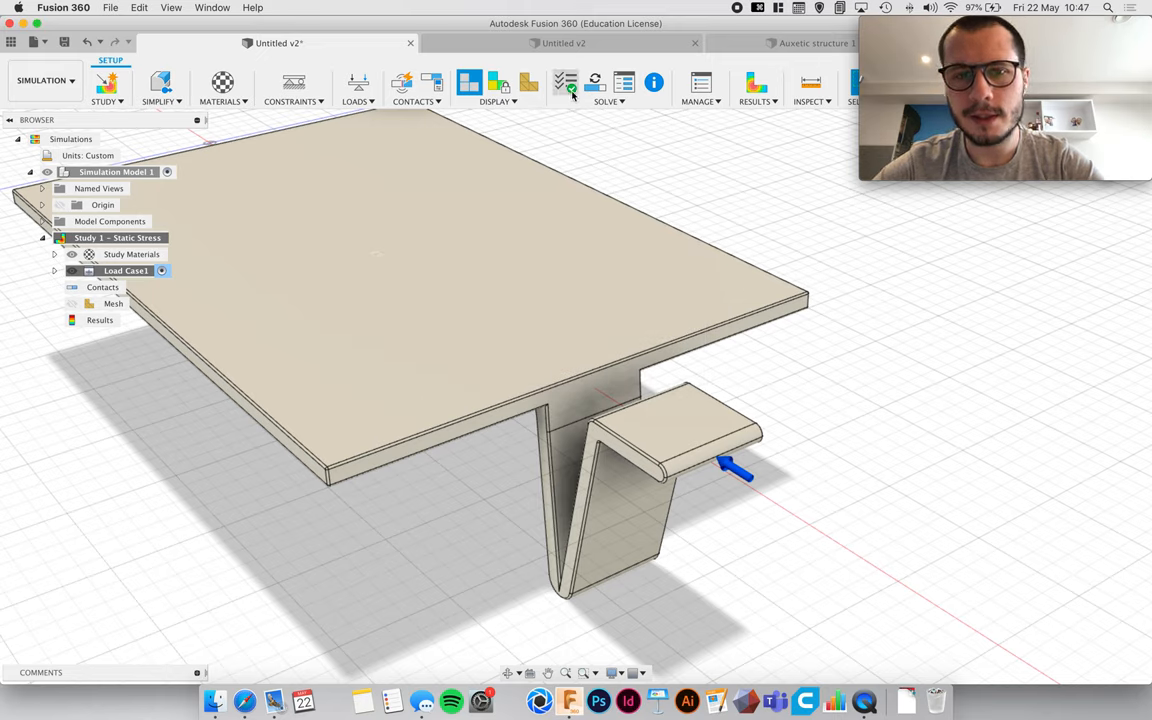
click(565, 83)
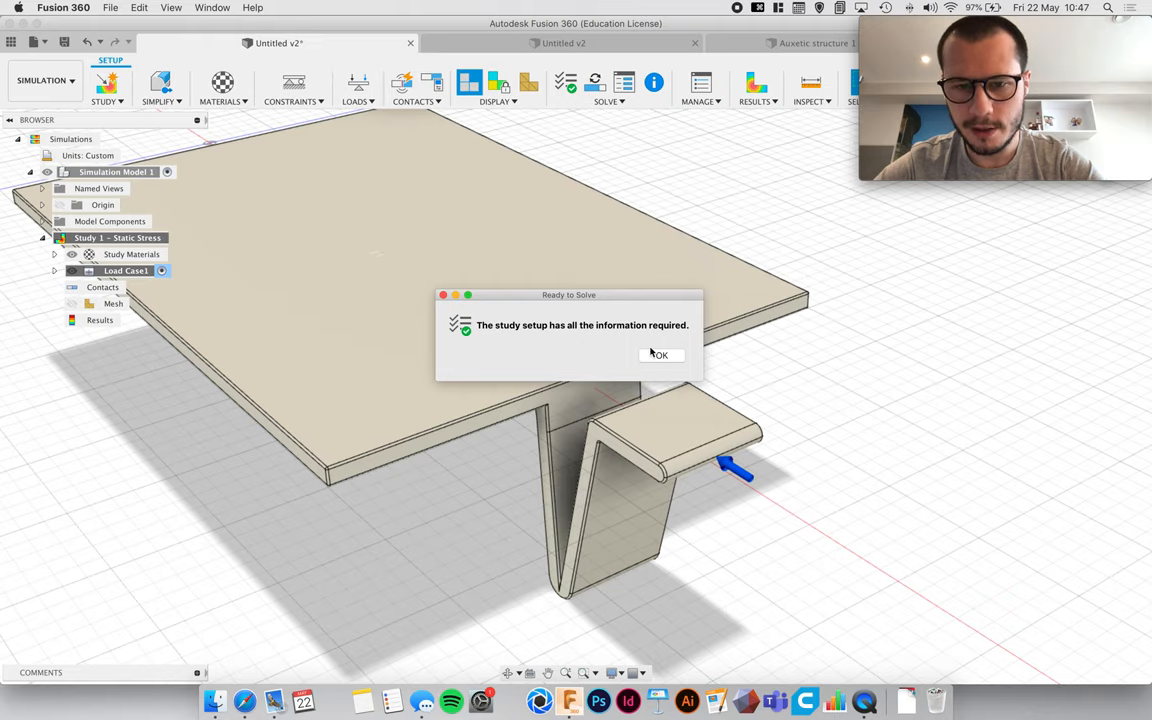
click(659, 355)
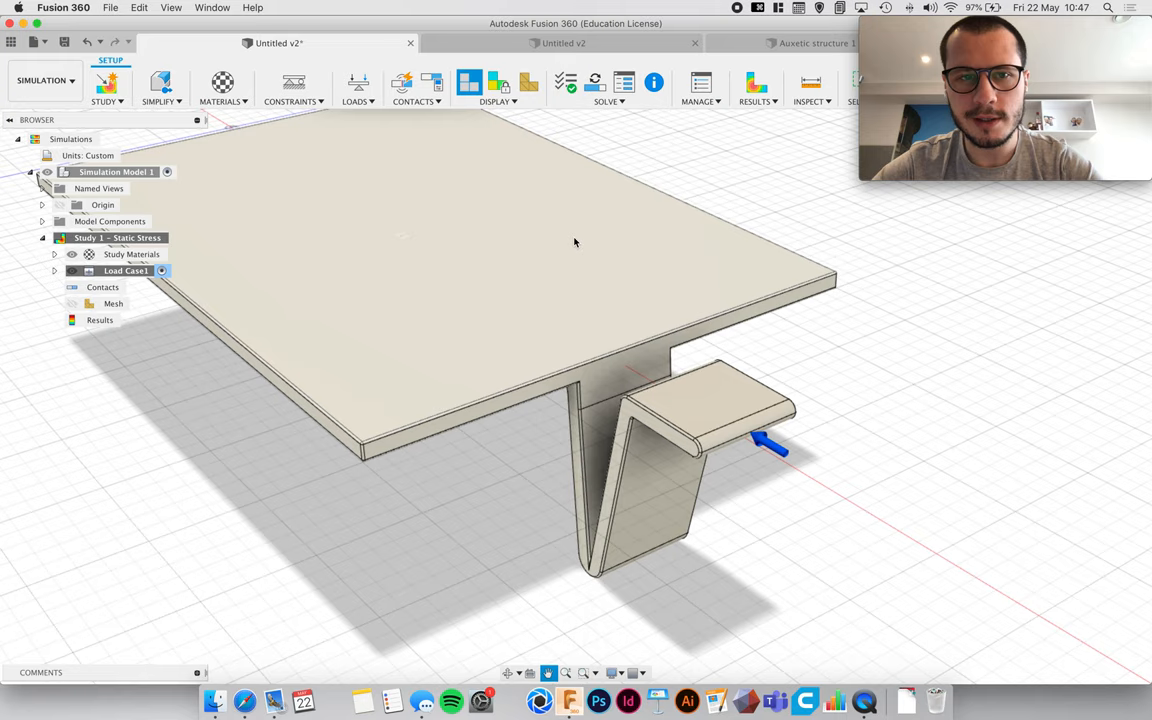
mouse_move(358, 85)
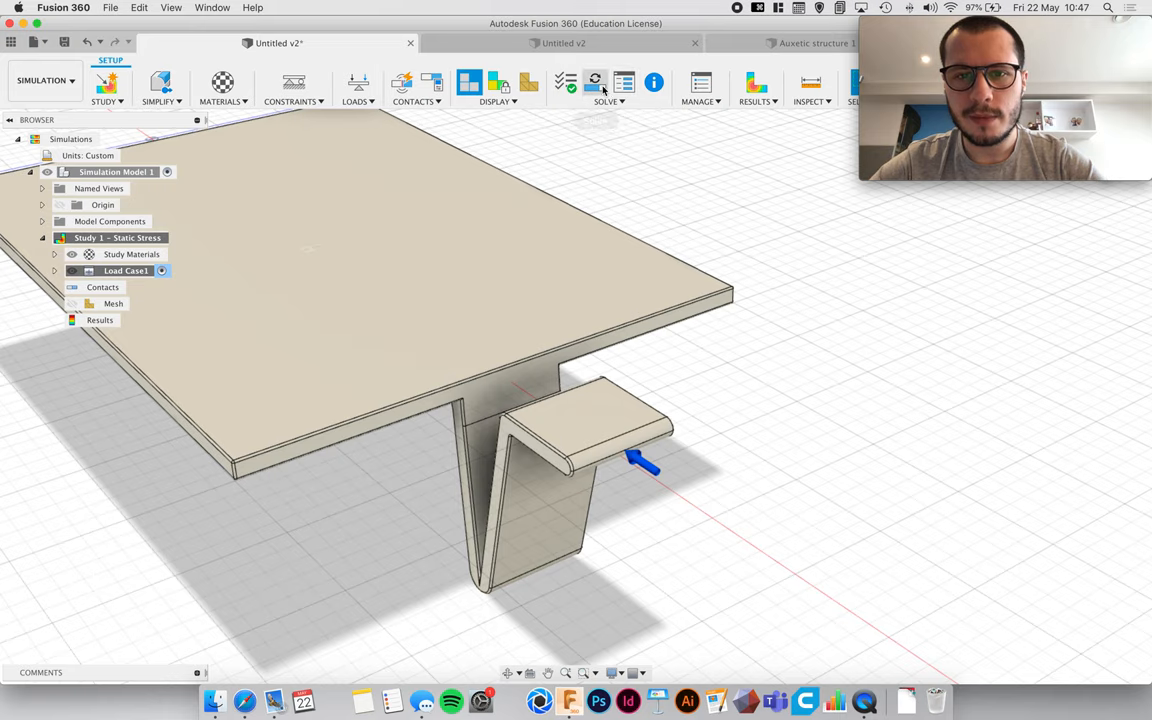
Step: Solve the static stress study on the cloud
click(595, 82)
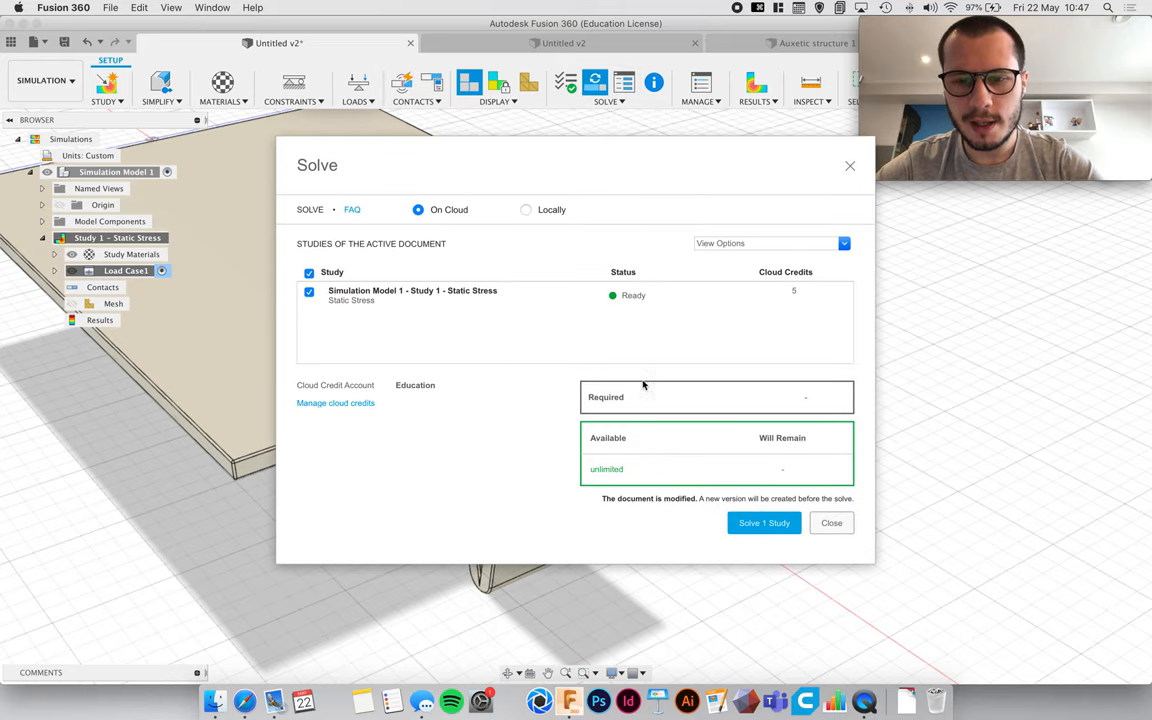
mouse_move(391, 285)
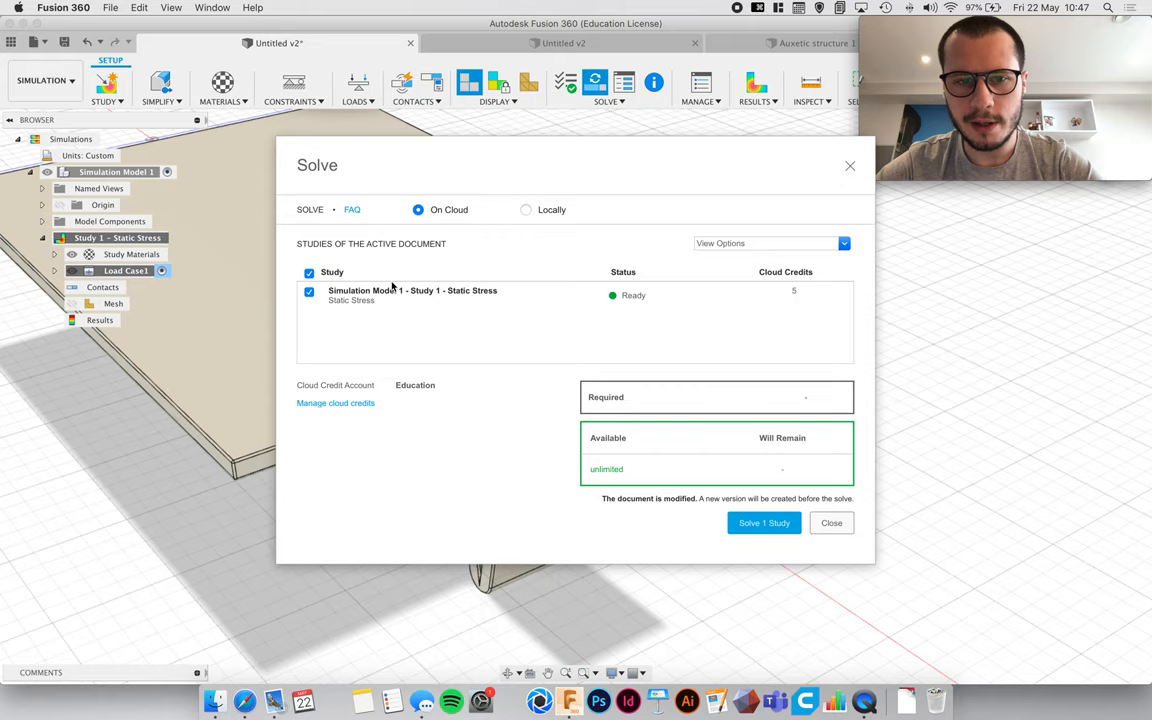
click(831, 522)
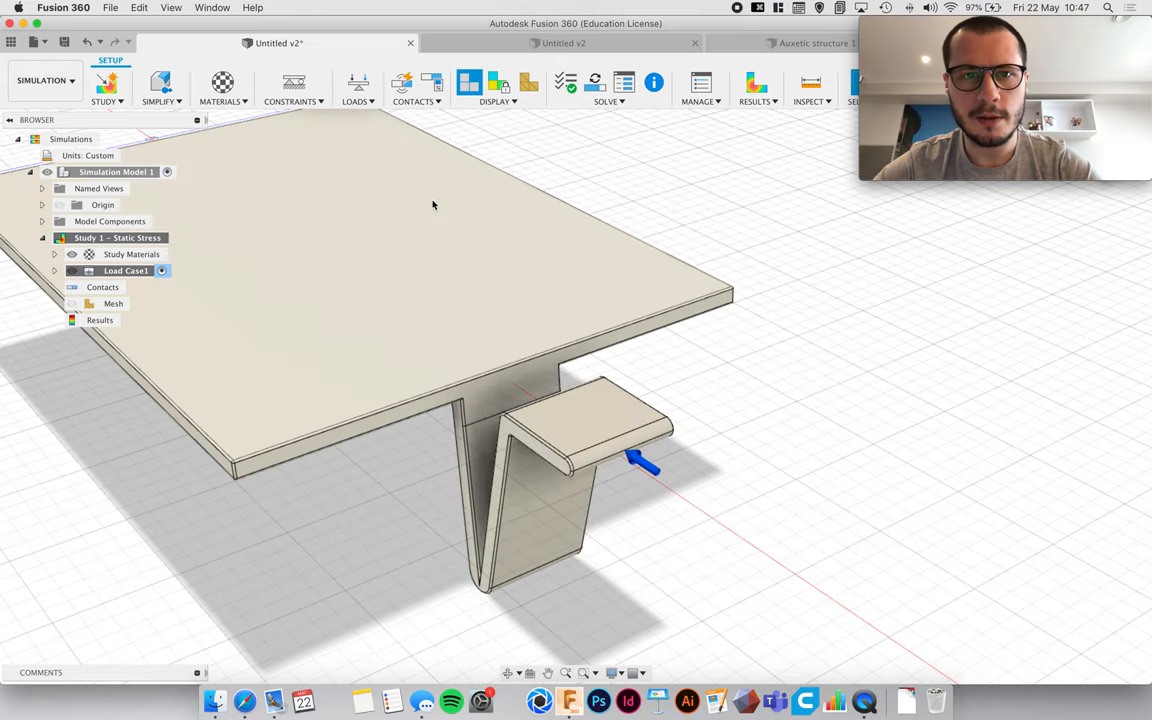
click(563, 43)
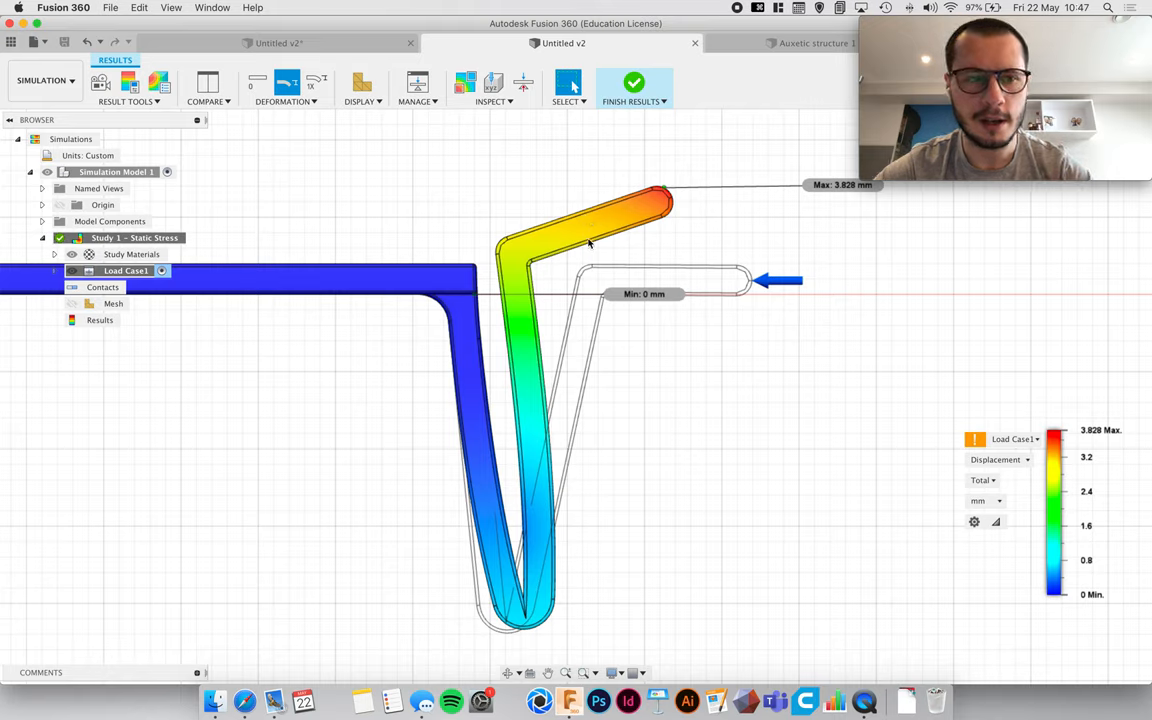
mouse_move(727, 382)
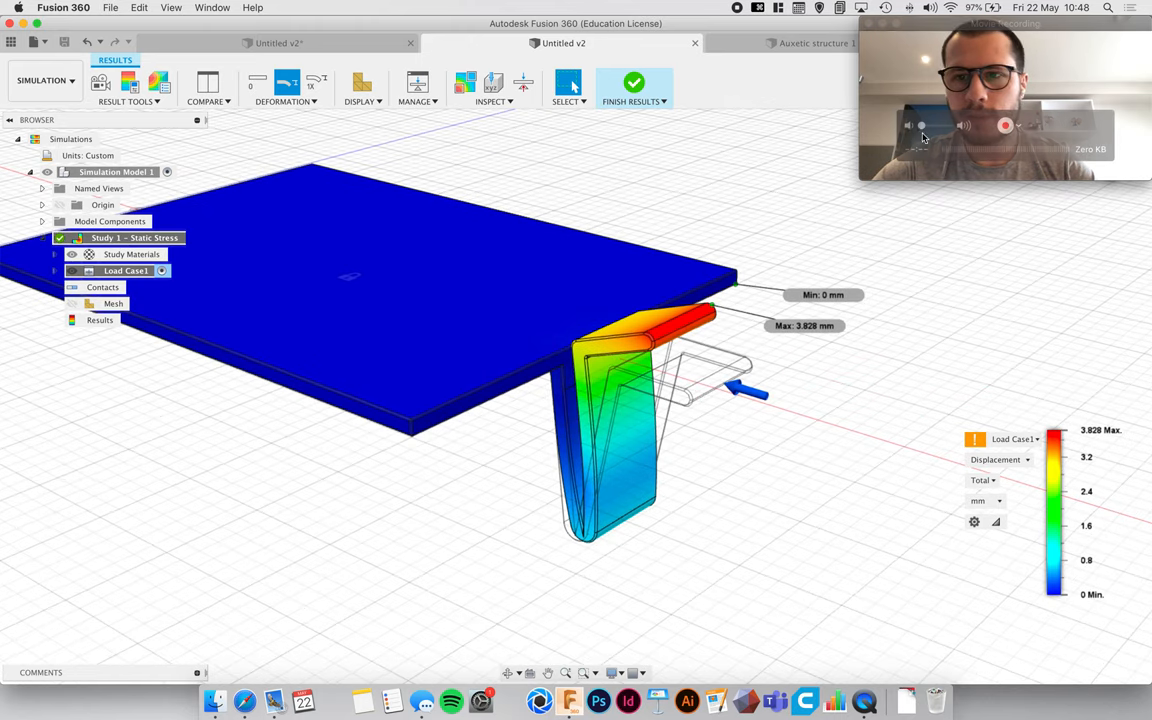
Step: Bring the simulation window forward so the Browser shows beside the displacement plot
click(1005, 40)
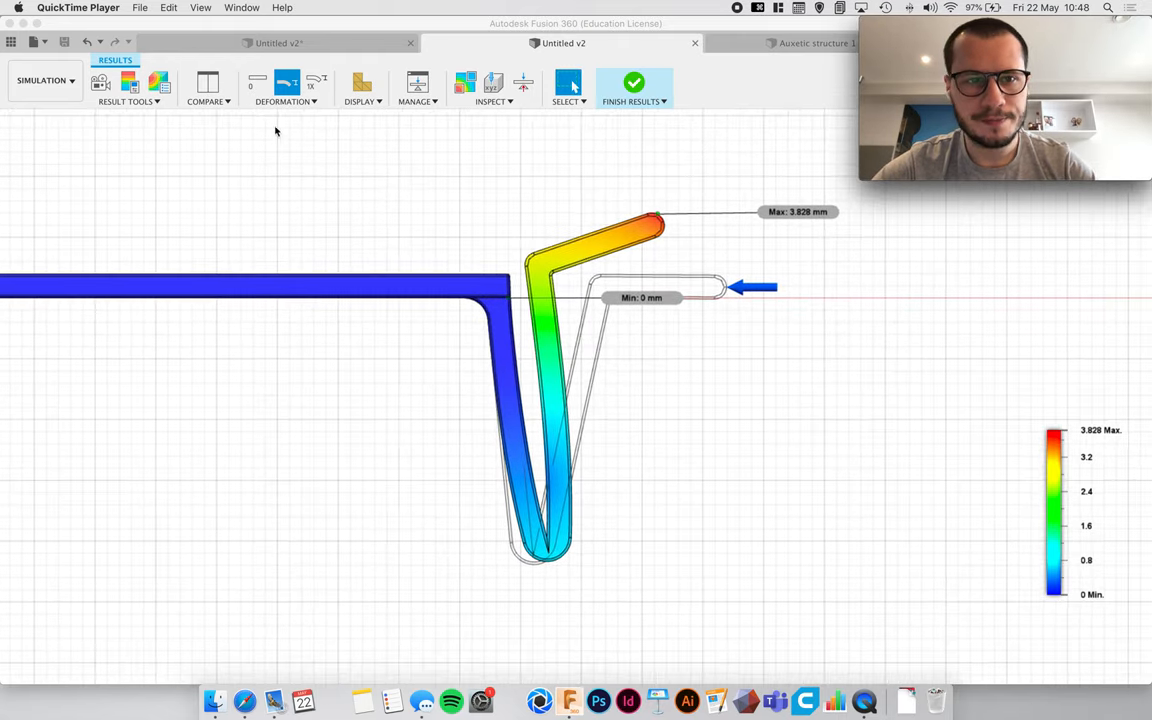
click(287, 90)
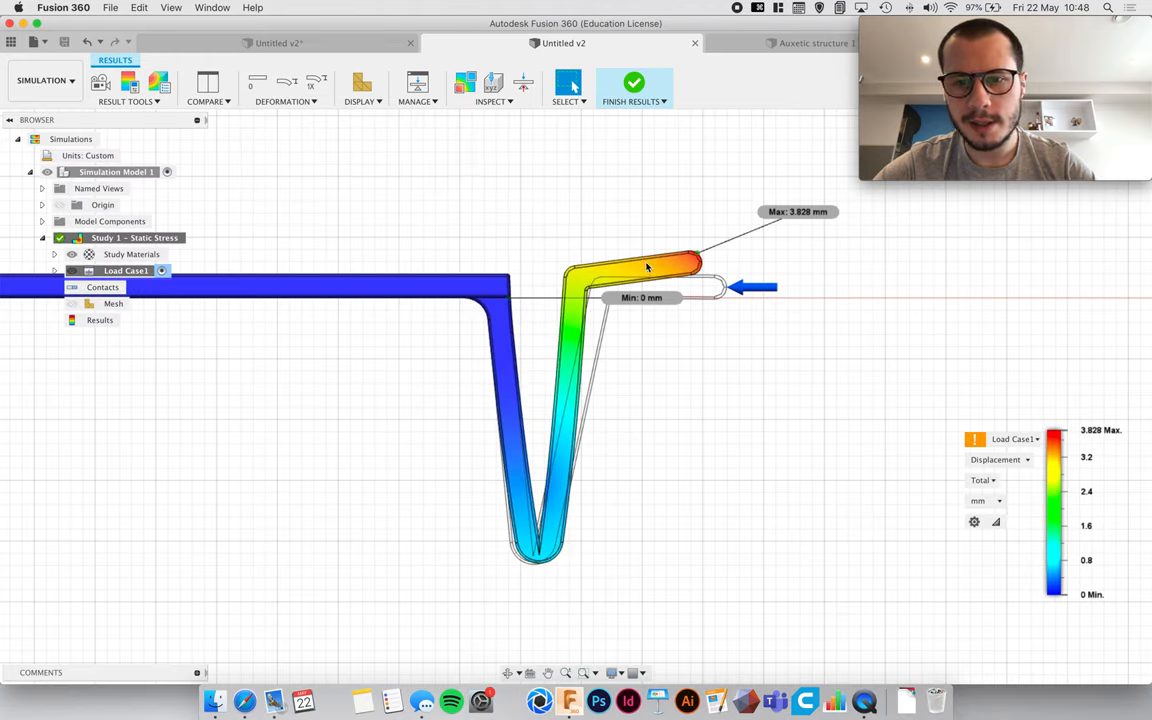
mouse_move(651, 288)
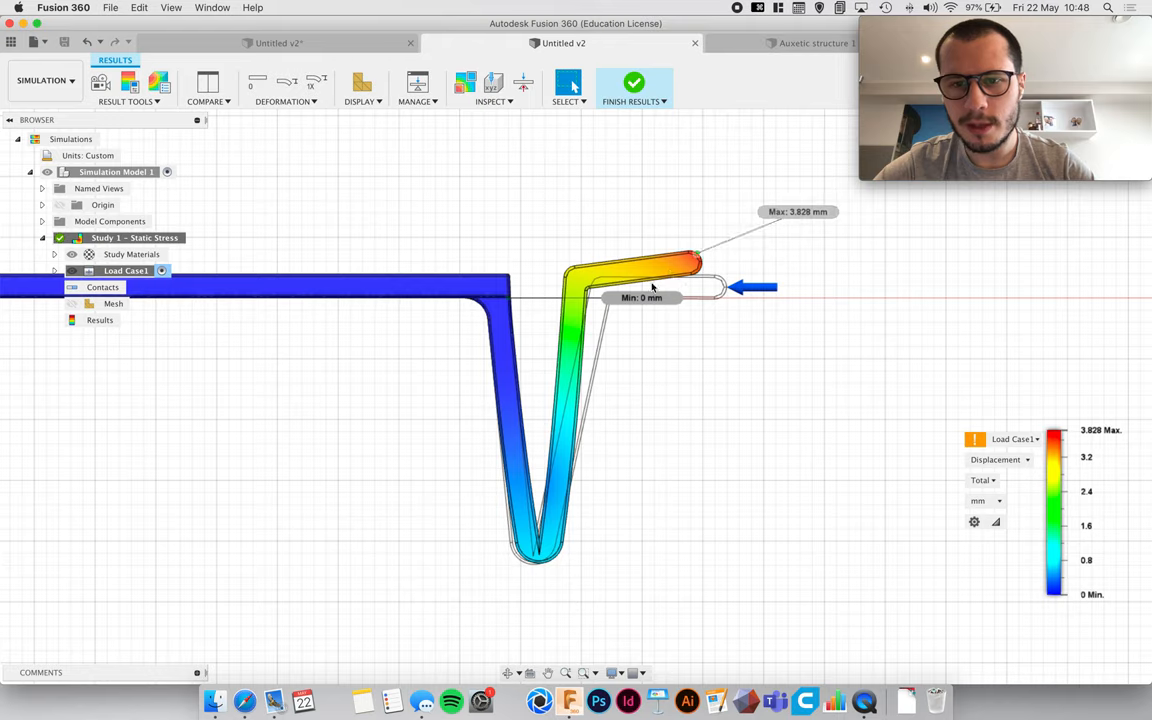
mouse_move(283, 123)
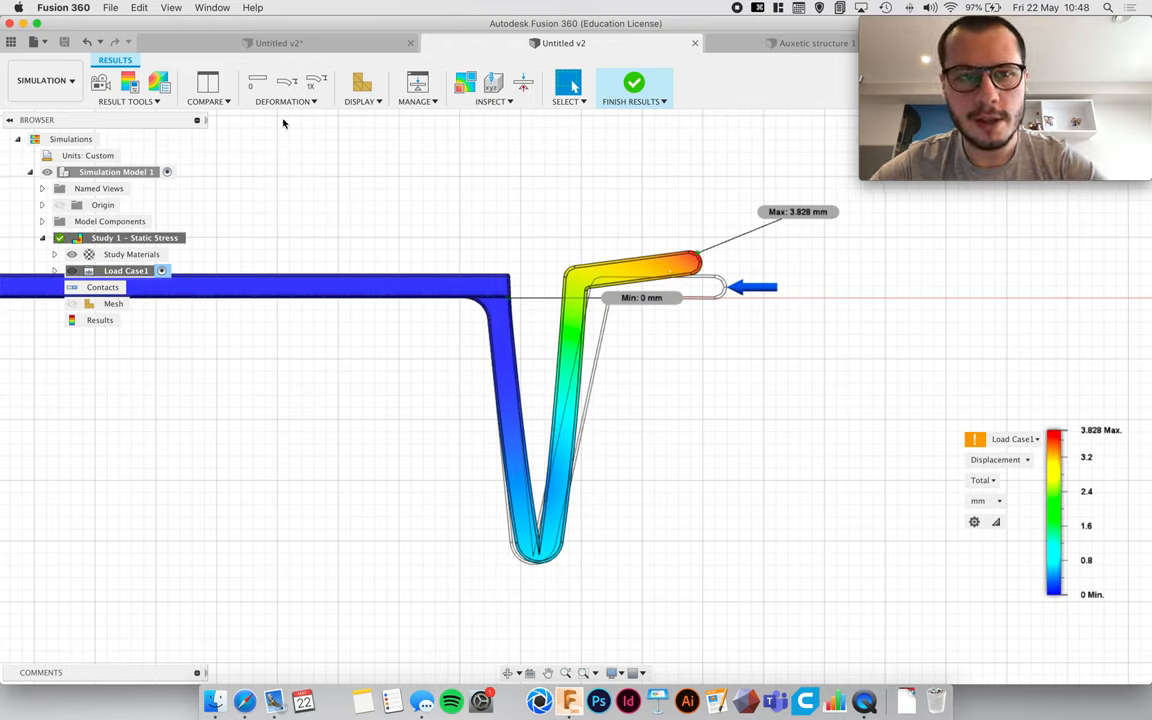
Step: Compare Adjusted, Adjusted 2x and Actual deformation scales, settling on Adjusted
click(287, 101)
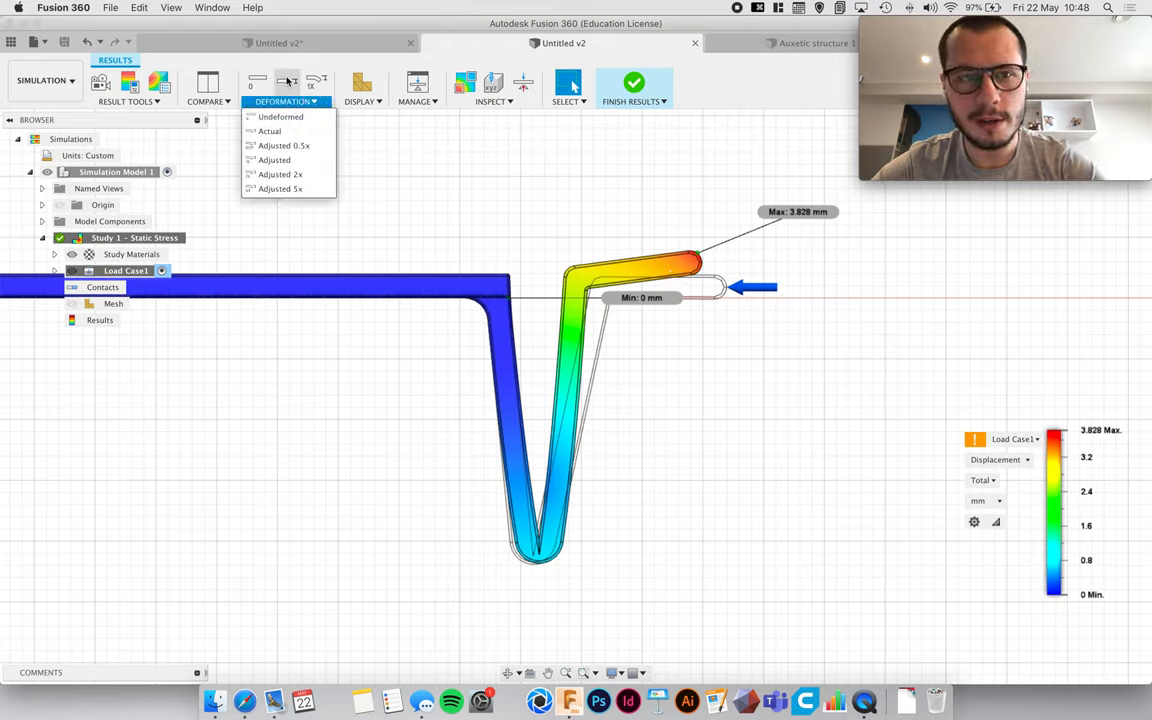
click(269, 131)
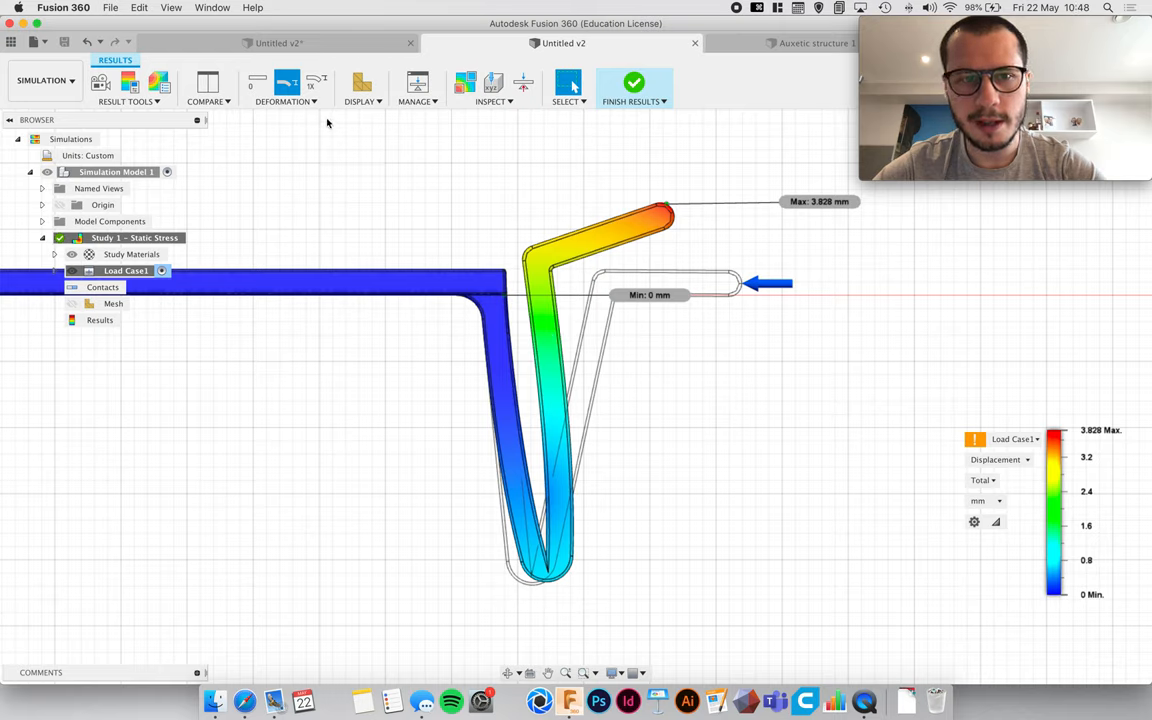
click(287, 101)
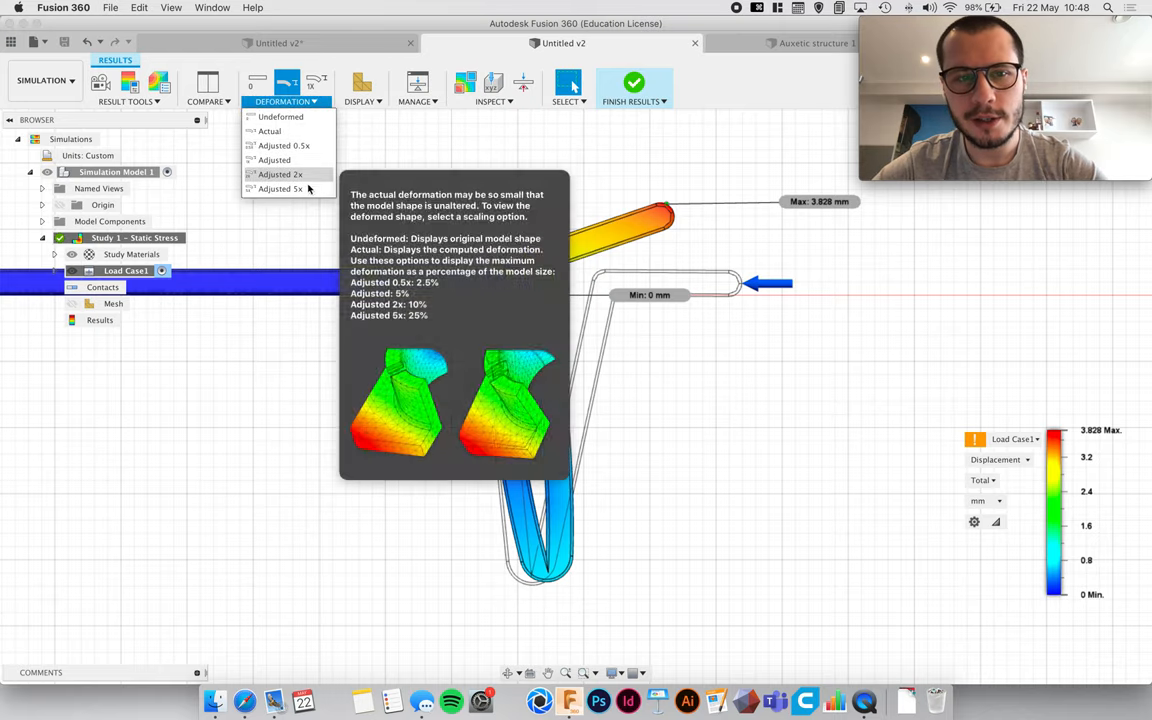
click(278, 174)
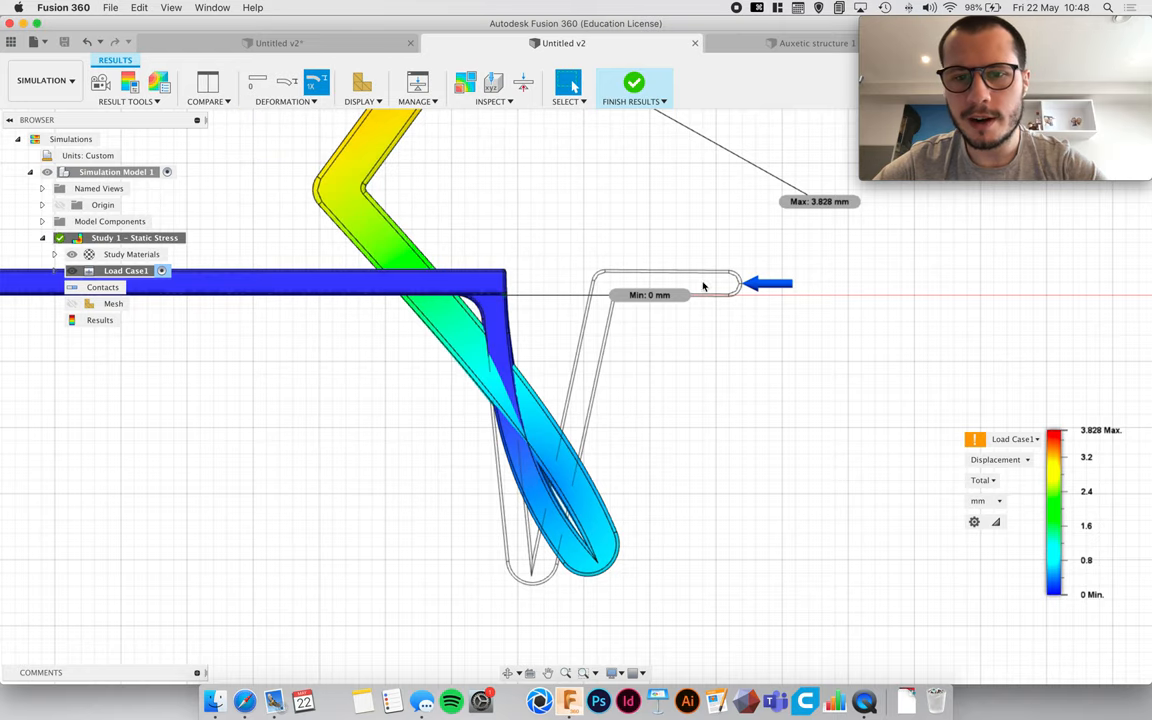
click(285, 90)
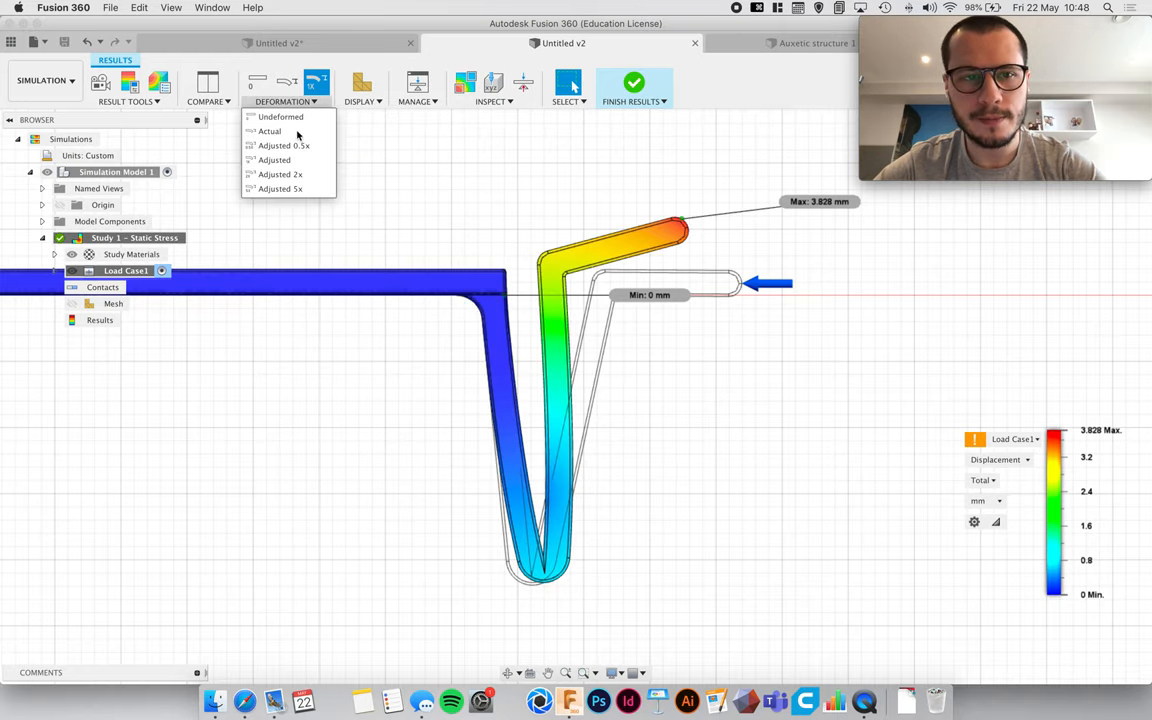
click(269, 131)
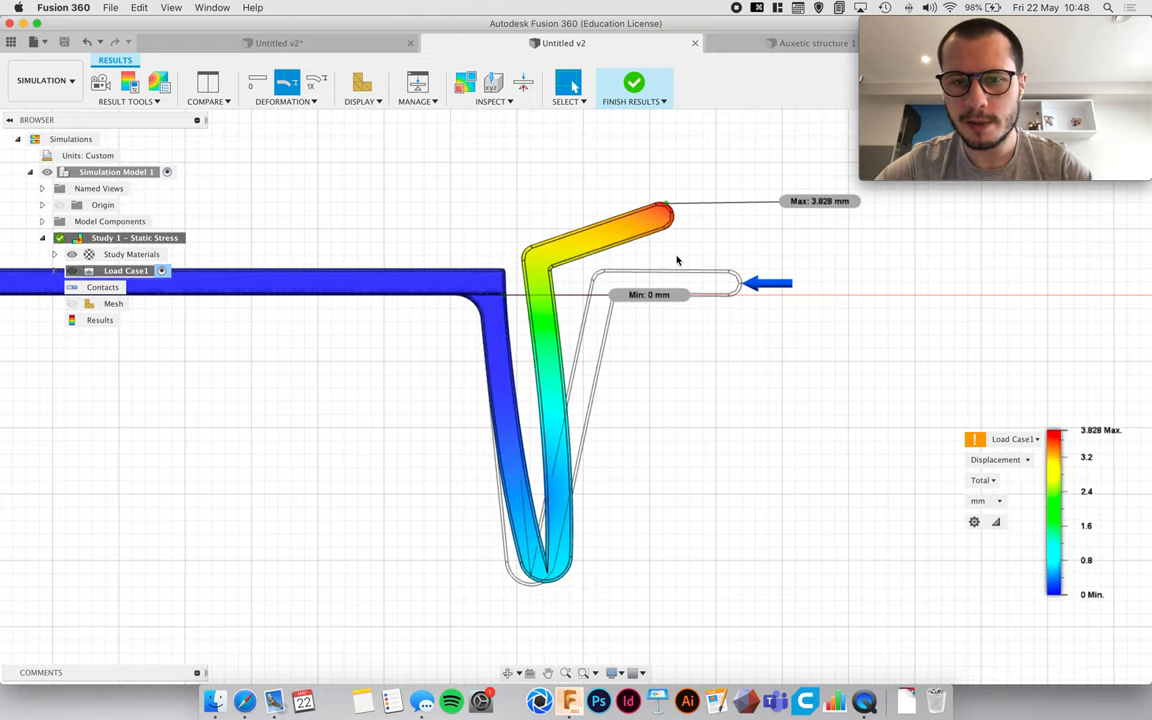
mouse_move(653, 318)
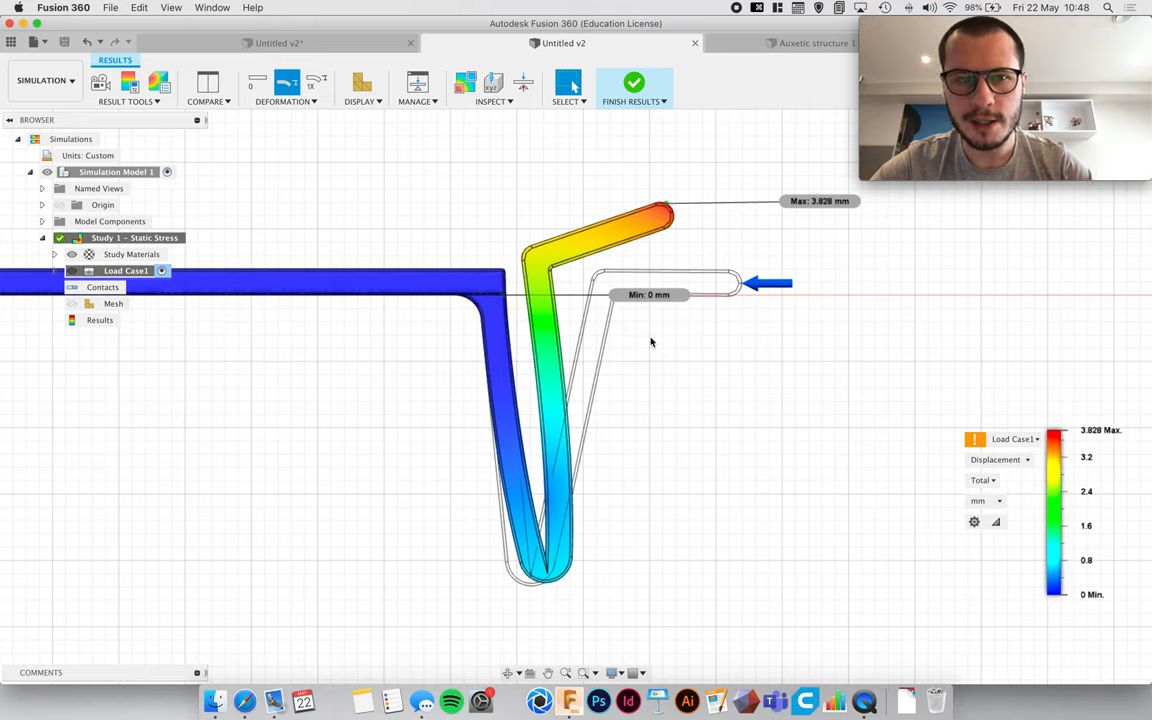
mouse_move(665, 227)
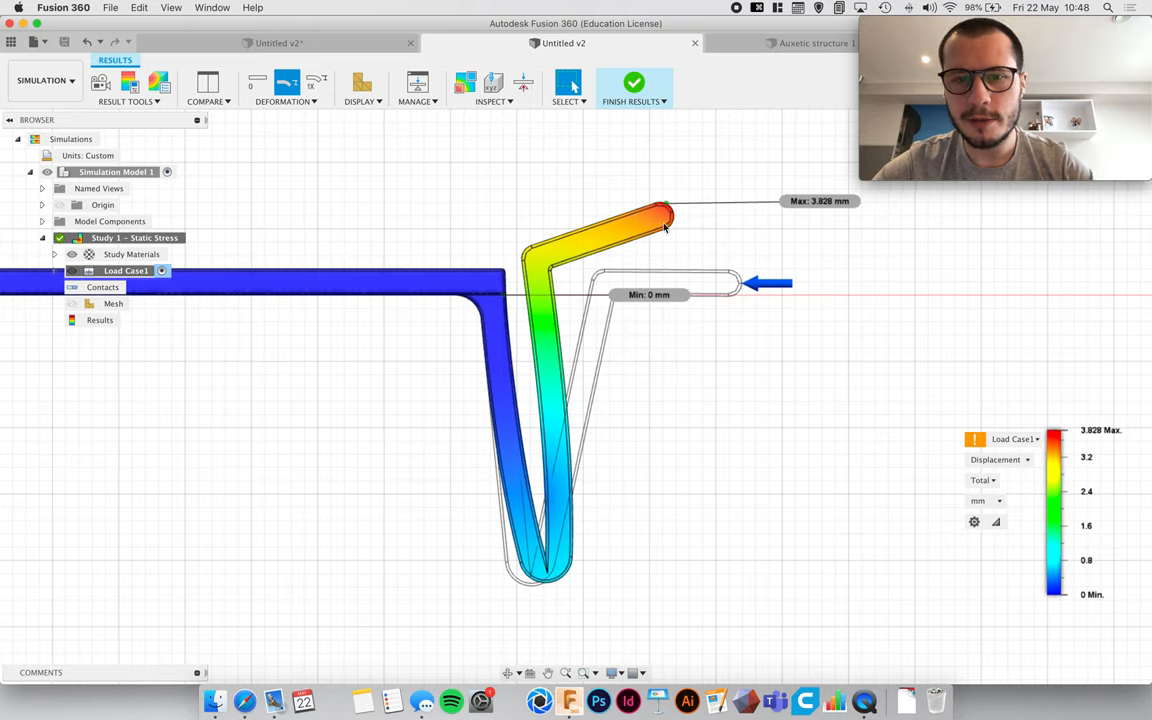
click(287, 90)
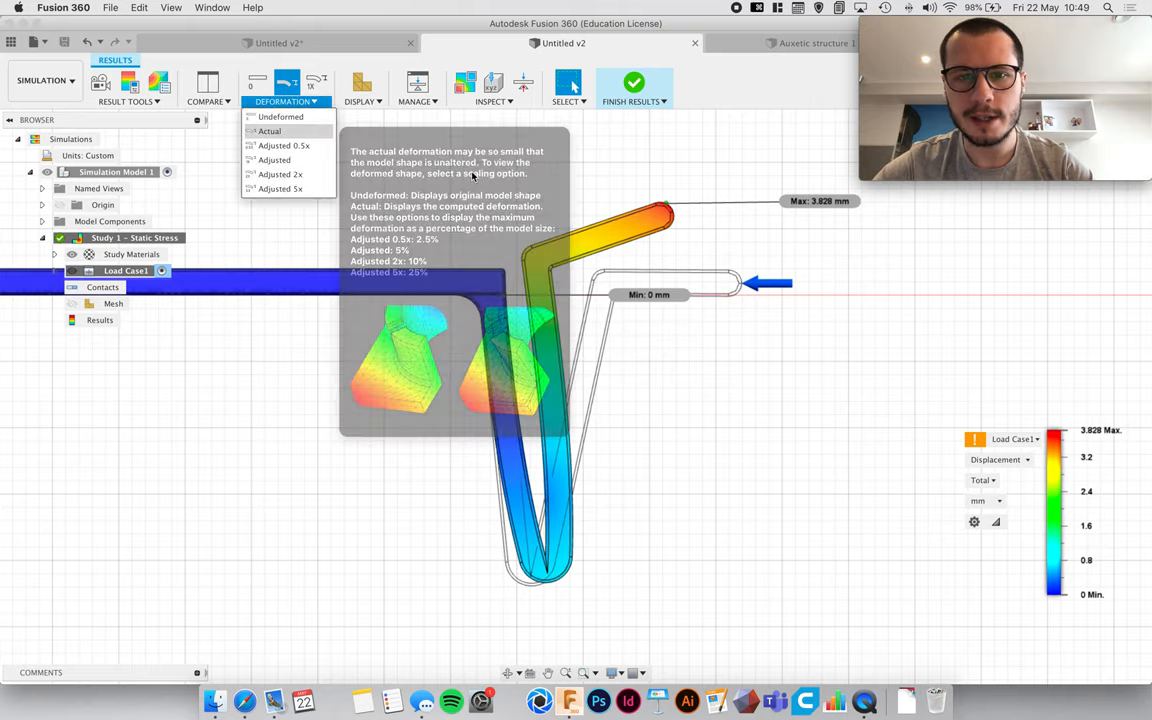
click(280, 116)
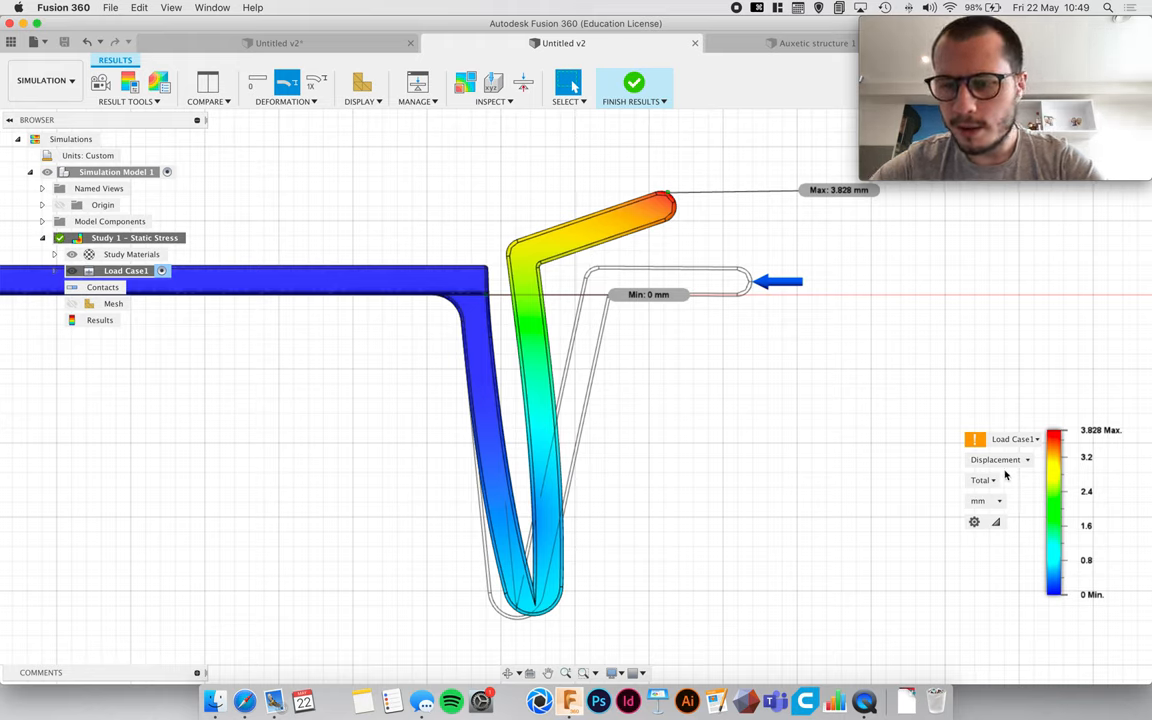
Step: Toggle the plot to Safety Factor and back, then open Auxetic structure in Design
click(997, 459)
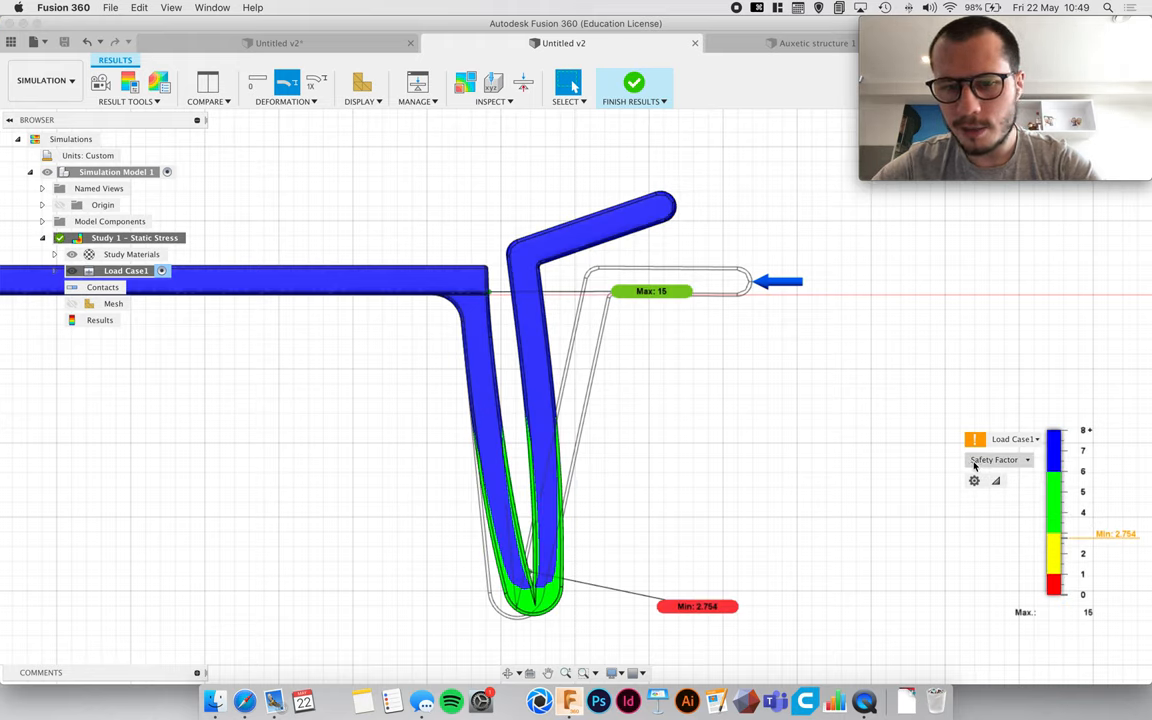
click(1000, 459)
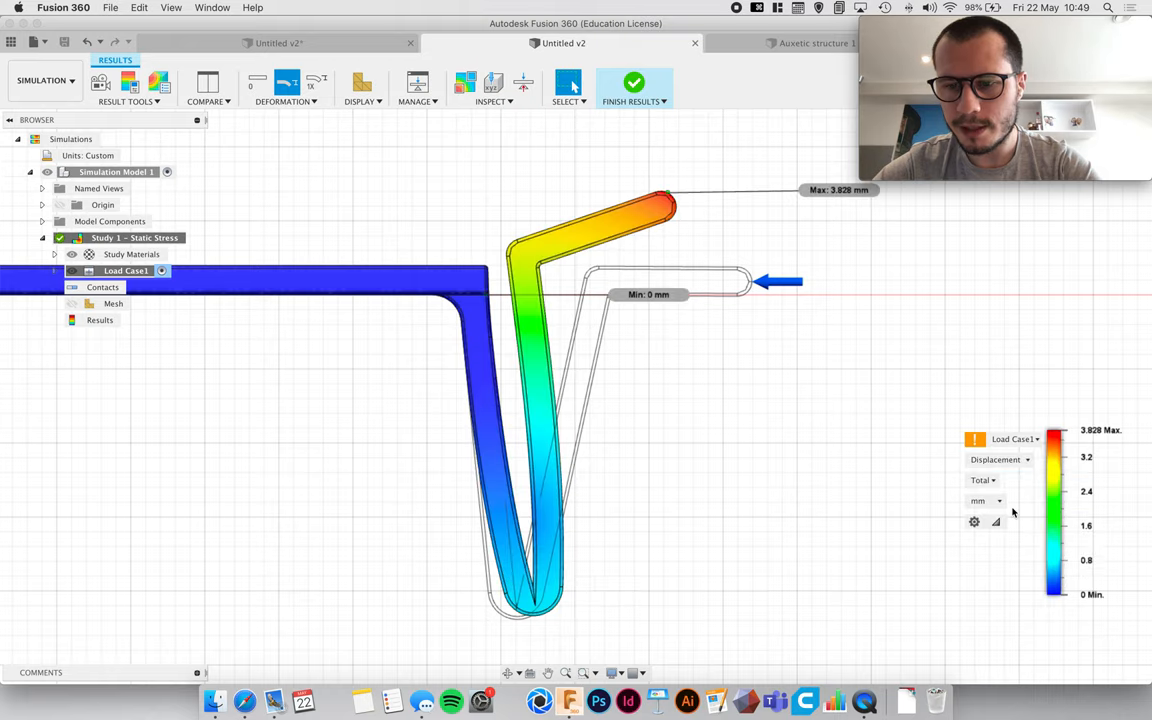
mouse_move(603, 225)
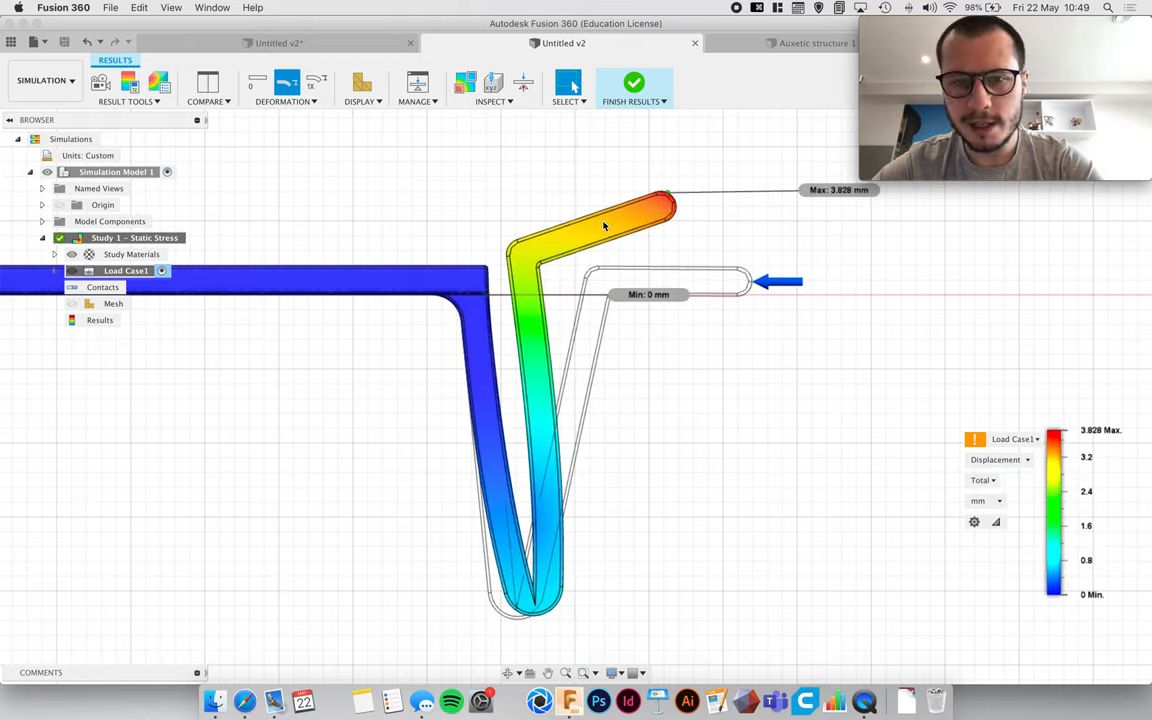
mouse_move(570, 307)
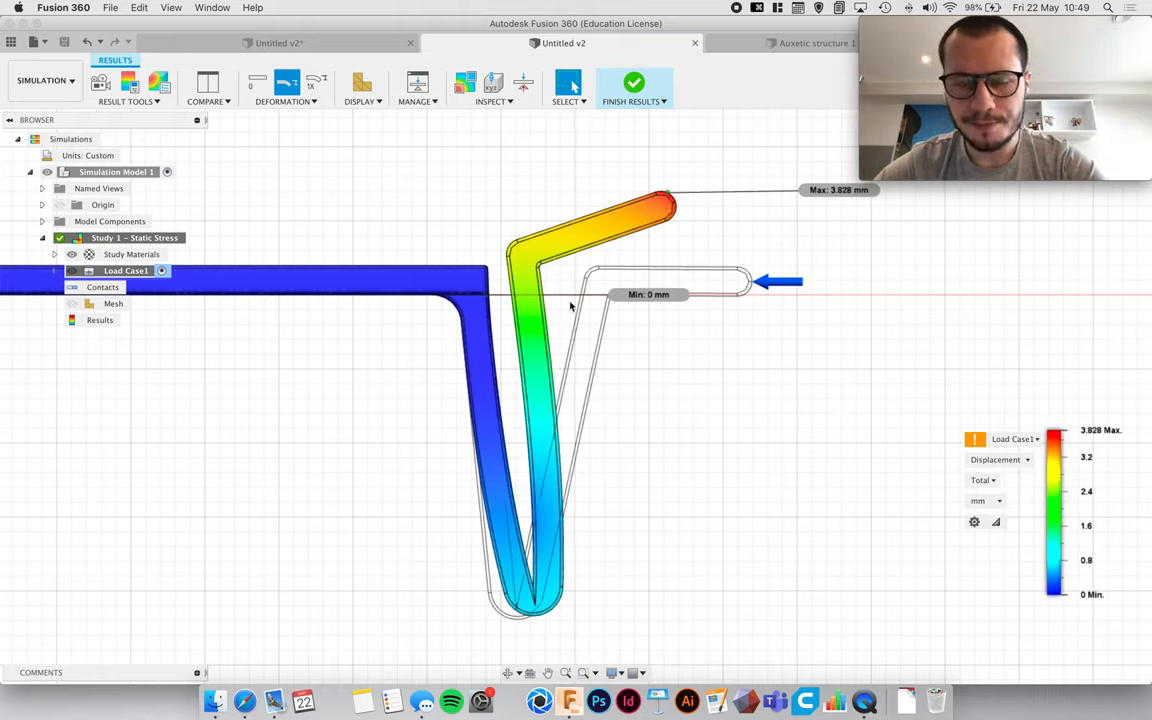
mouse_move(1042, 399)
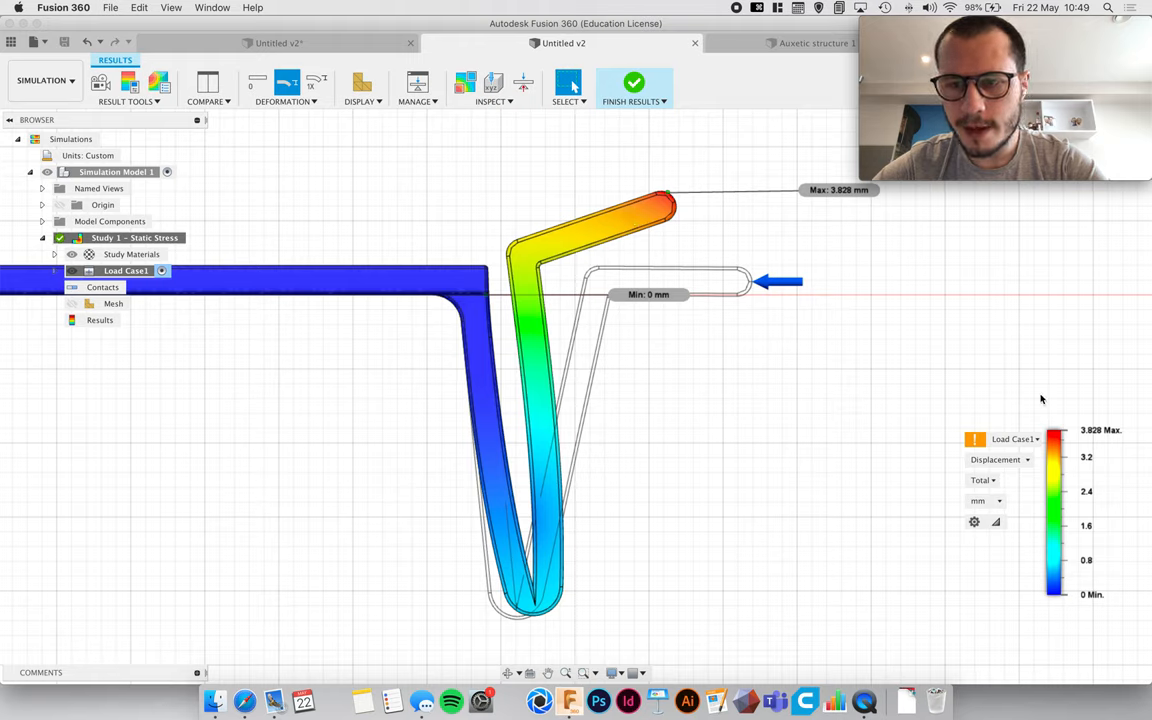
mouse_move(668, 226)
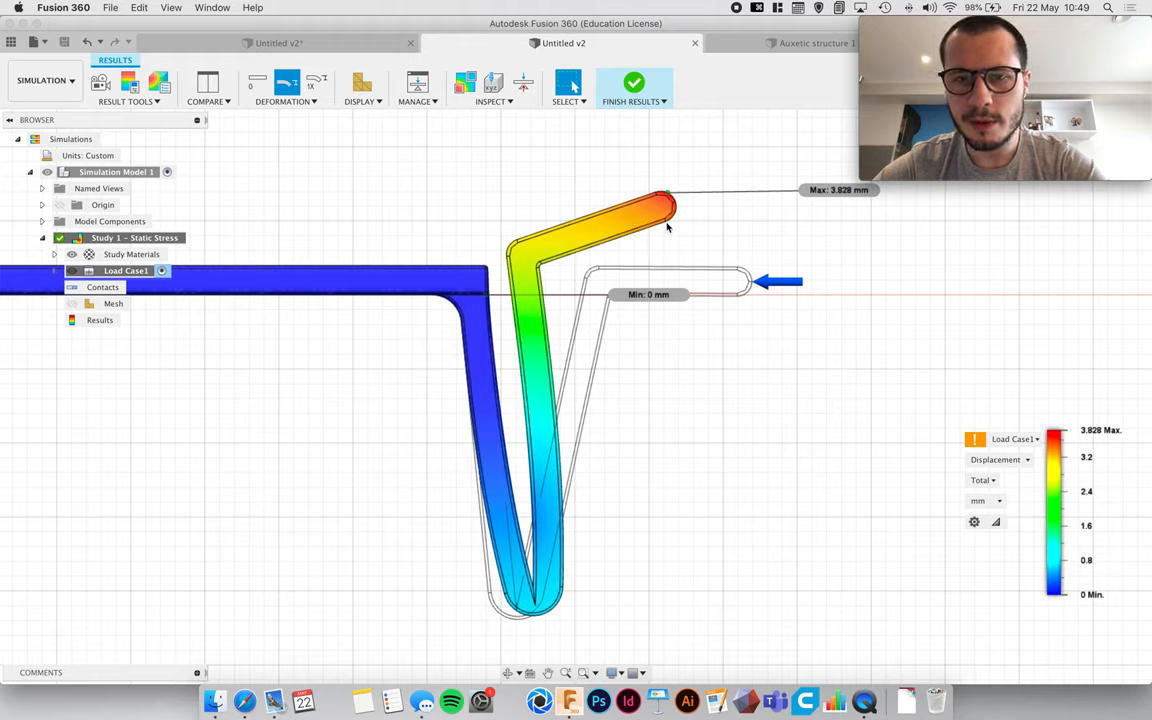
mouse_move(420, 291)
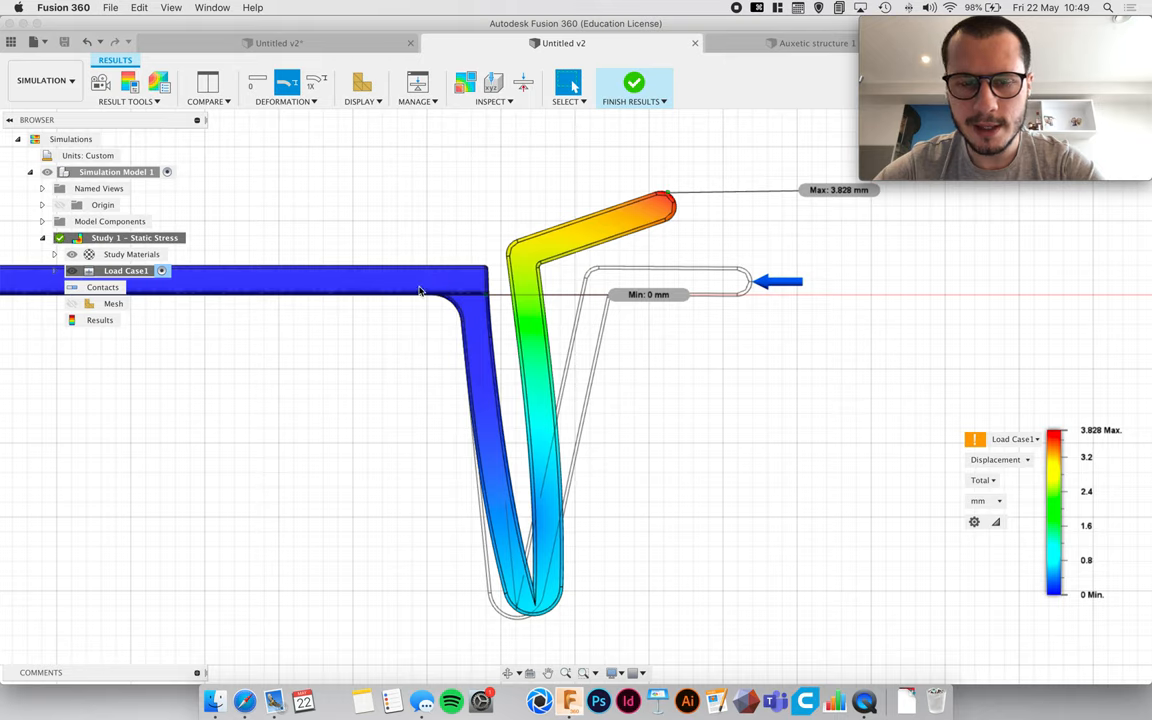
mouse_move(510, 553)
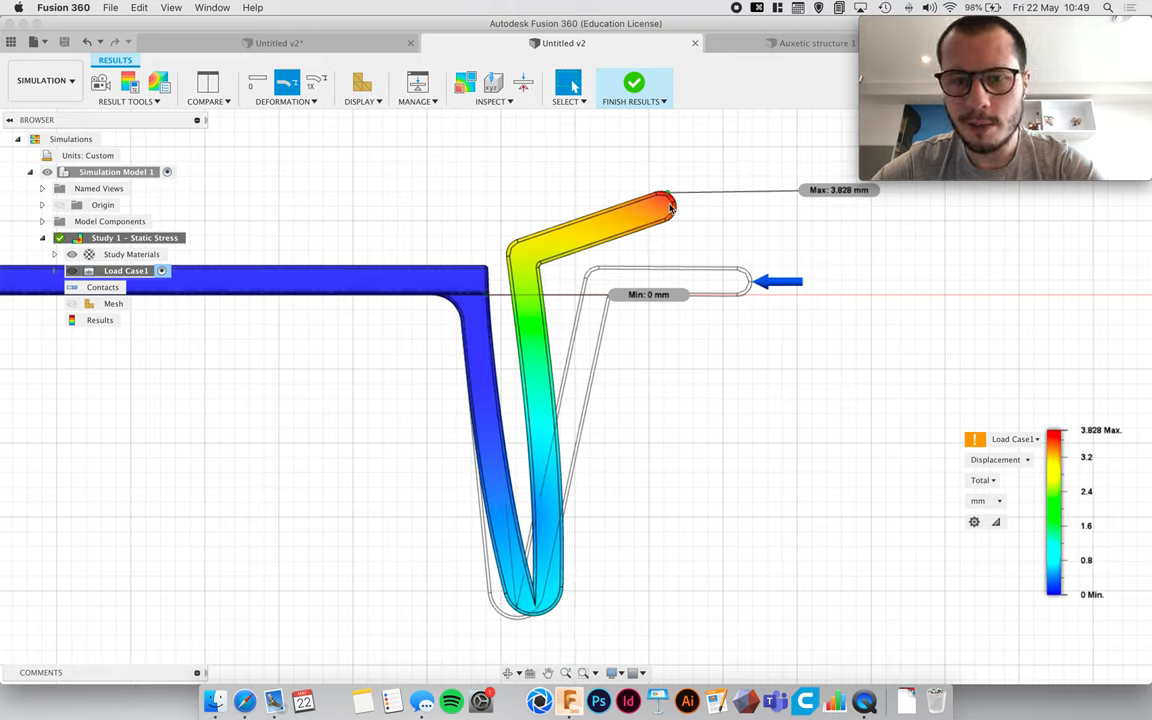
mouse_move(527, 245)
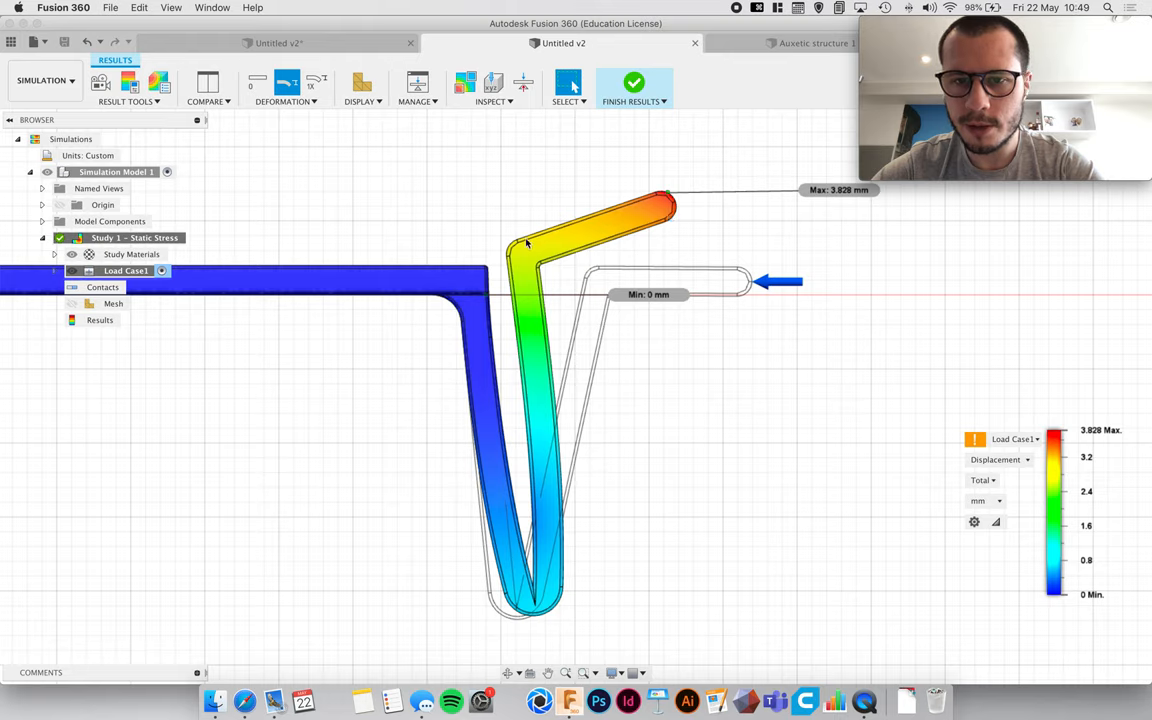
mouse_move(586, 362)
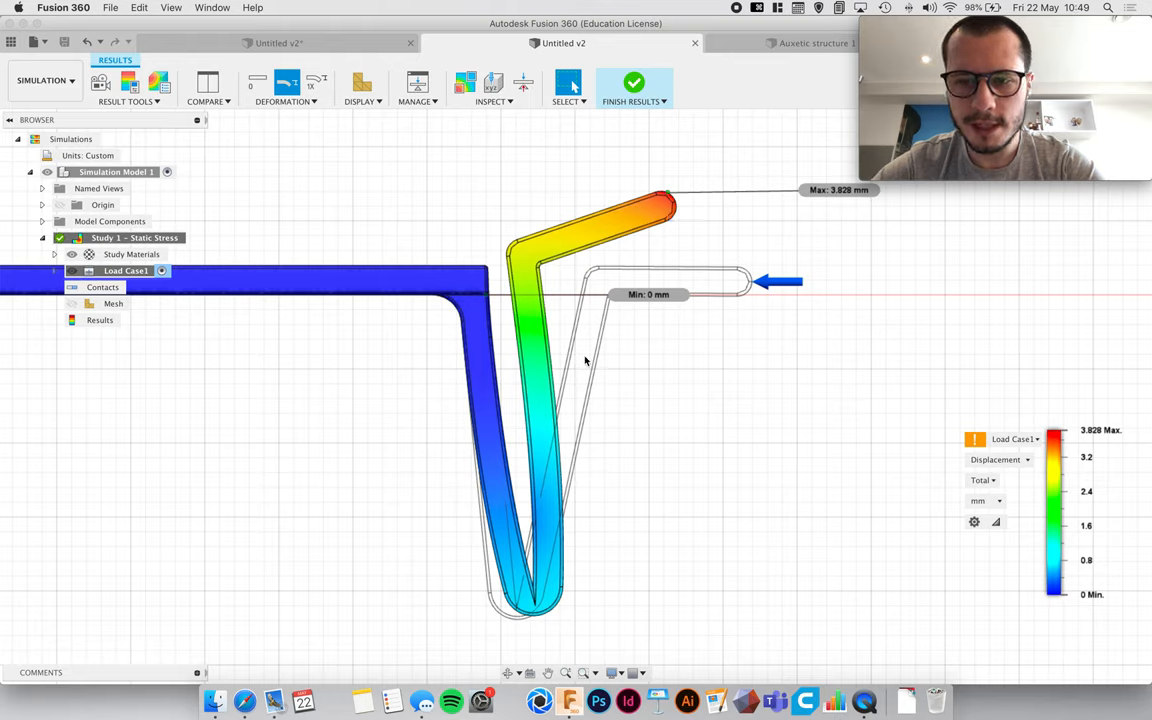
mouse_move(548, 370)
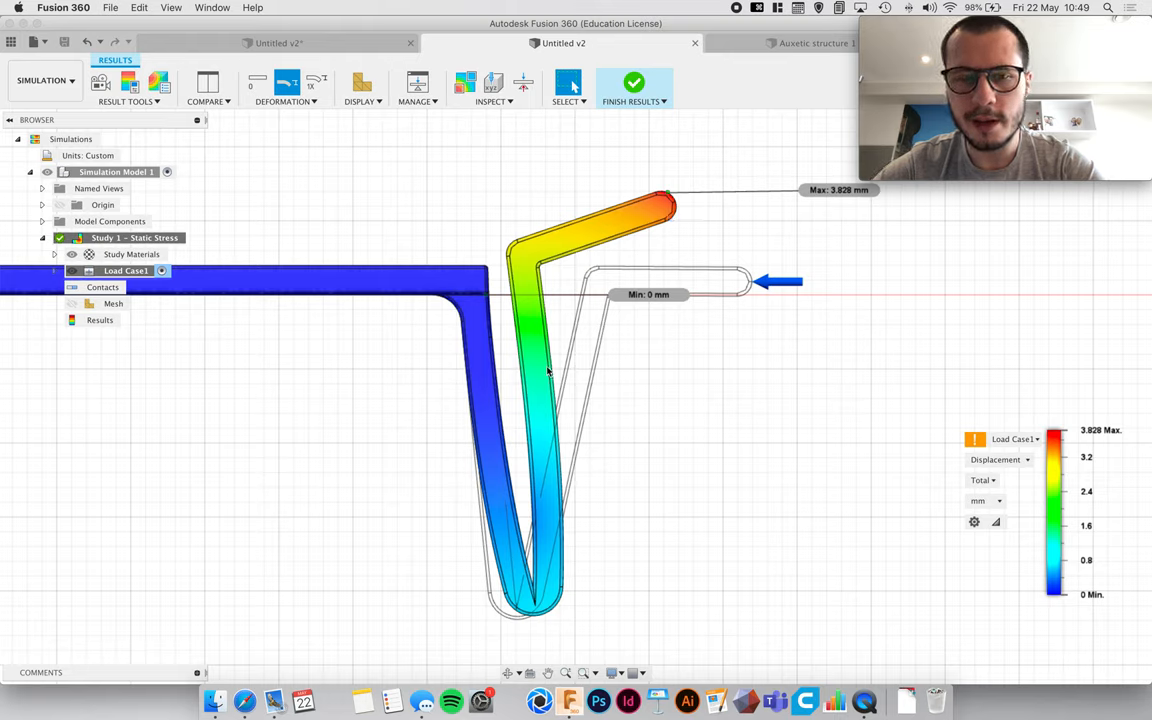
mouse_move(750, 226)
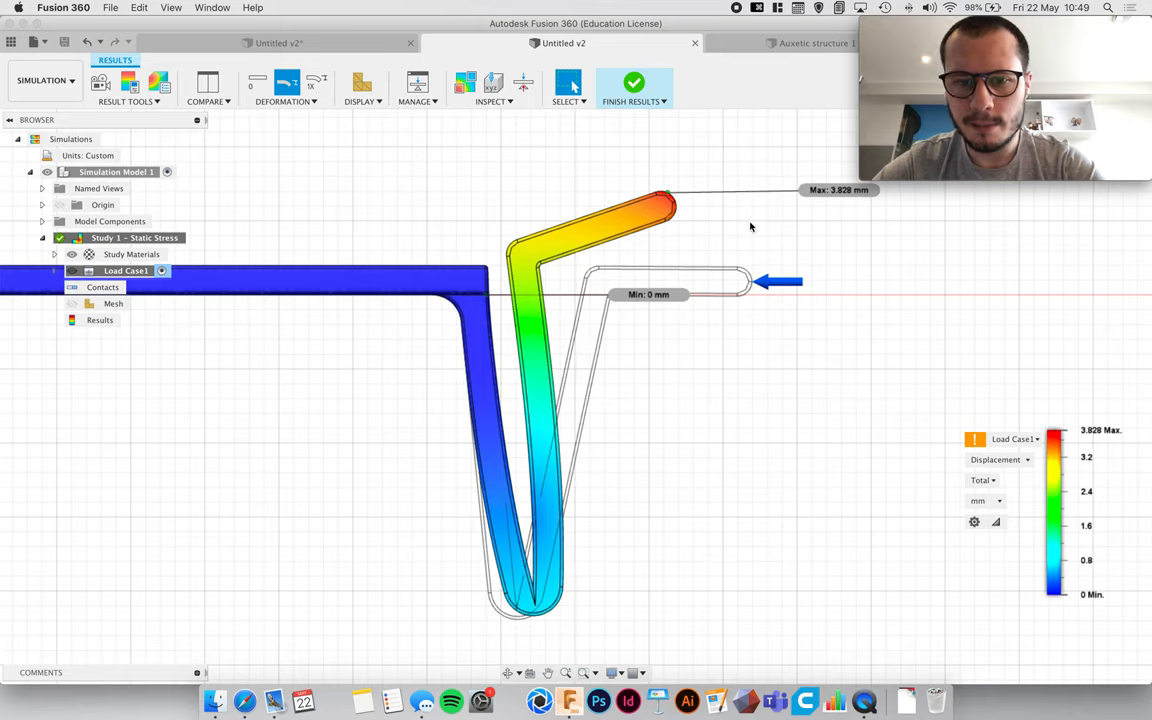
mouse_move(790, 239)
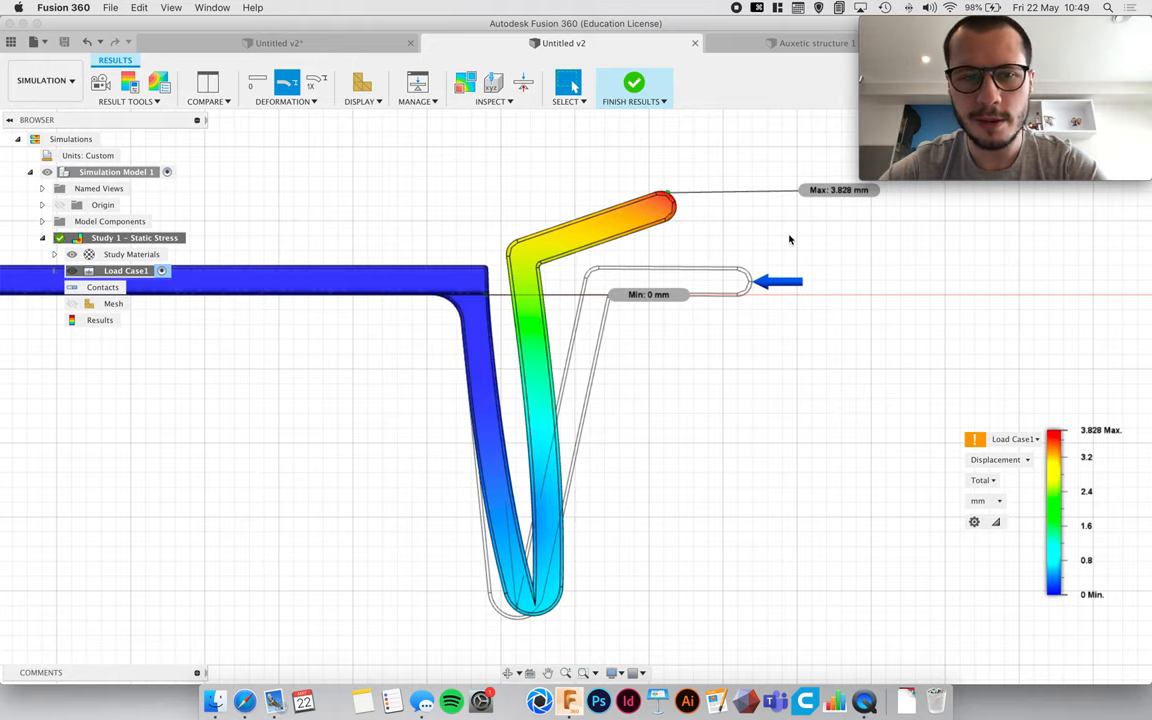
mouse_move(696, 285)
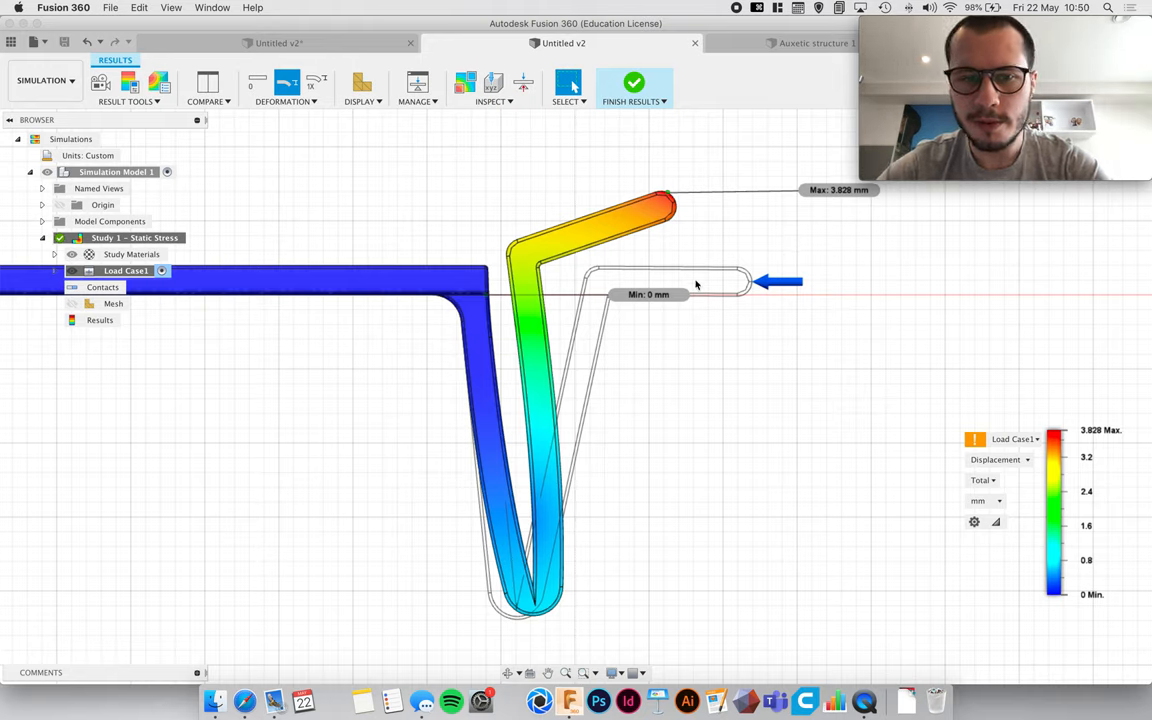
mouse_move(527, 395)
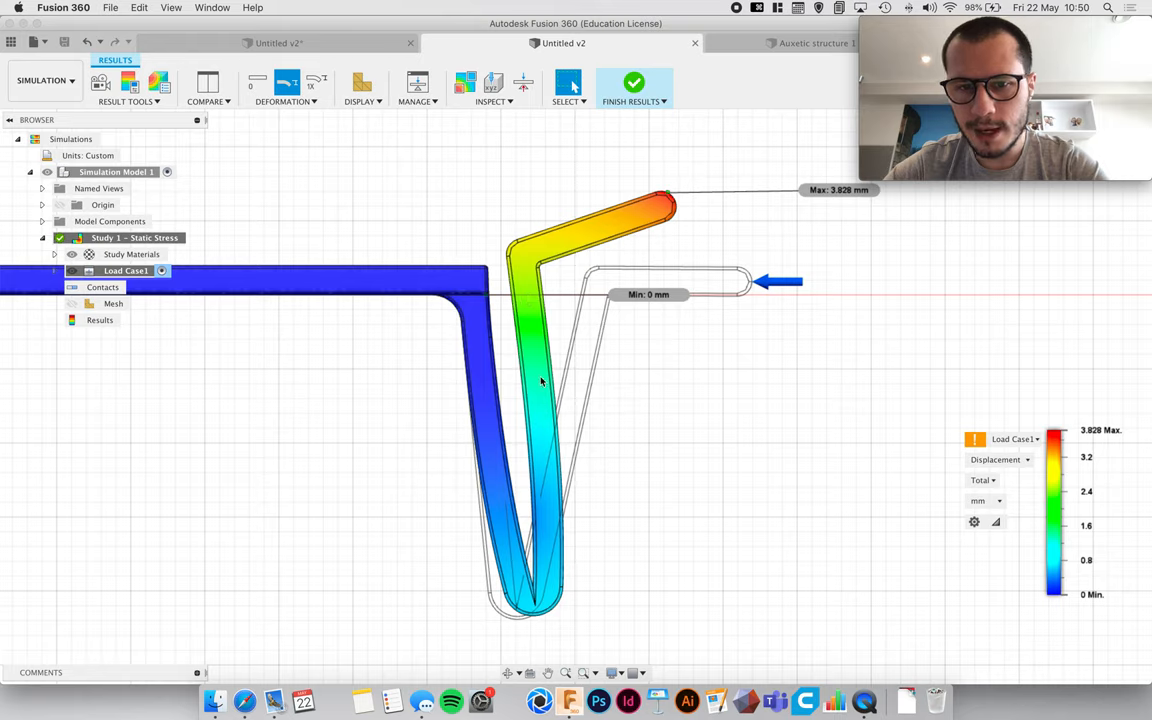
mouse_move(640, 353)
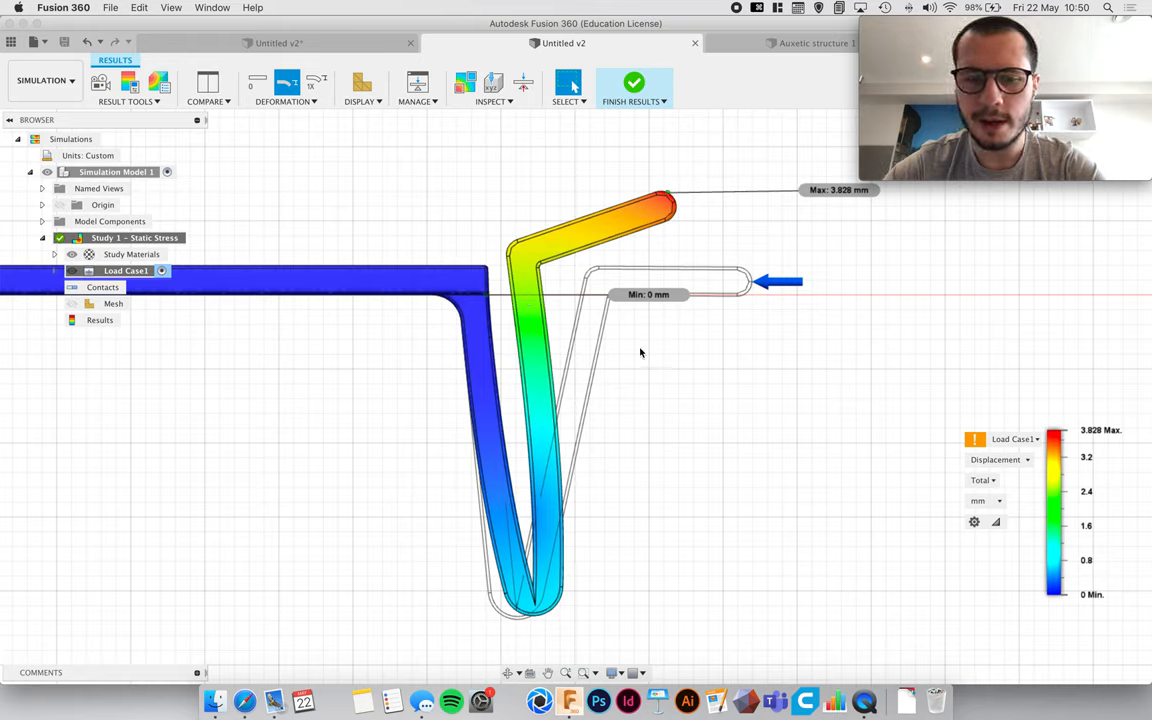
mouse_move(630, 356)
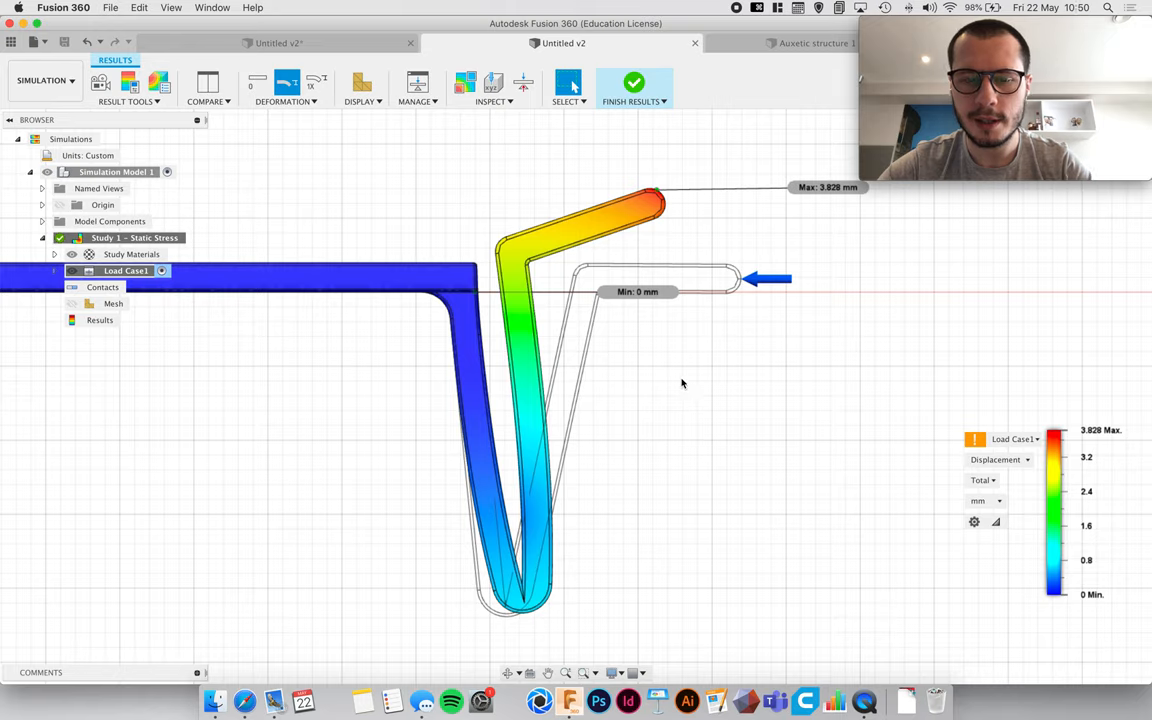
mouse_move(688, 378)
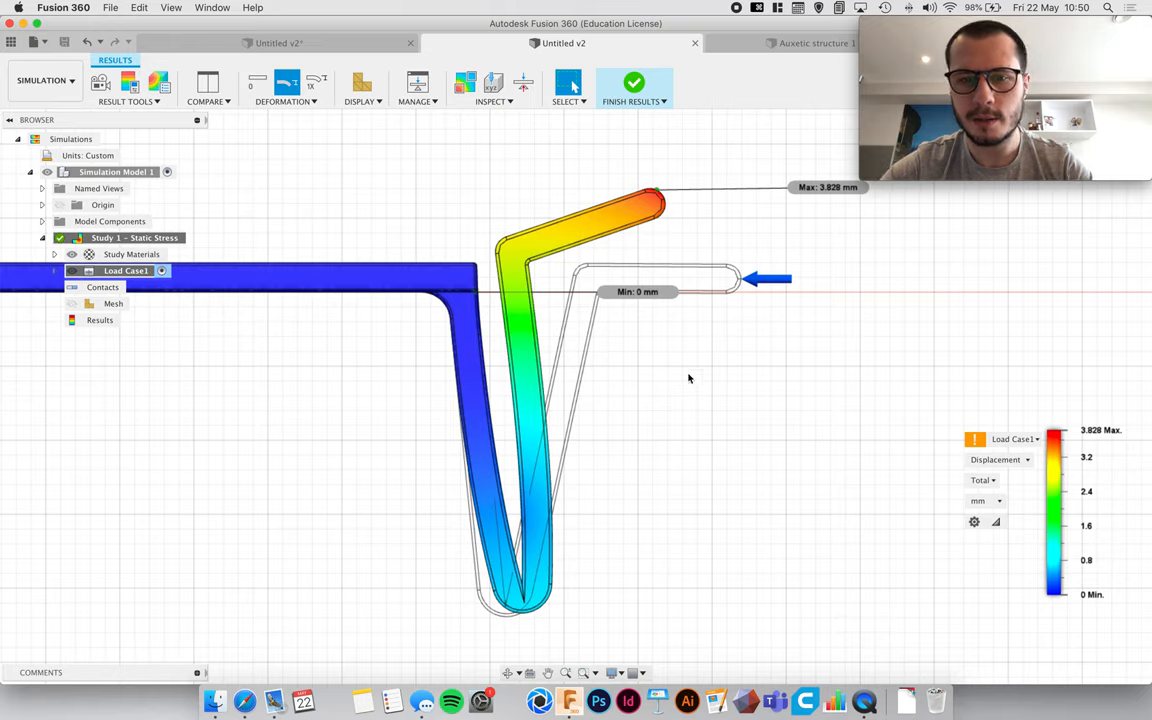
mouse_move(688, 384)
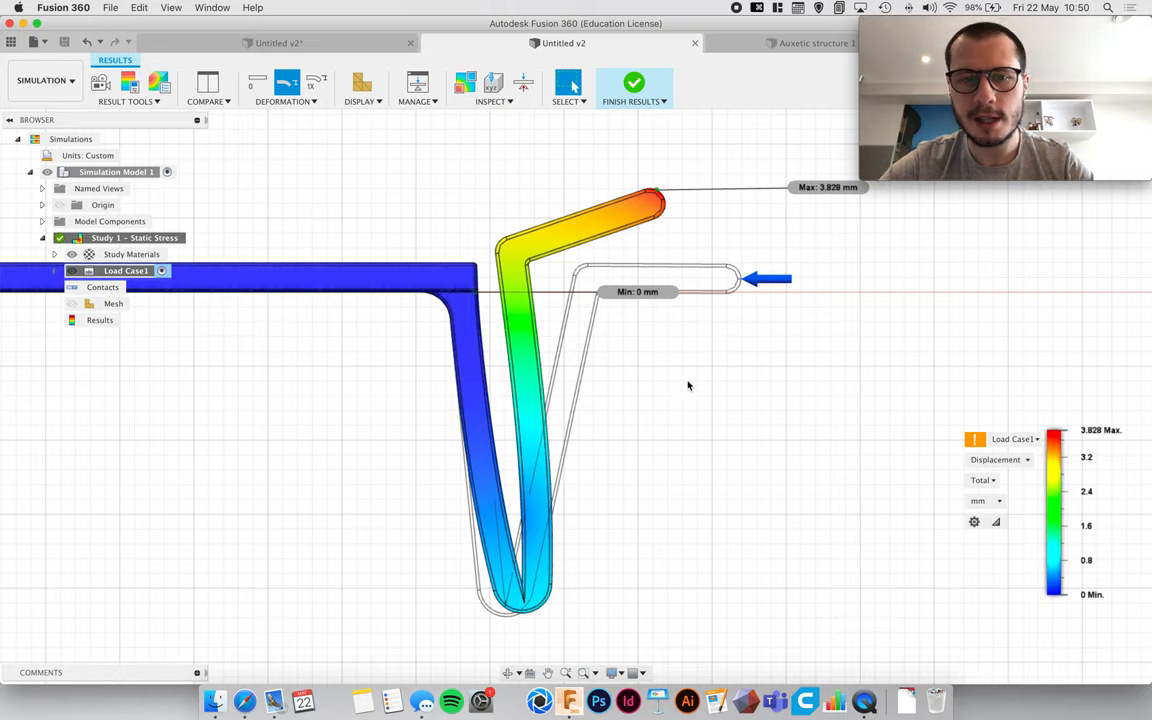
mouse_move(741, 120)
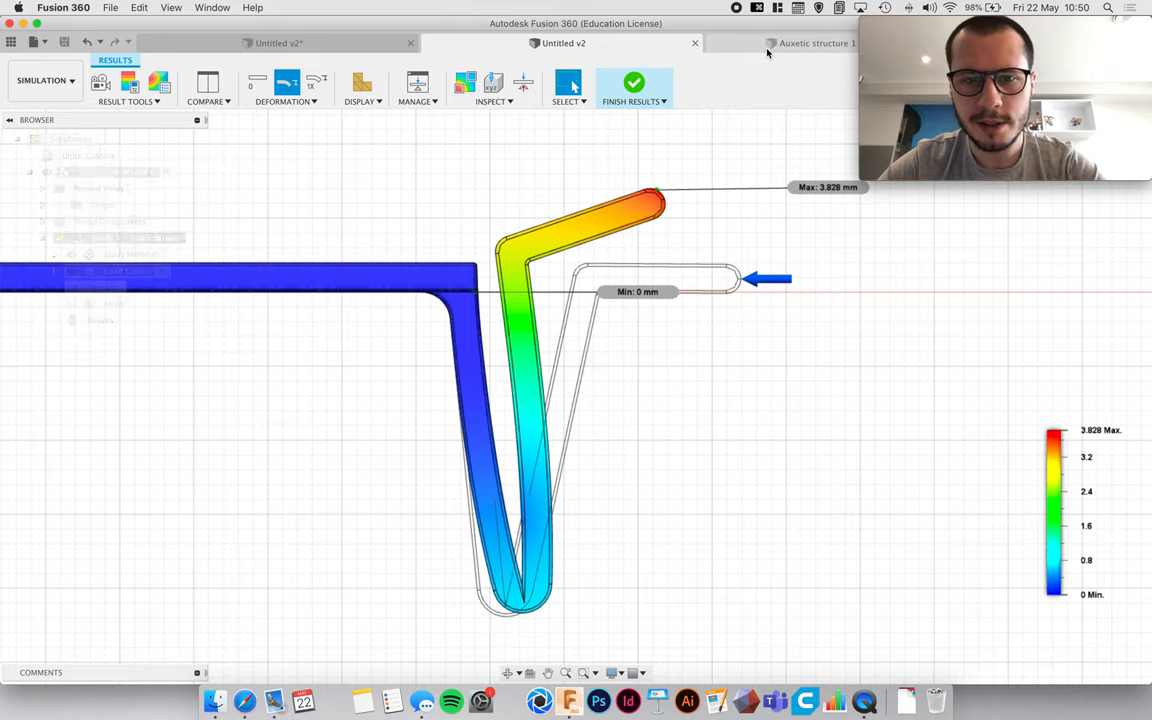
click(817, 43)
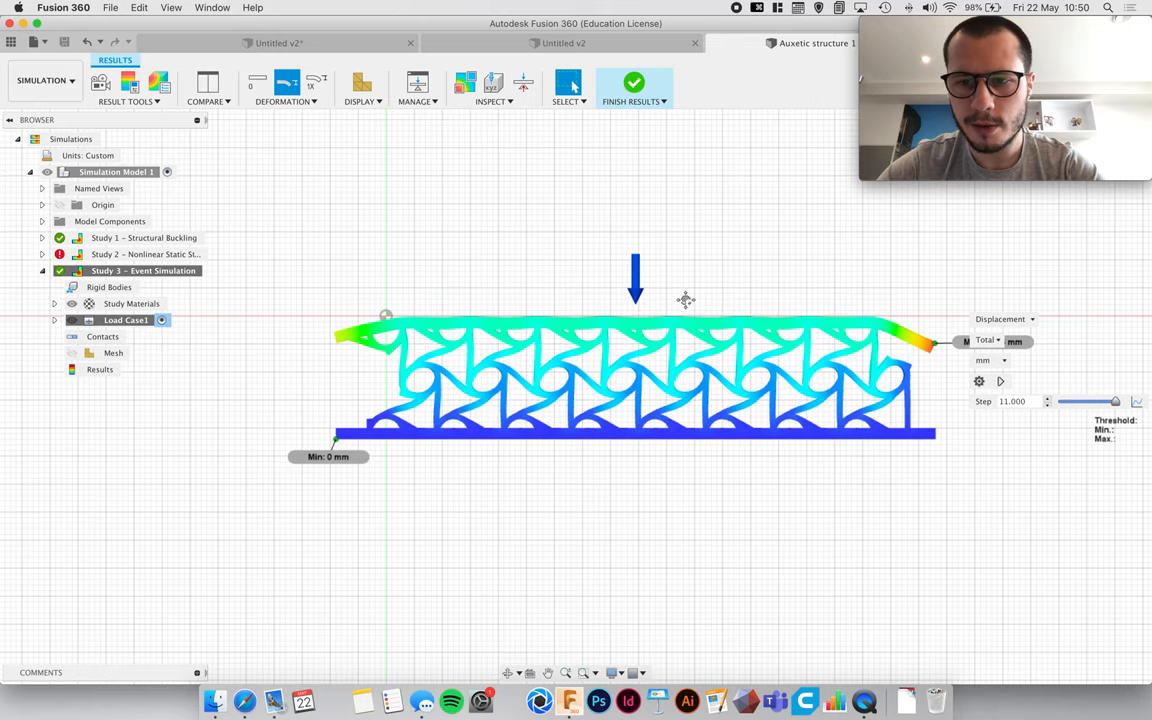
click(44, 80)
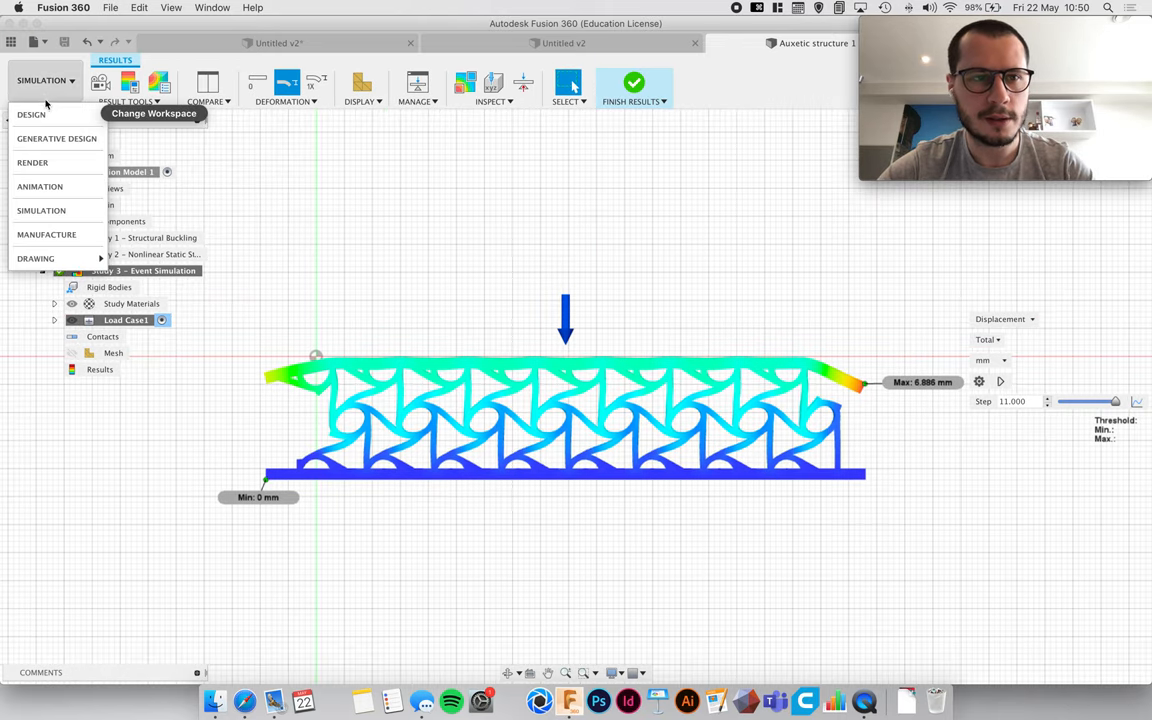
click(31, 114)
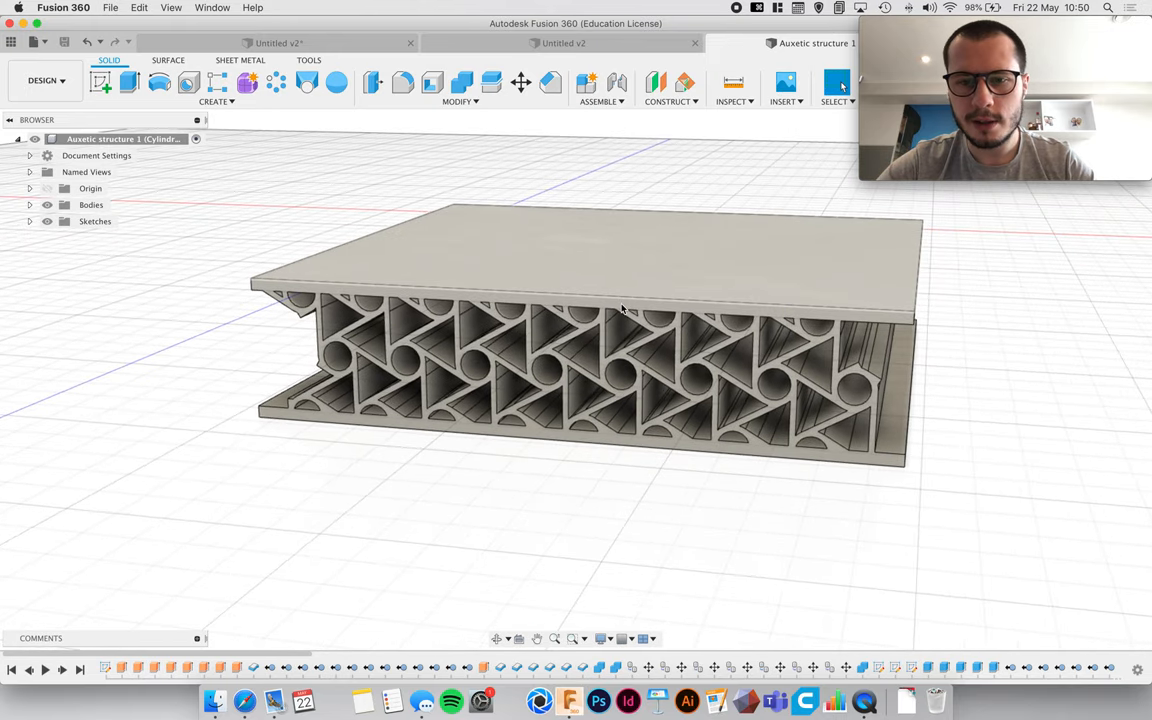
mouse_move(536, 220)
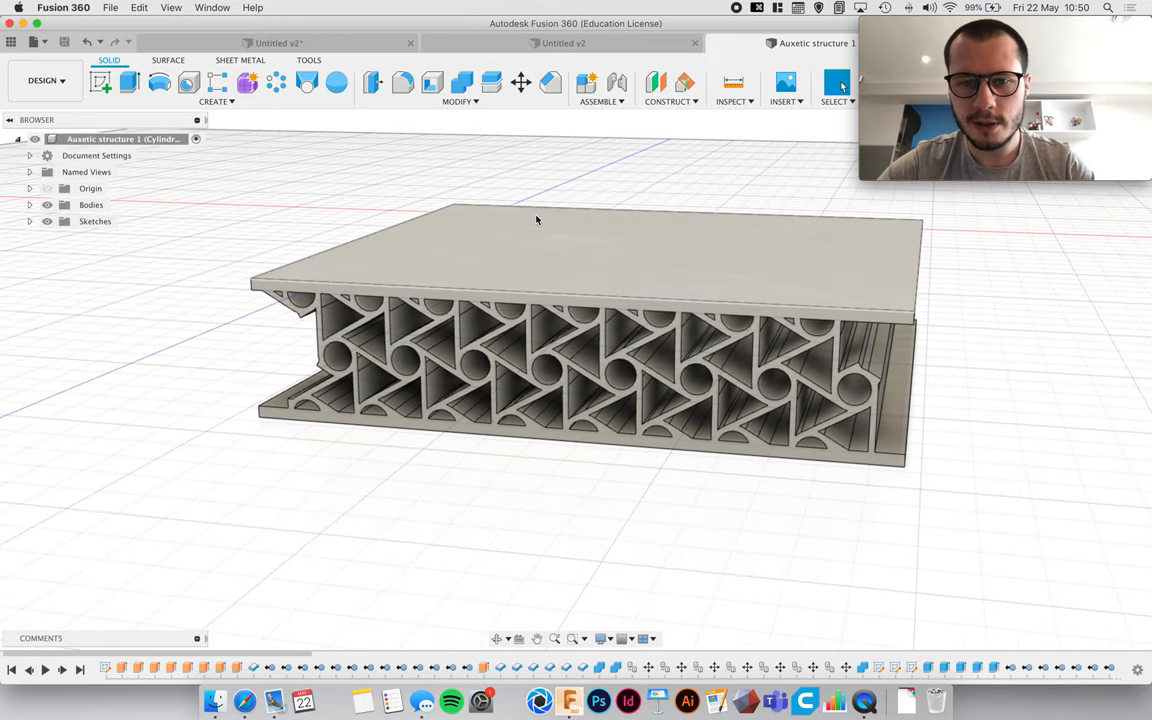
mouse_move(539, 401)
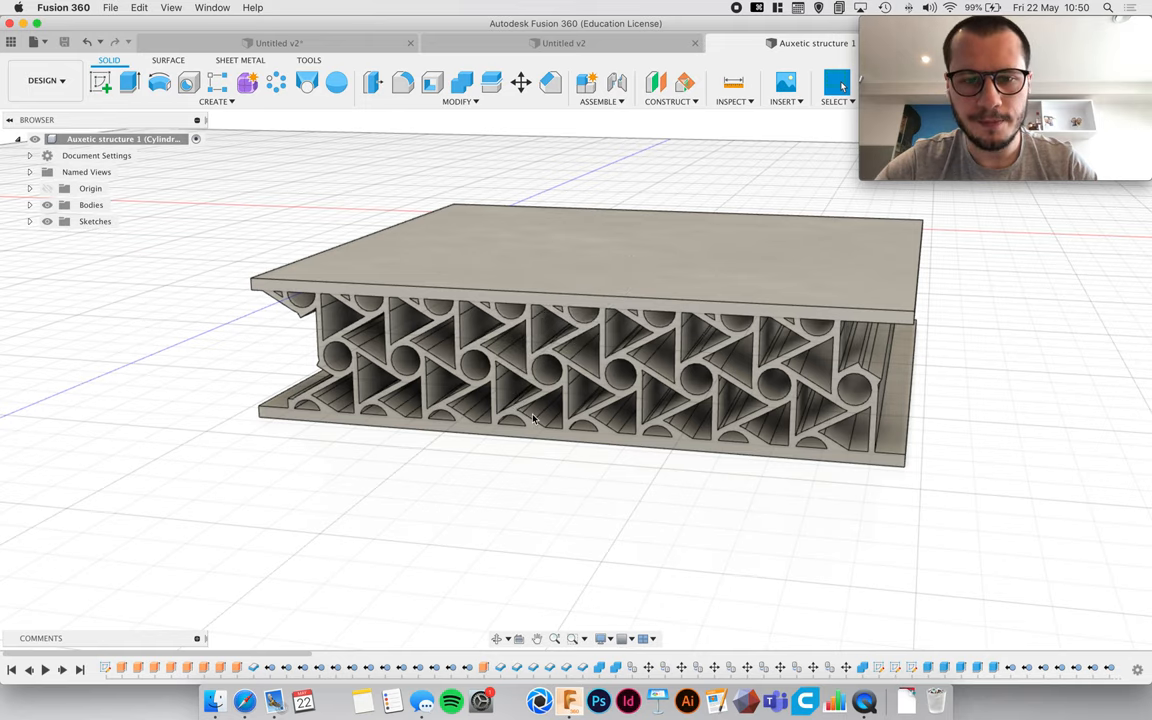
mouse_move(639, 349)
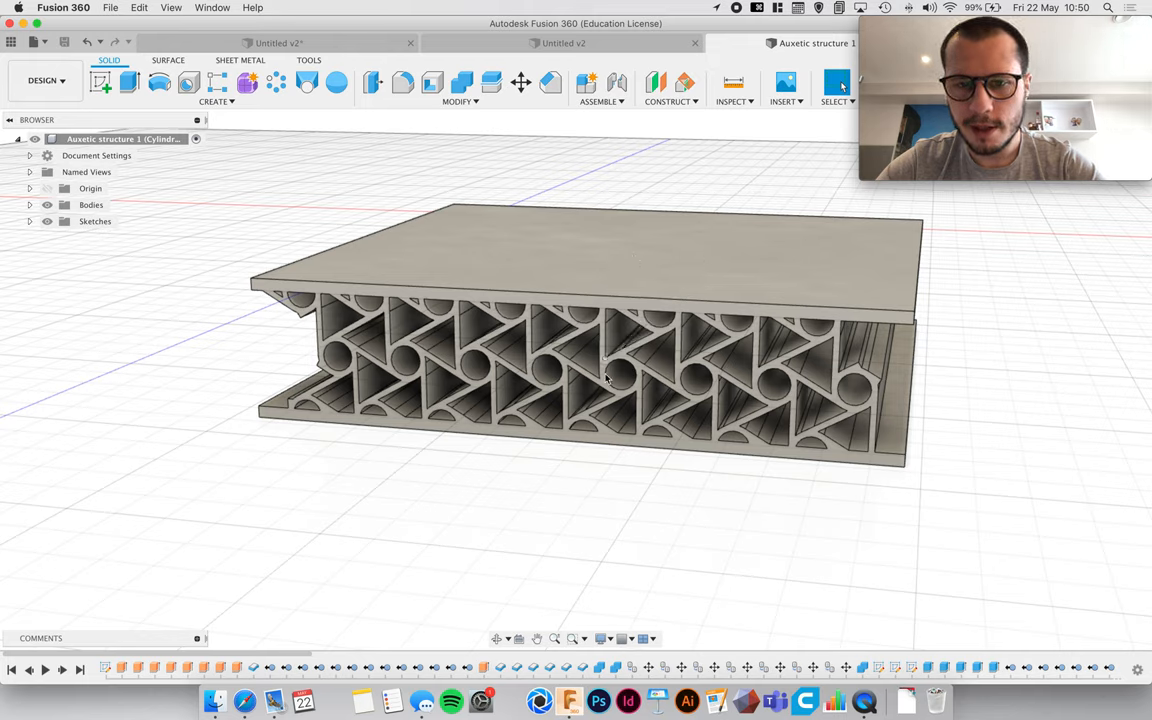
mouse_move(648, 451)
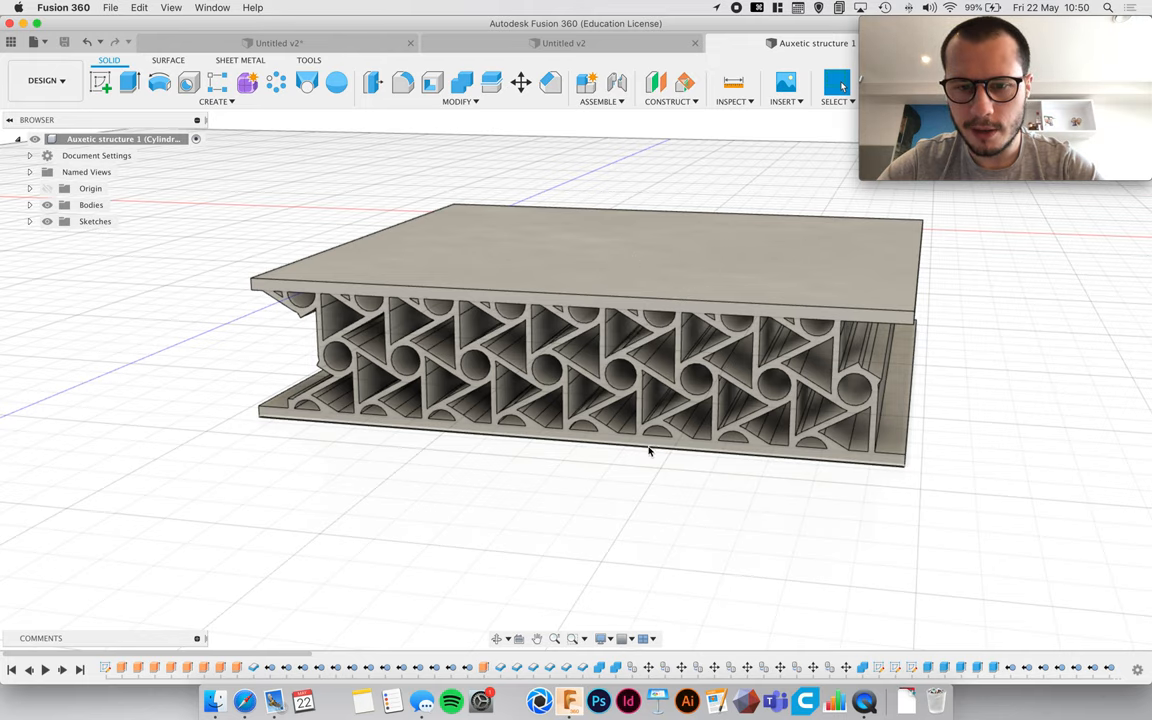
mouse_move(630, 394)
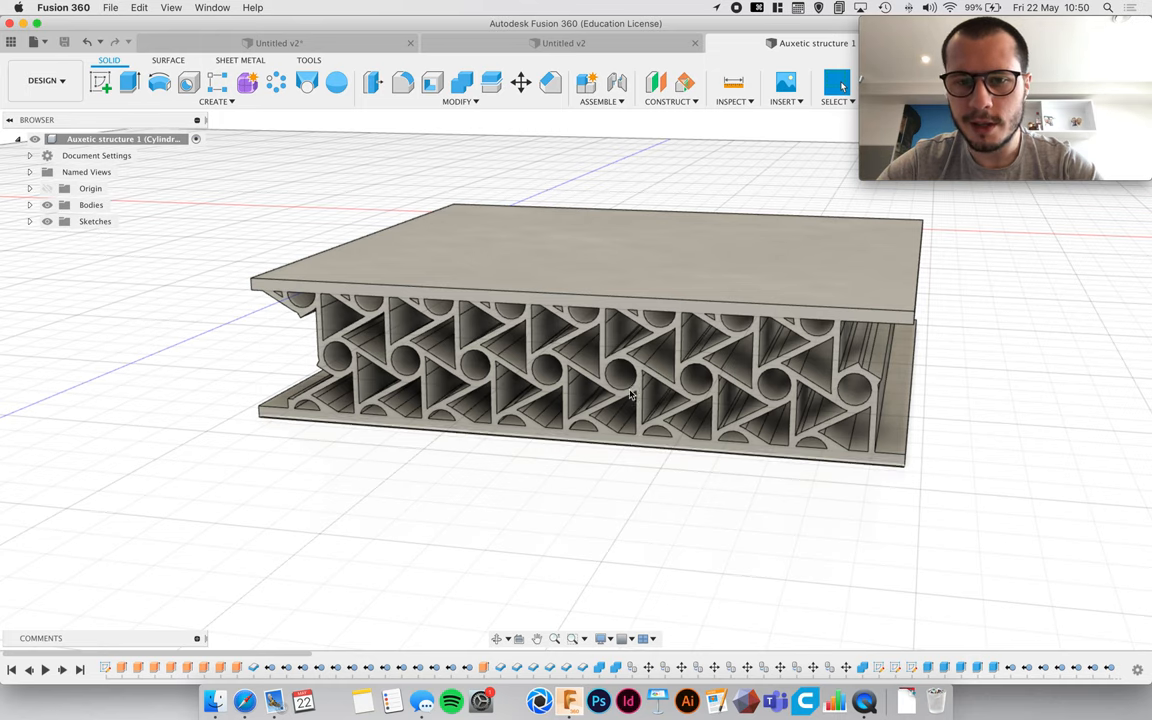
mouse_move(645, 465)
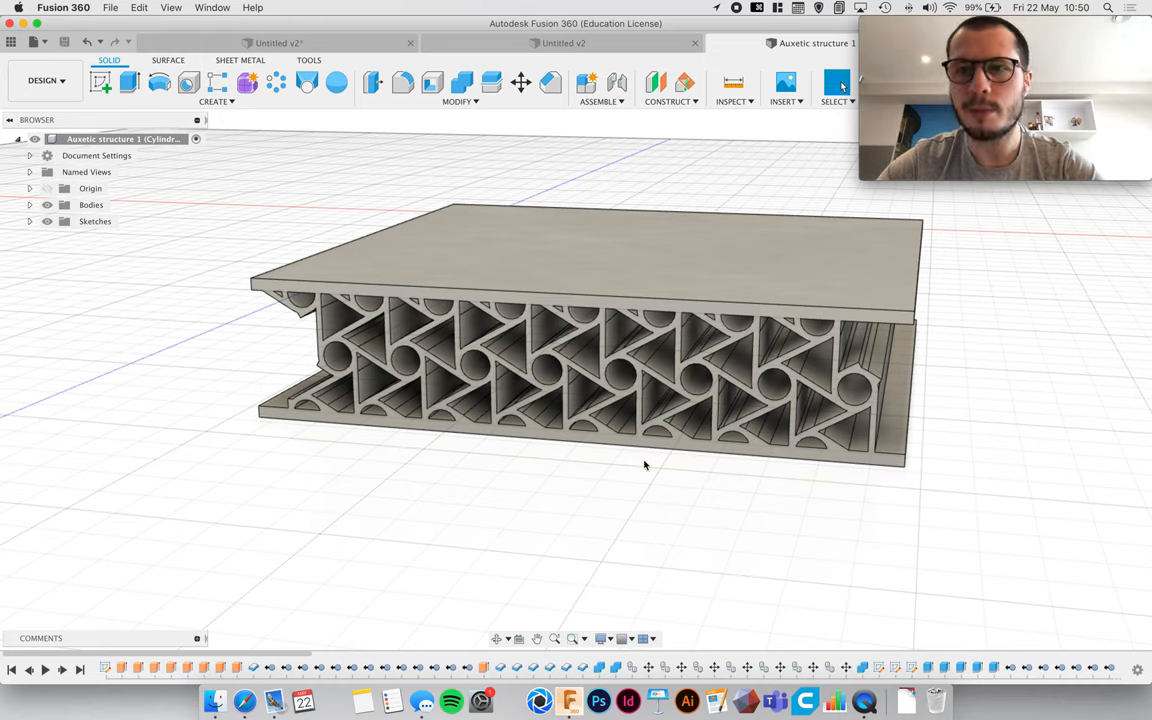
mouse_move(617, 407)
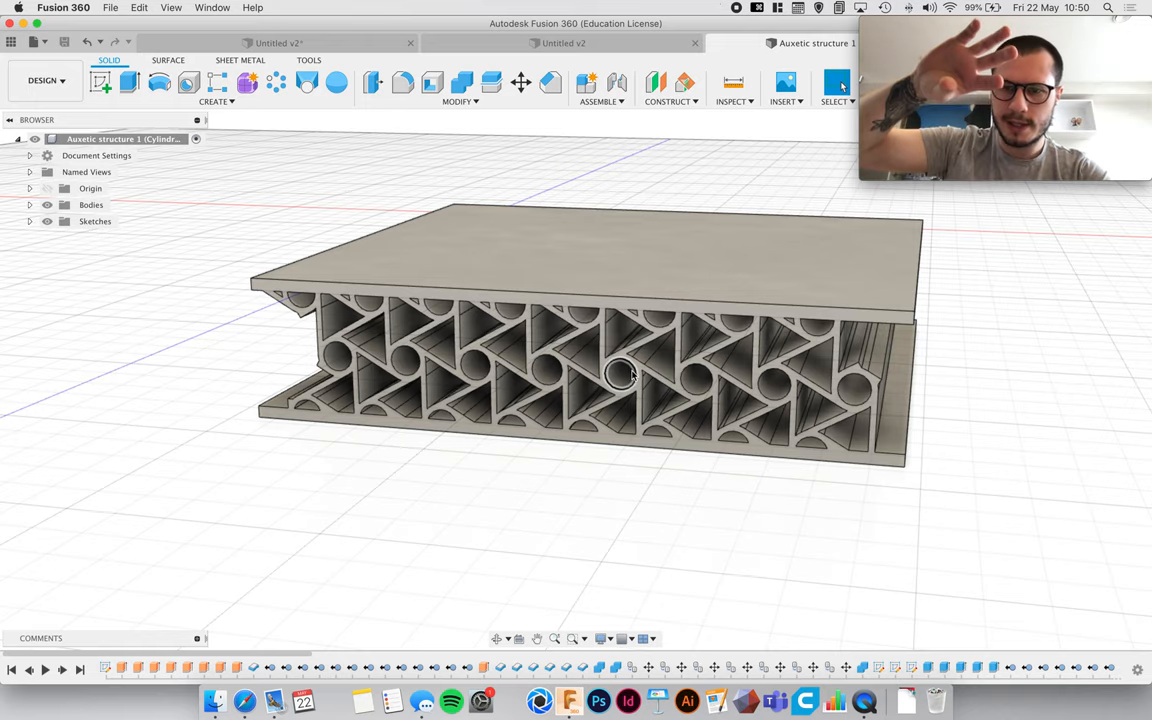
mouse_move(235, 201)
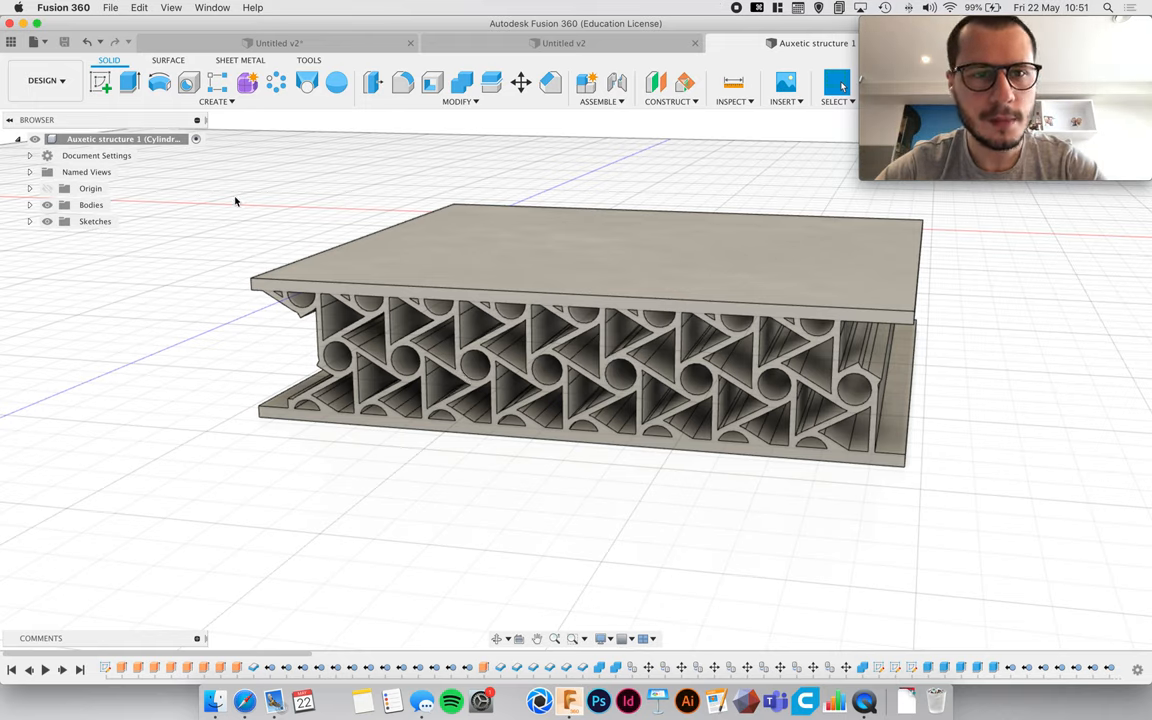
Step: Switch back to the Simulation workspace to view Study 3's Event Simulation displacement plot
click(45, 80)
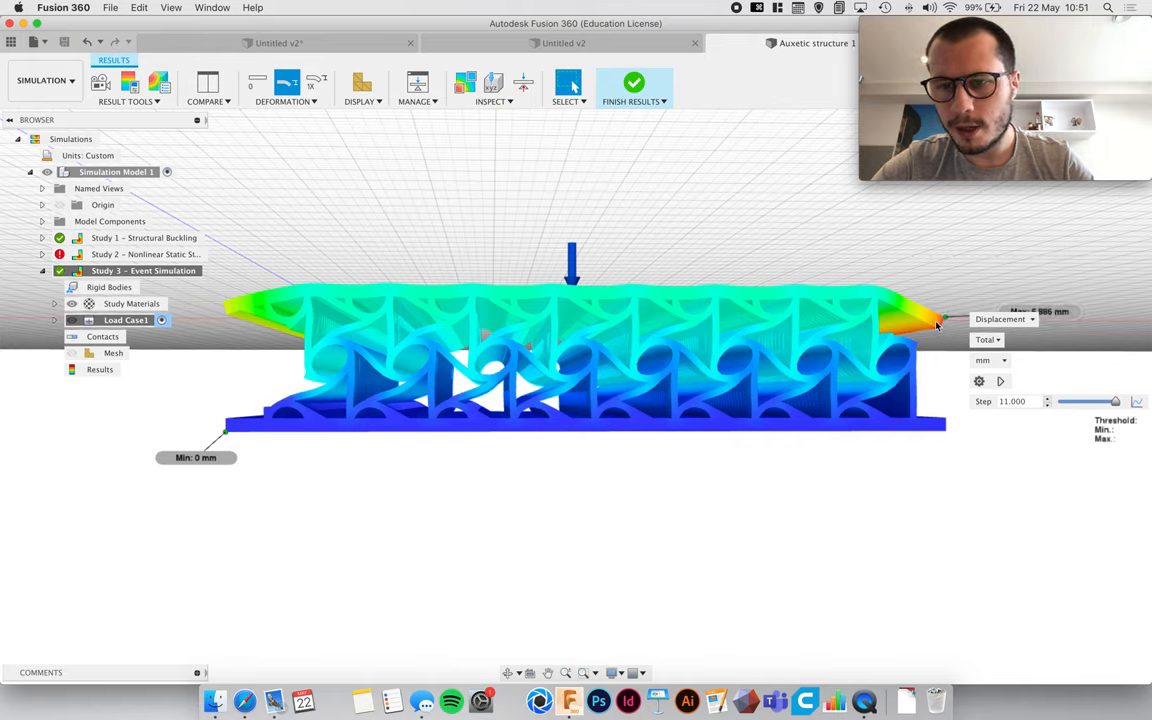
mouse_move(880, 313)
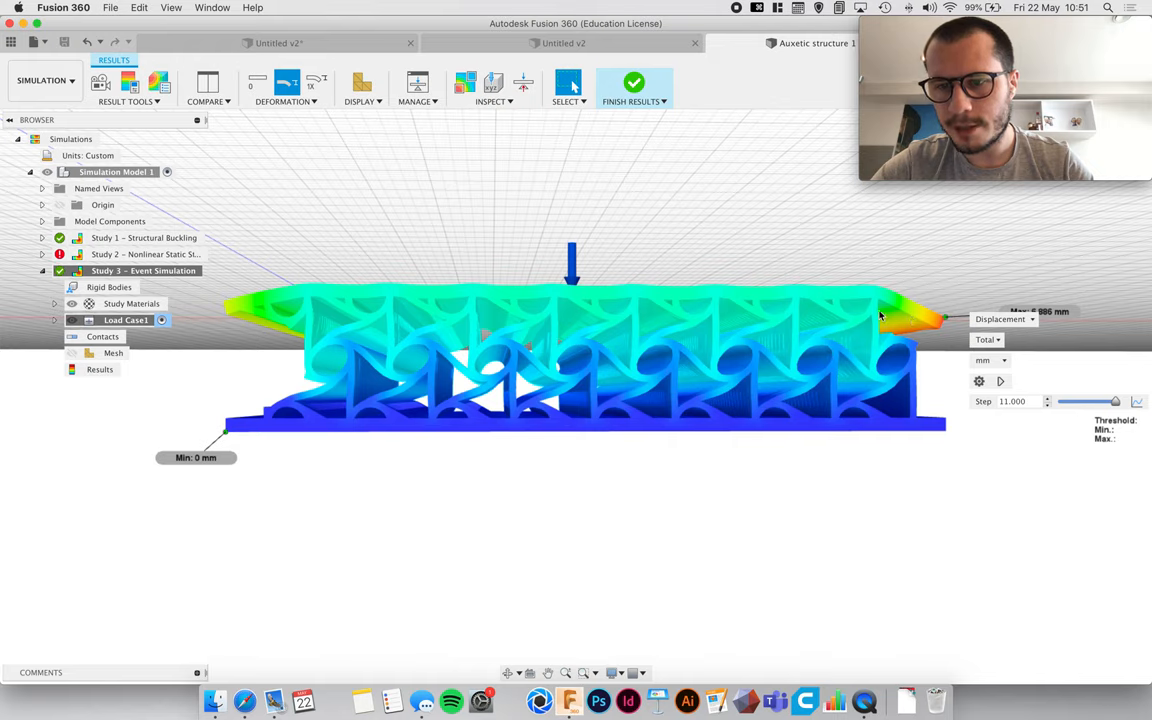
mouse_move(653, 253)
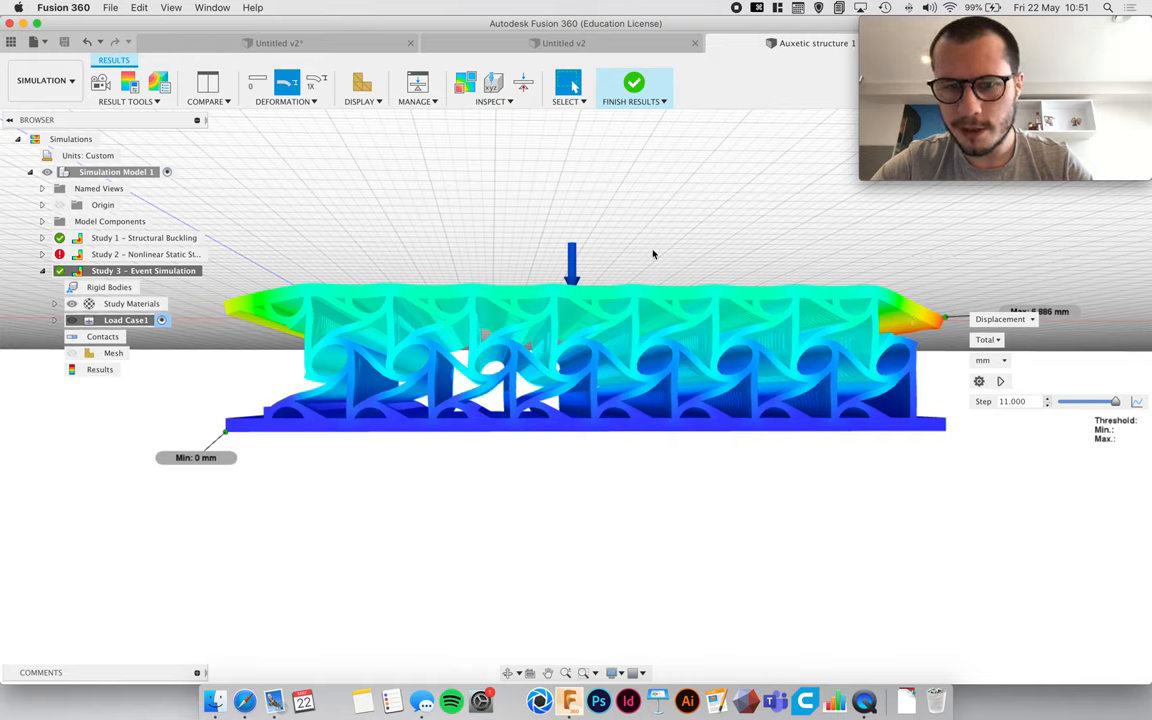
mouse_move(597, 340)
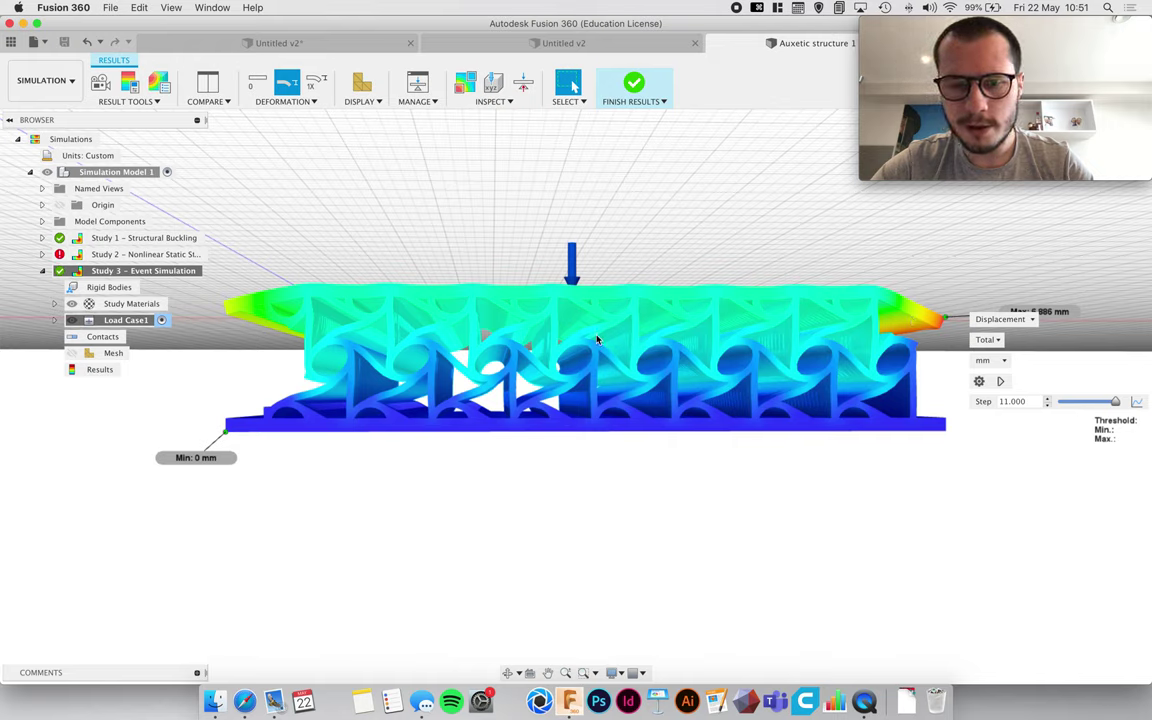
mouse_move(773, 390)
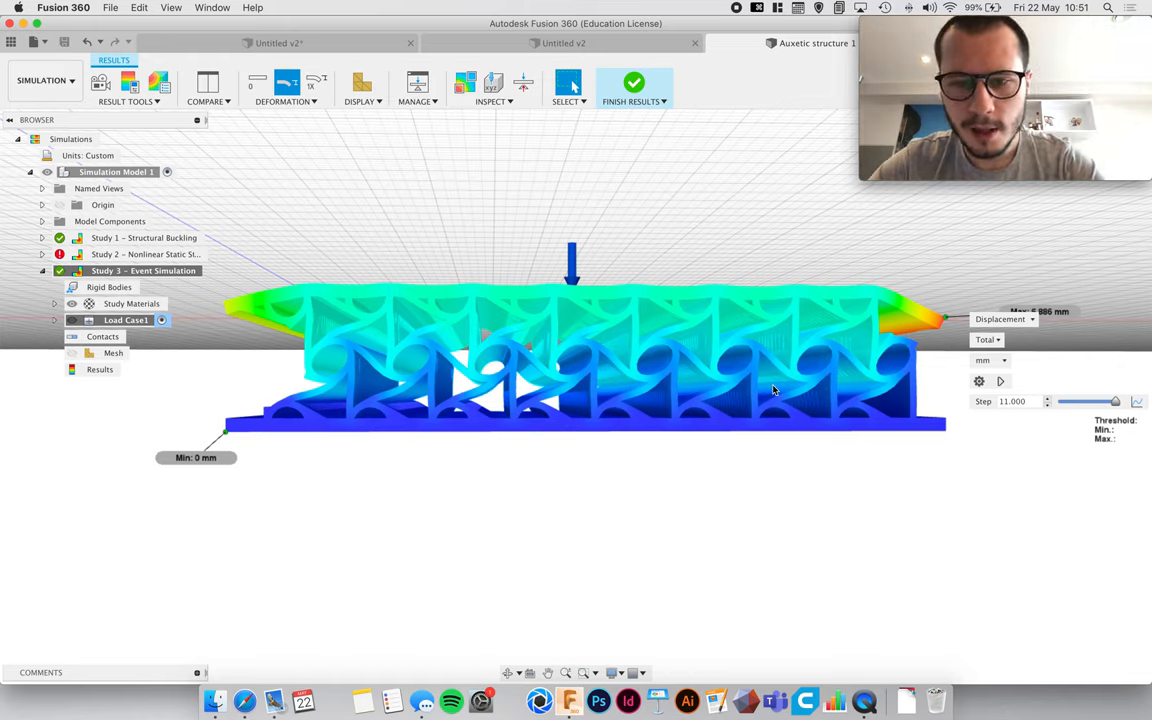
mouse_move(633, 336)
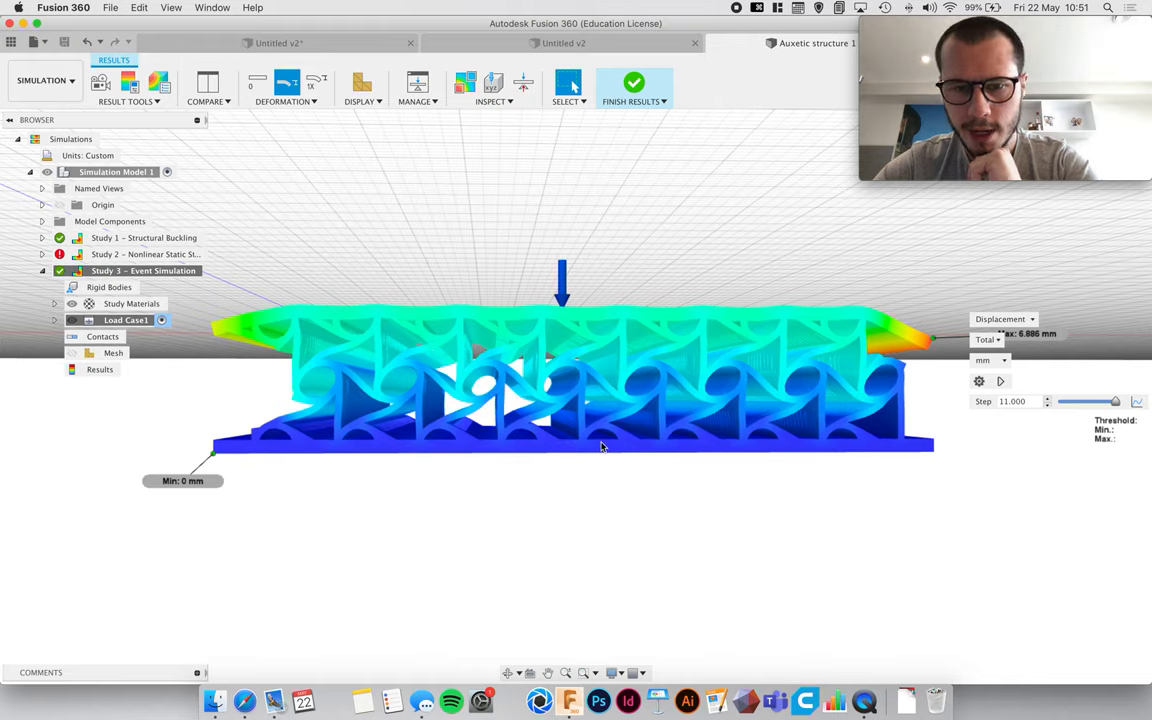
mouse_move(698, 394)
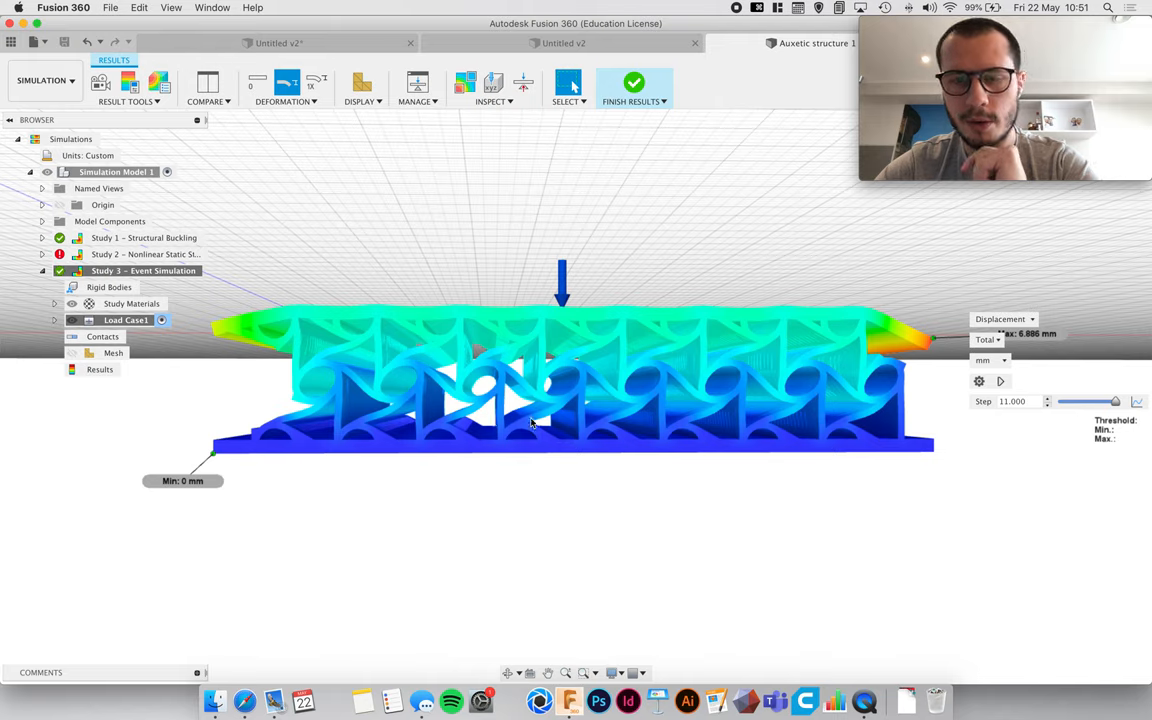
mouse_move(547, 380)
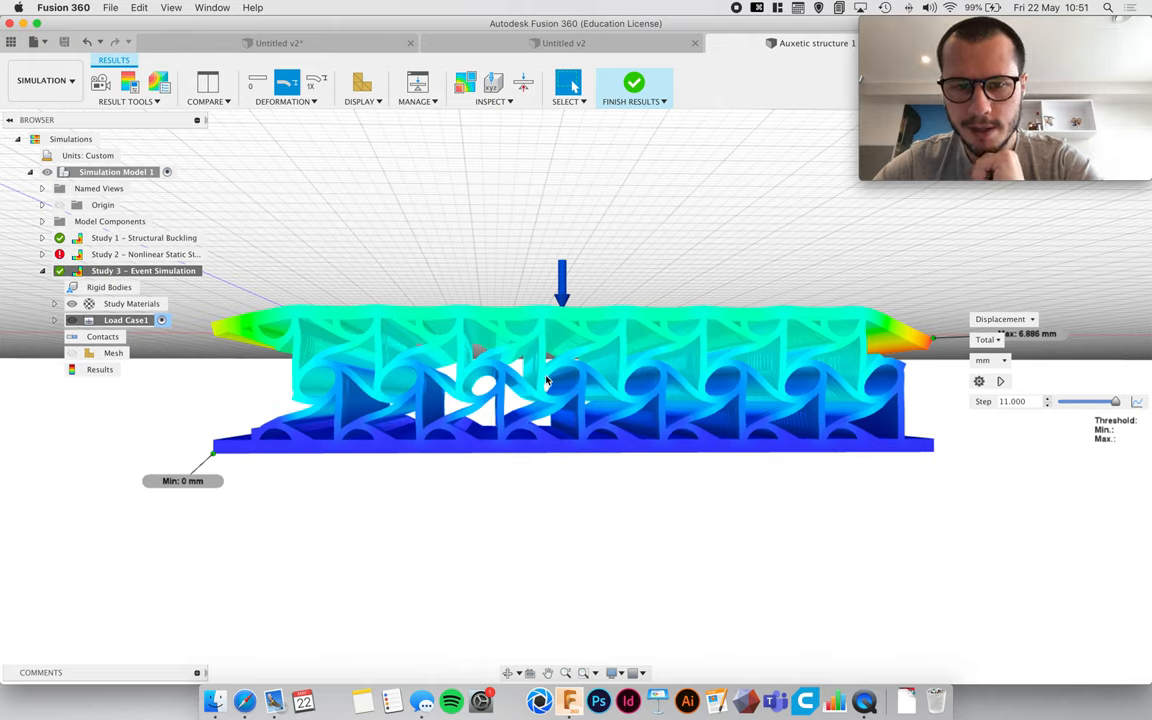
mouse_move(595, 357)
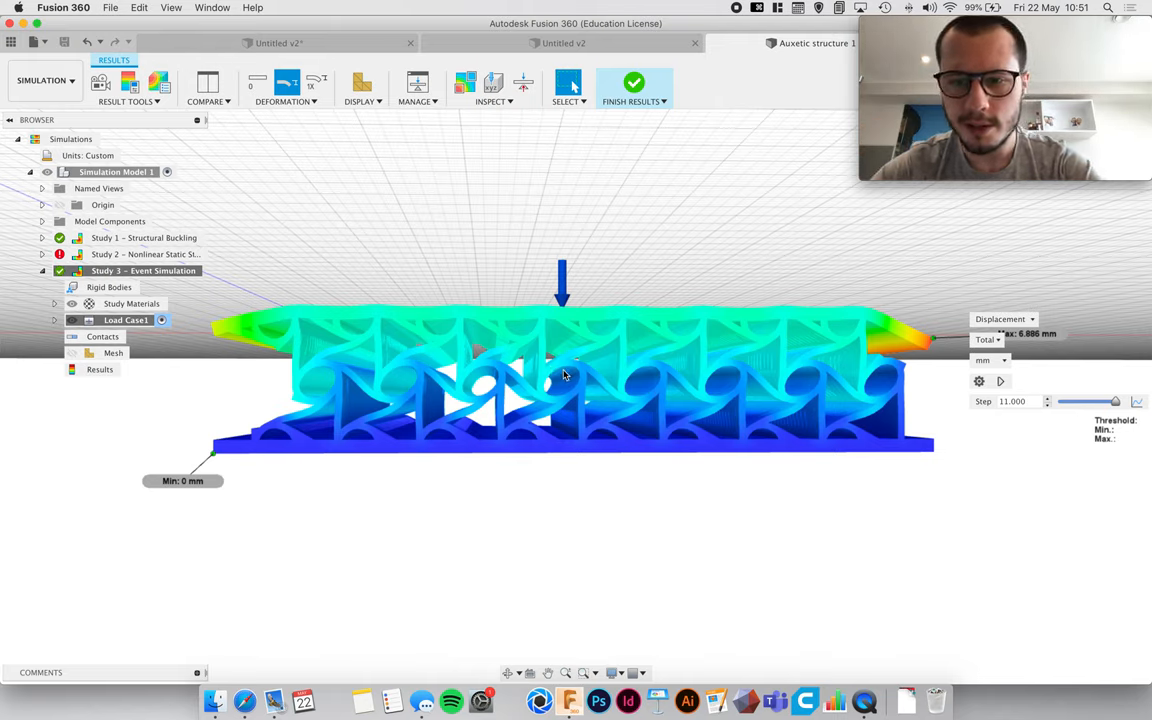
mouse_move(722, 423)
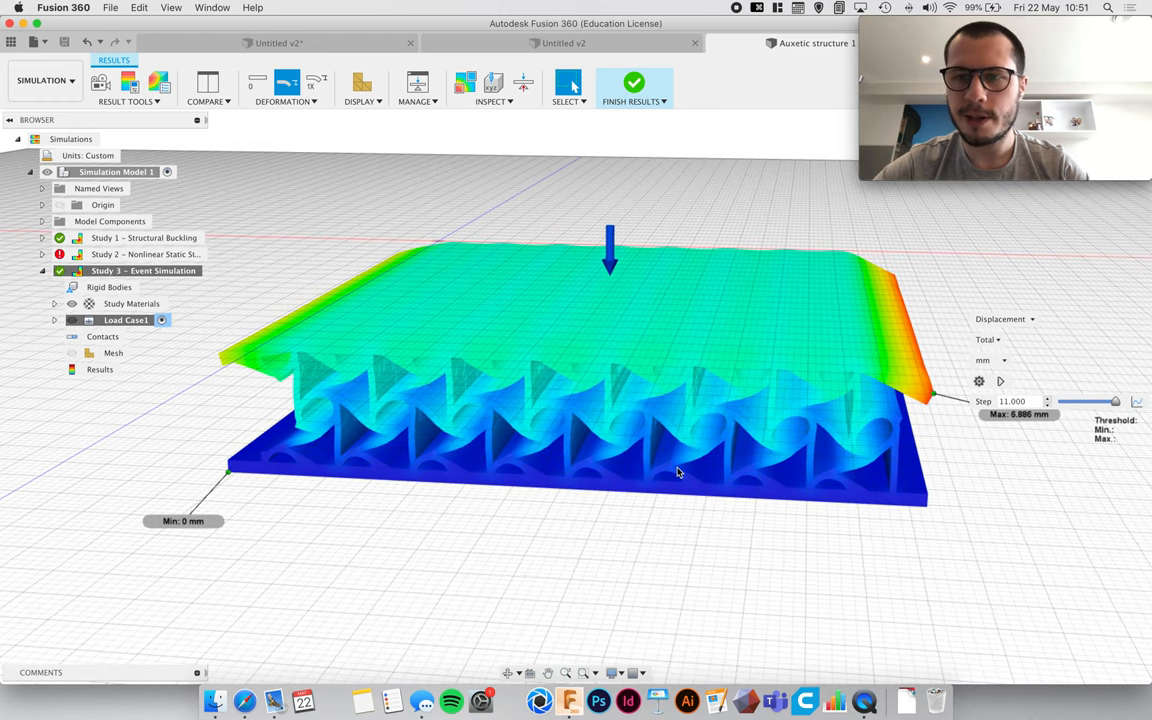
mouse_move(656, 453)
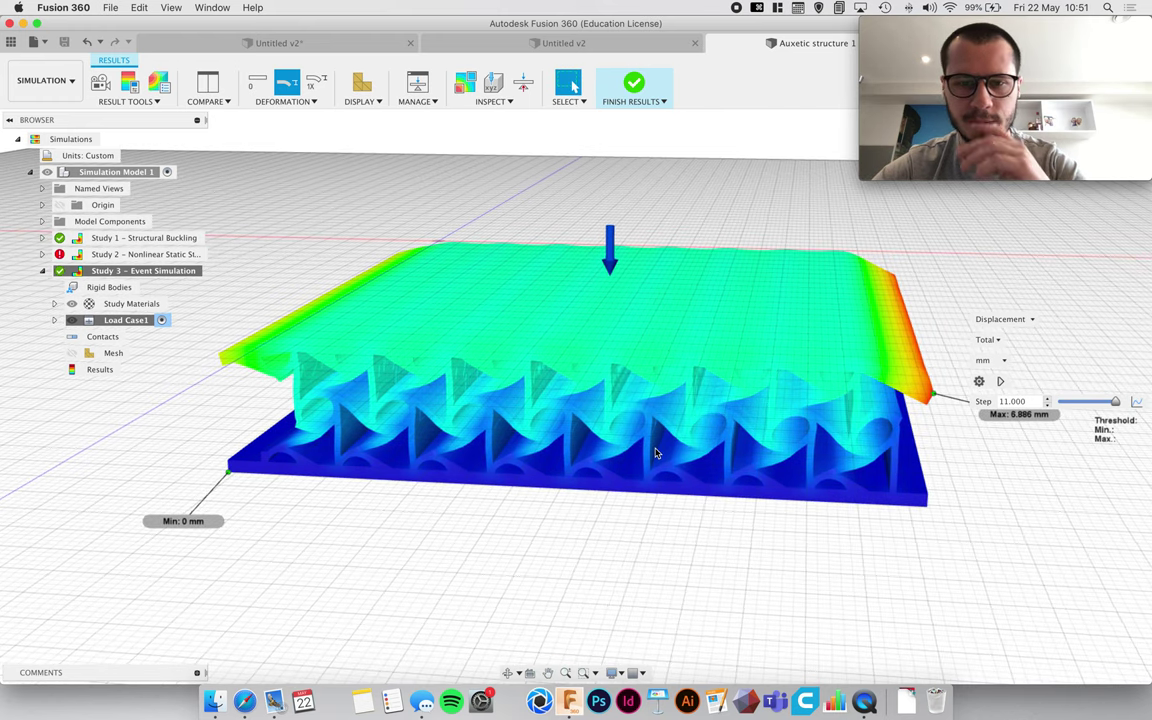
mouse_move(602, 373)
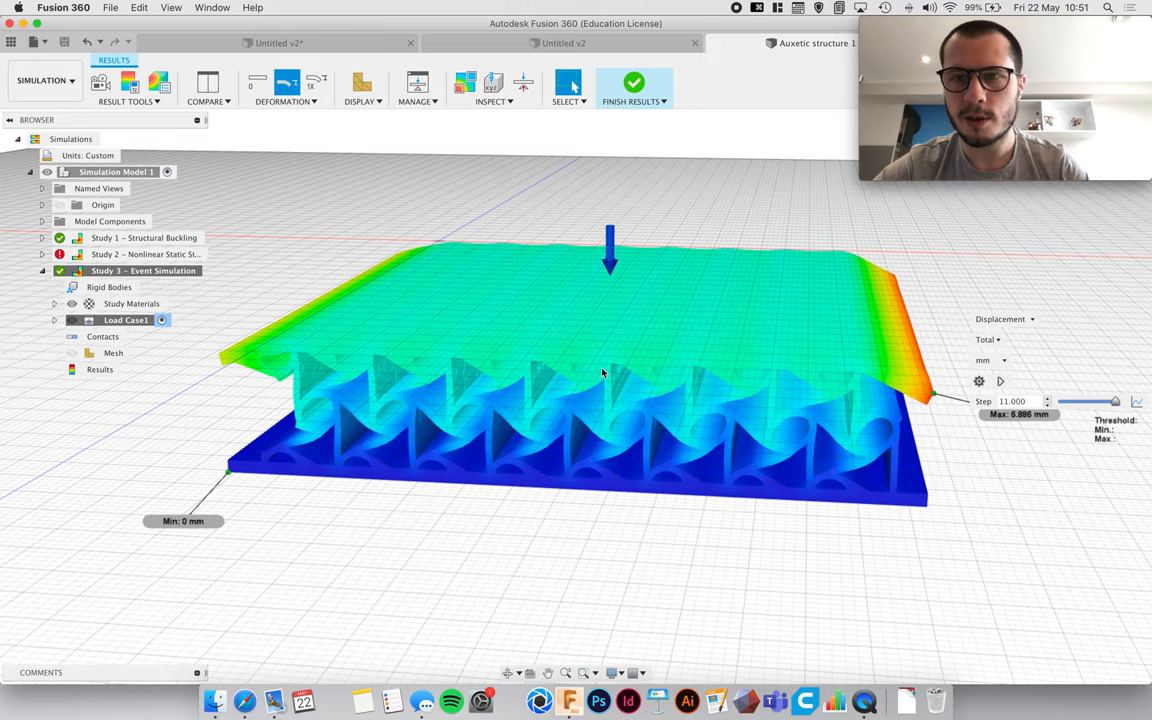
mouse_move(634, 84)
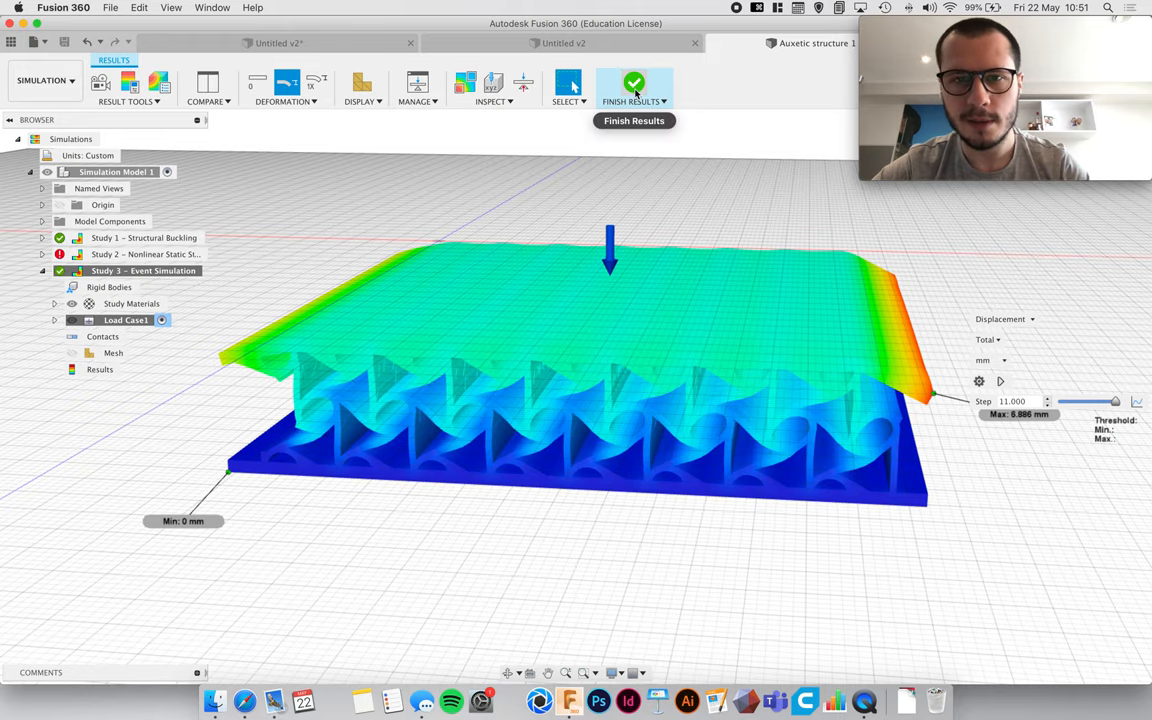